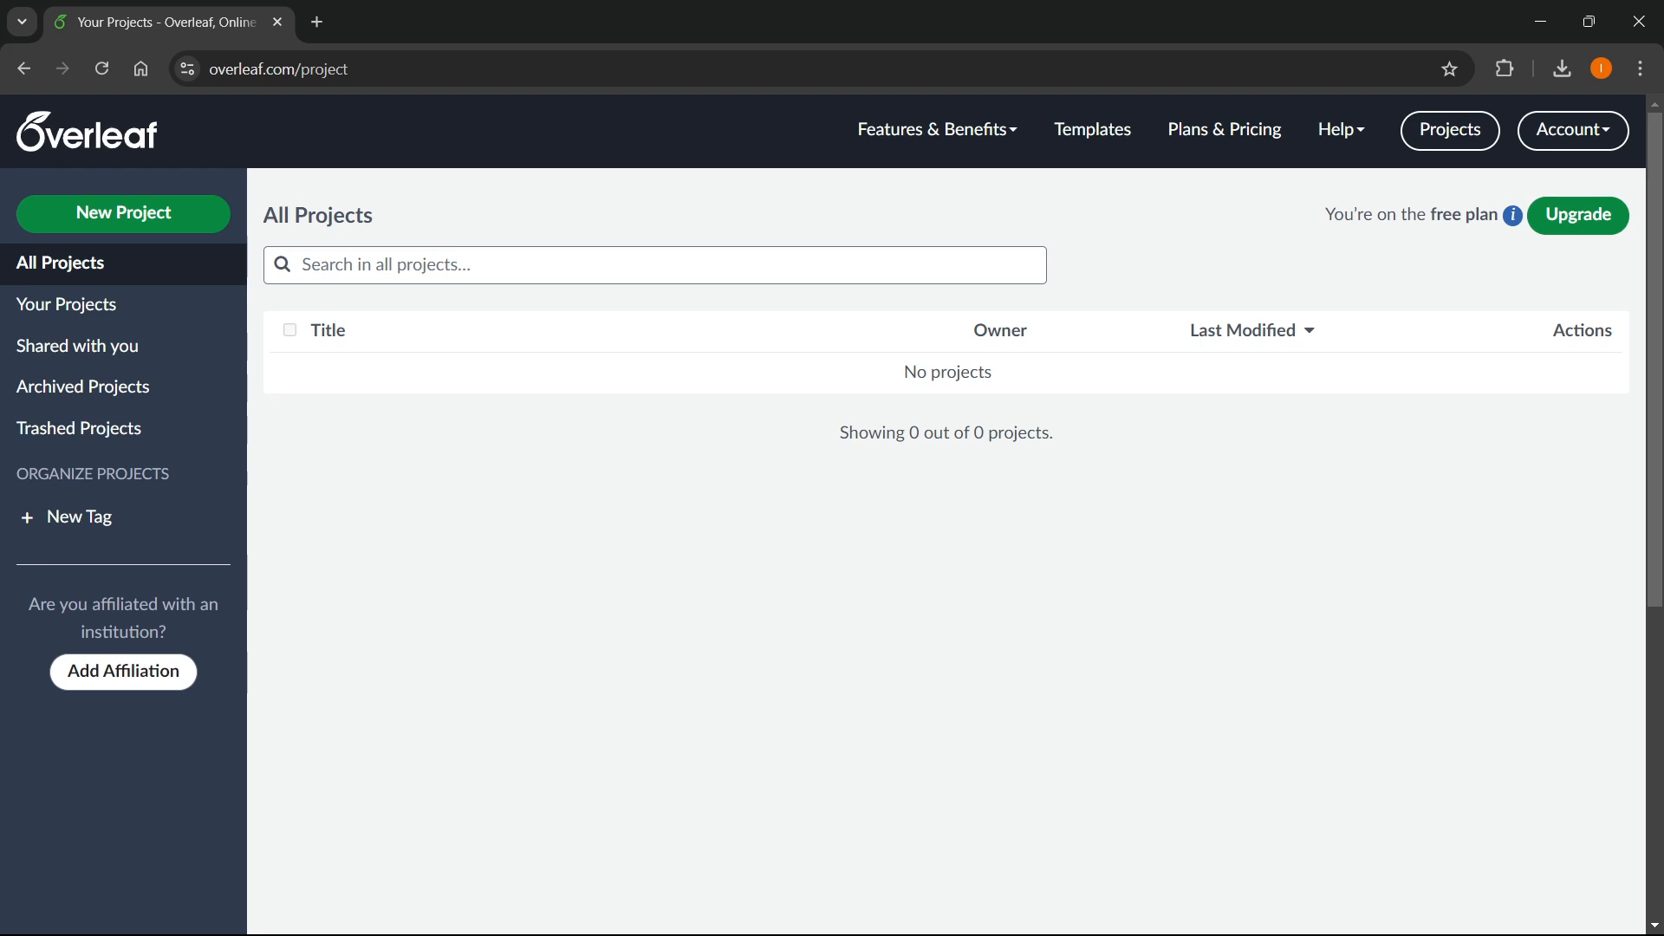
mouse_move(976, 564)
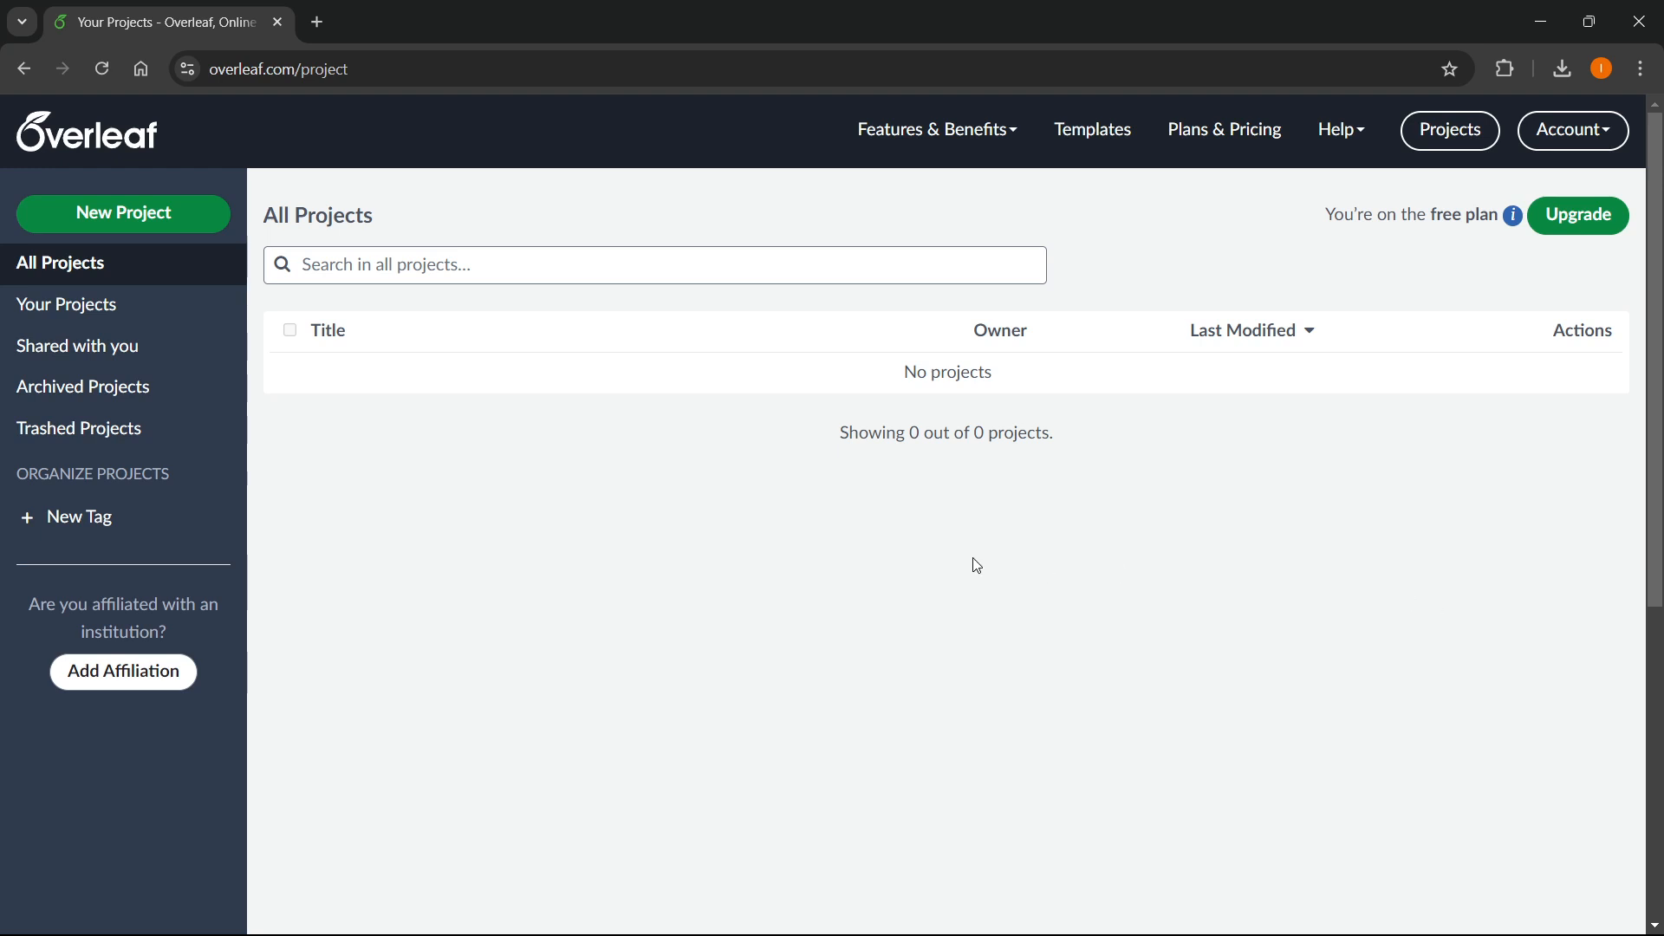
mouse_move(874, 537)
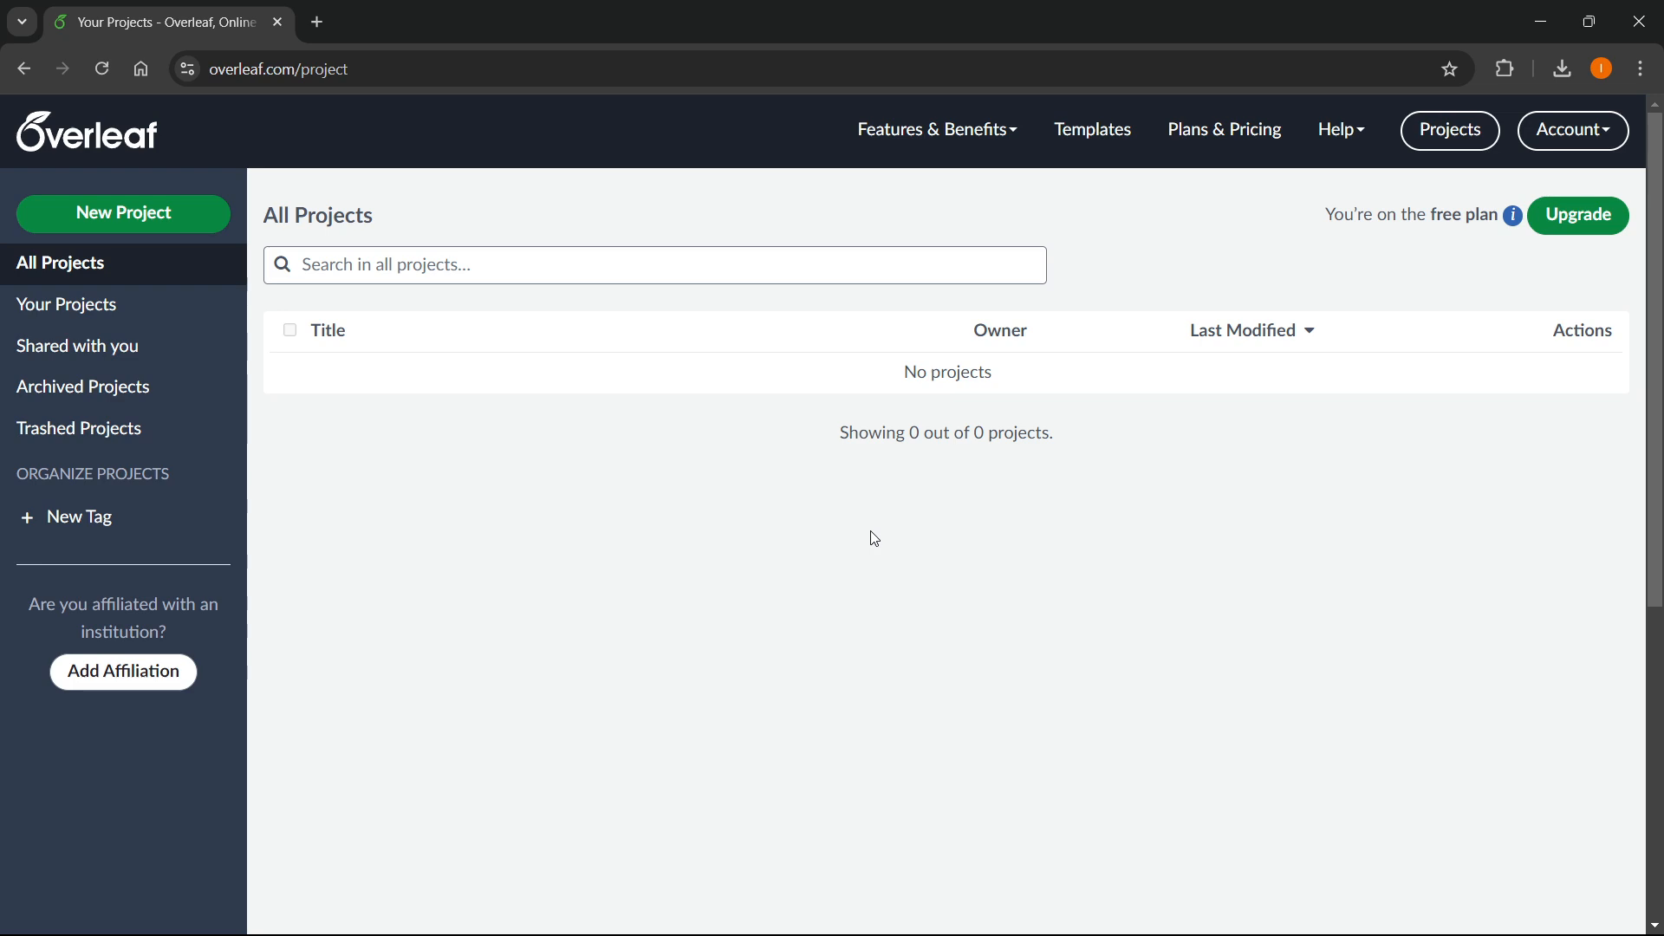
Create a new blank project named Example
click(121, 213)
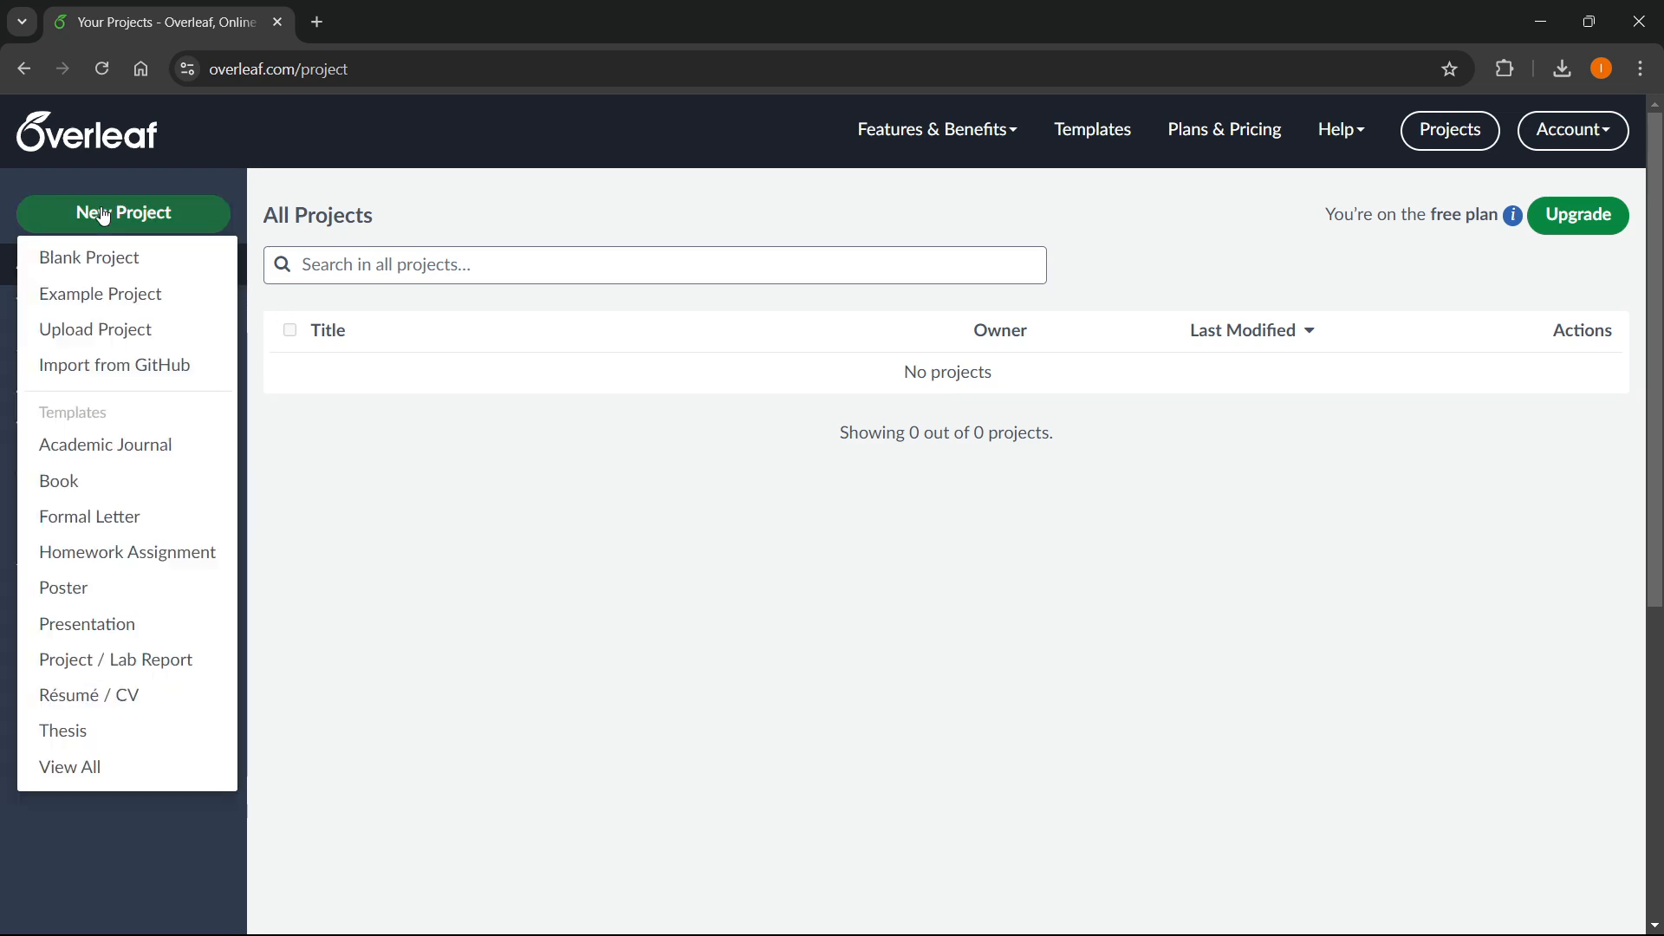
mouse_move(101, 260)
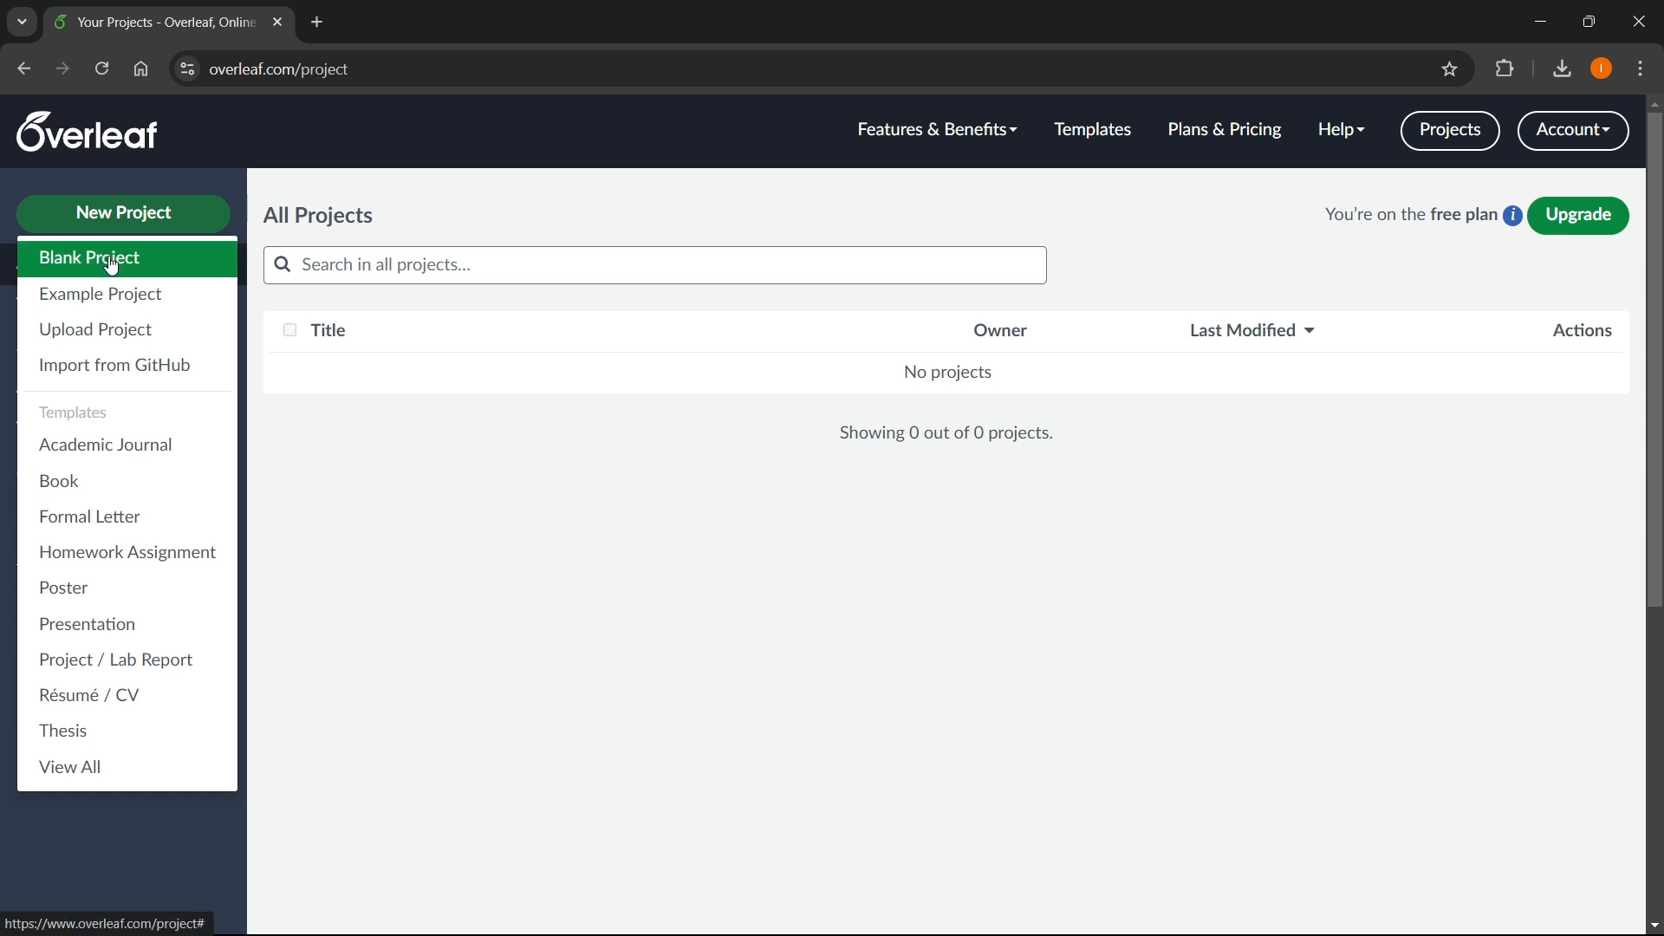
click(87, 258)
text(Example)
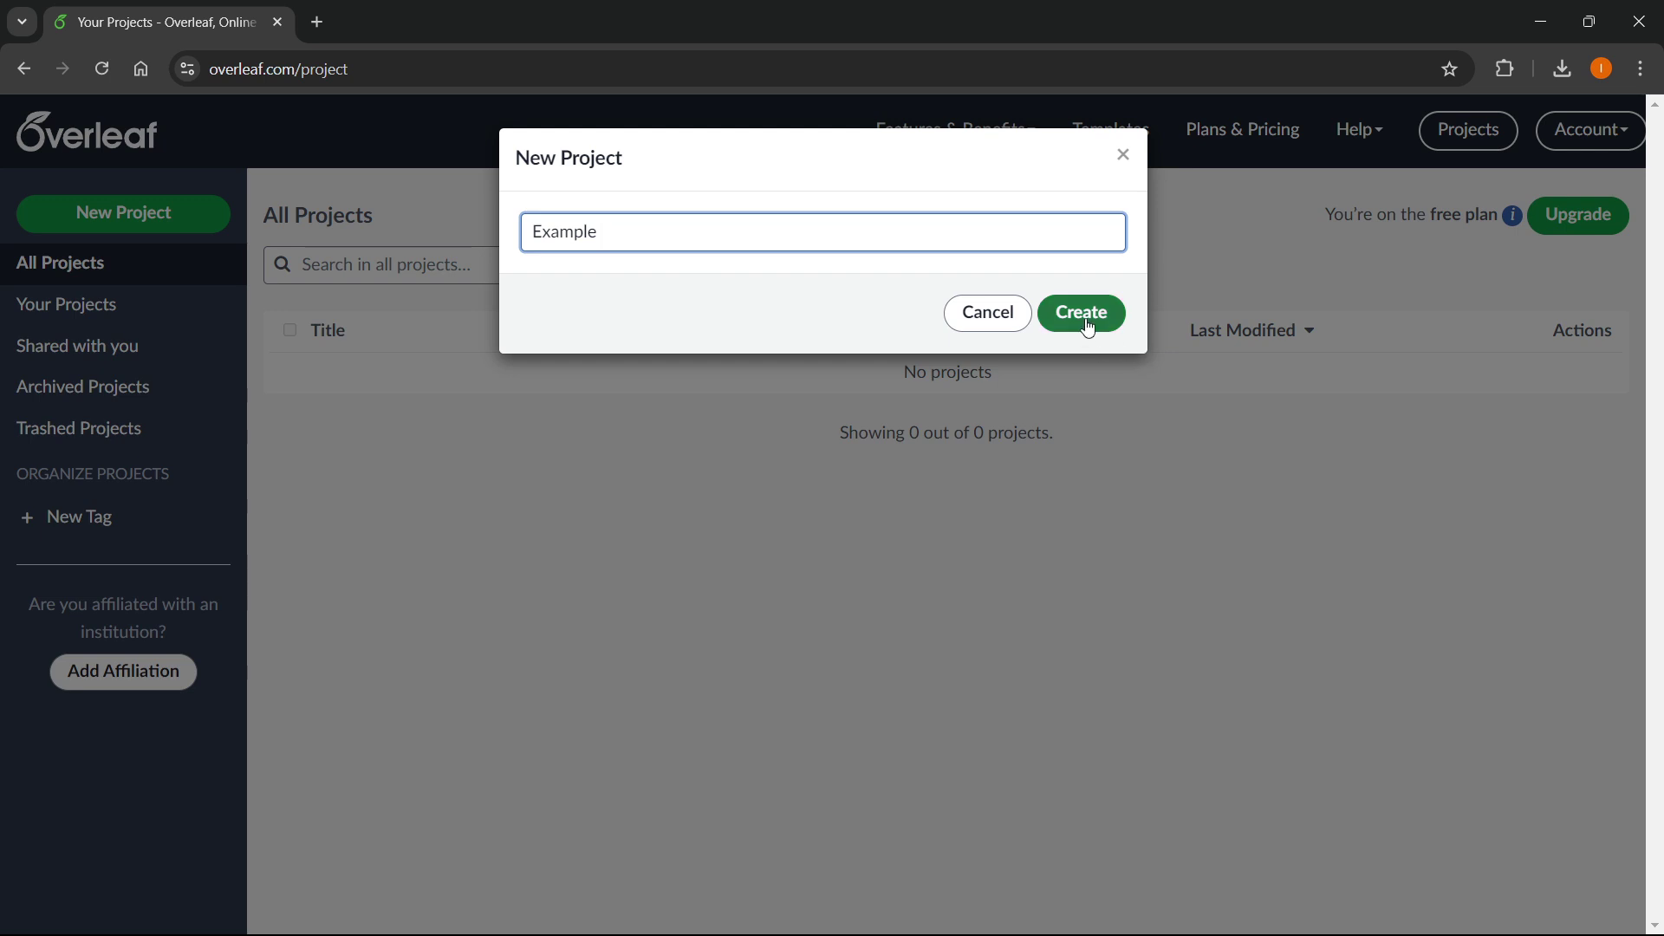
click(1082, 312)
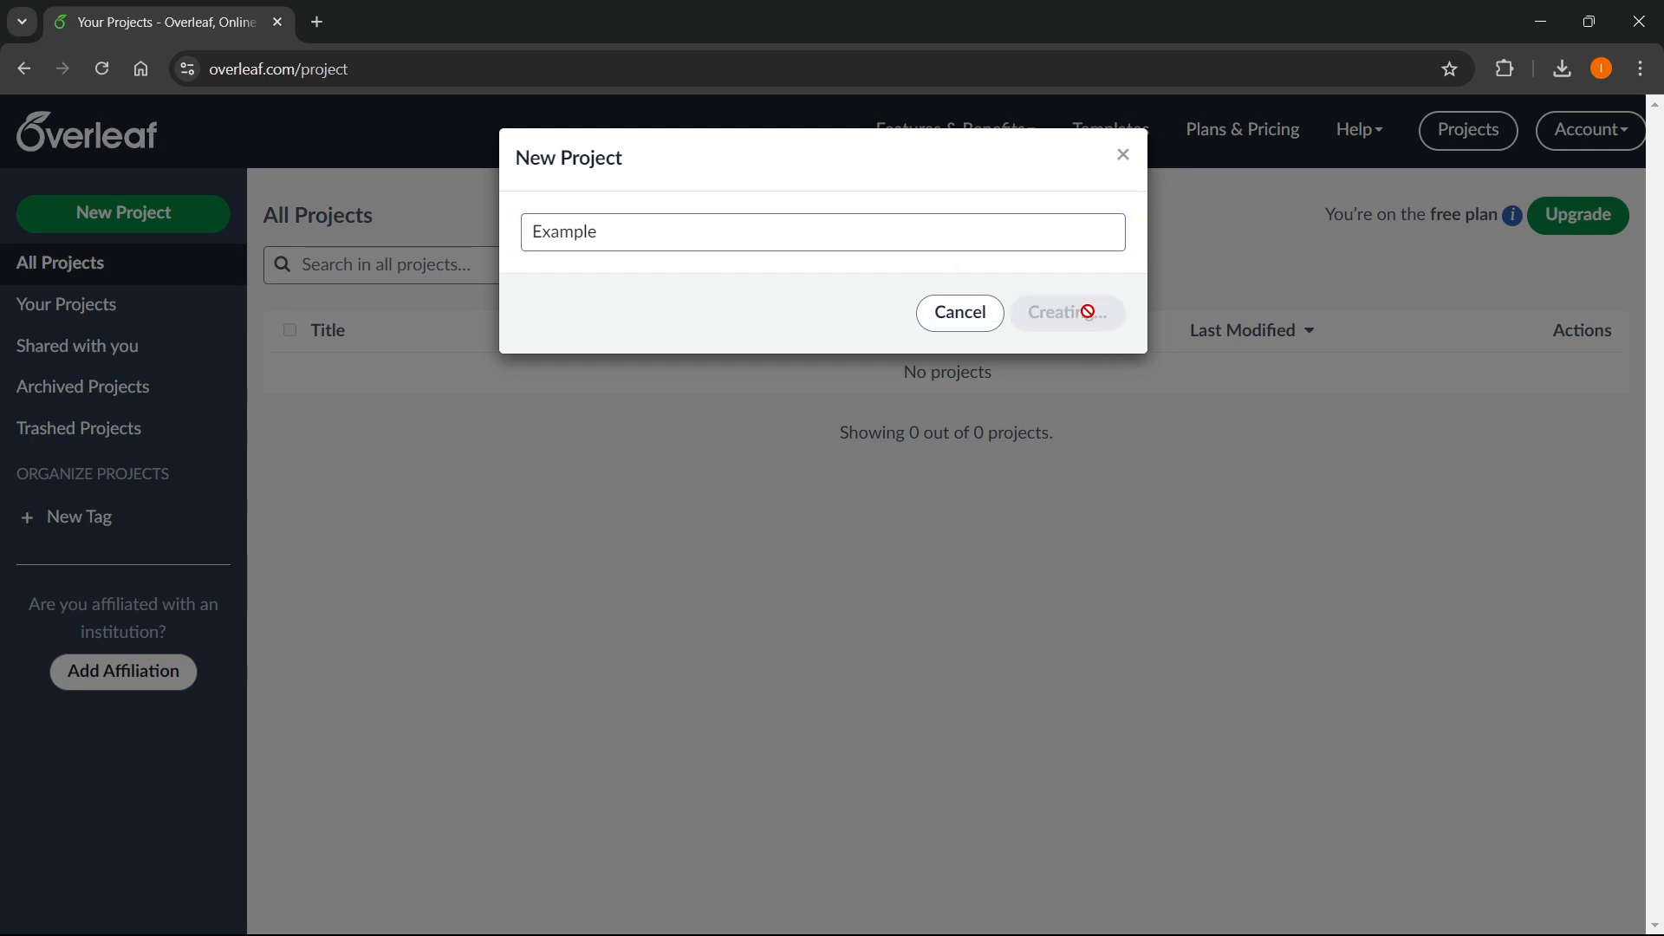
Delete the Introduction section line and recompile so the PDF shows only title, author and date
click(1068, 312)
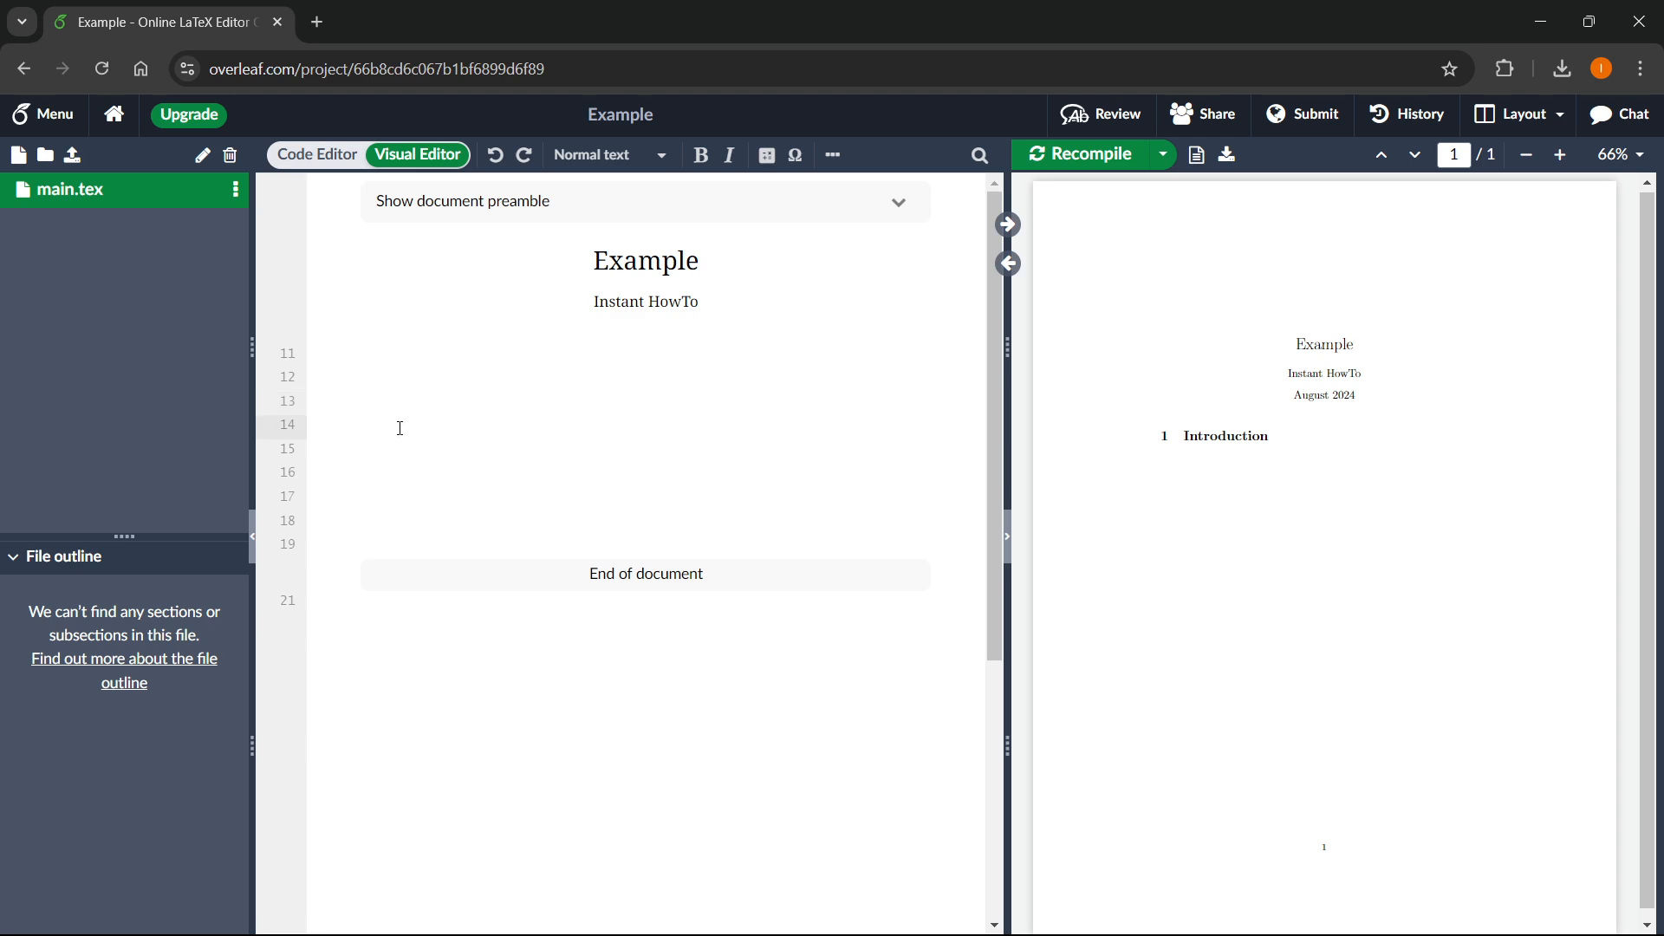
click(398, 427)
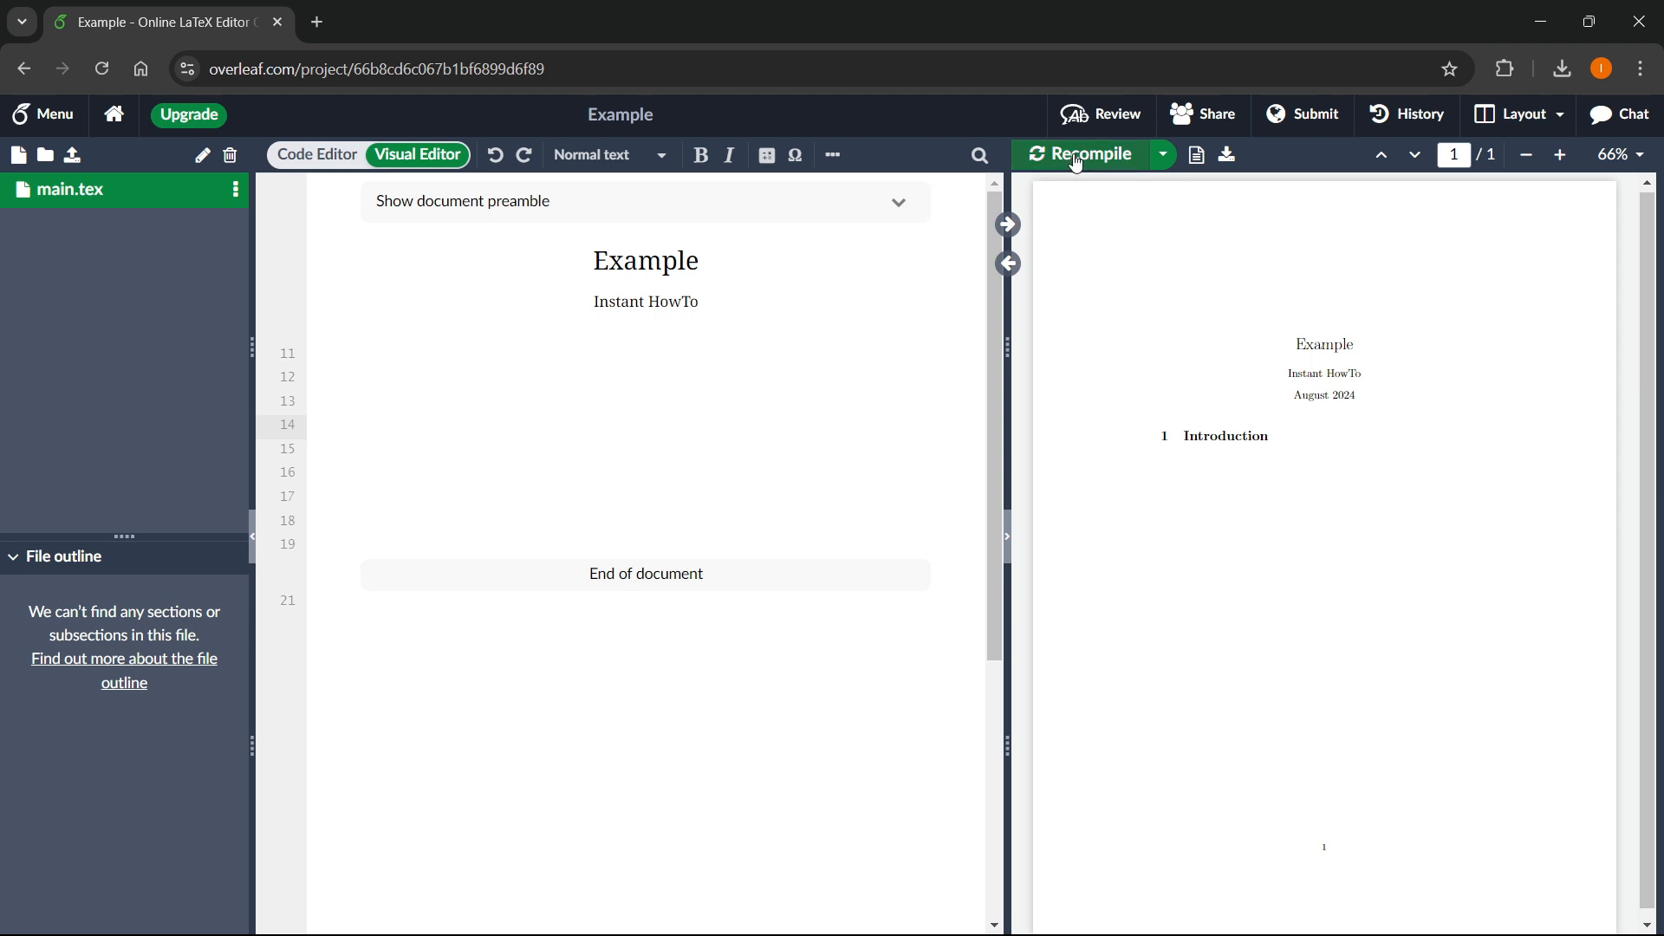
click(1082, 154)
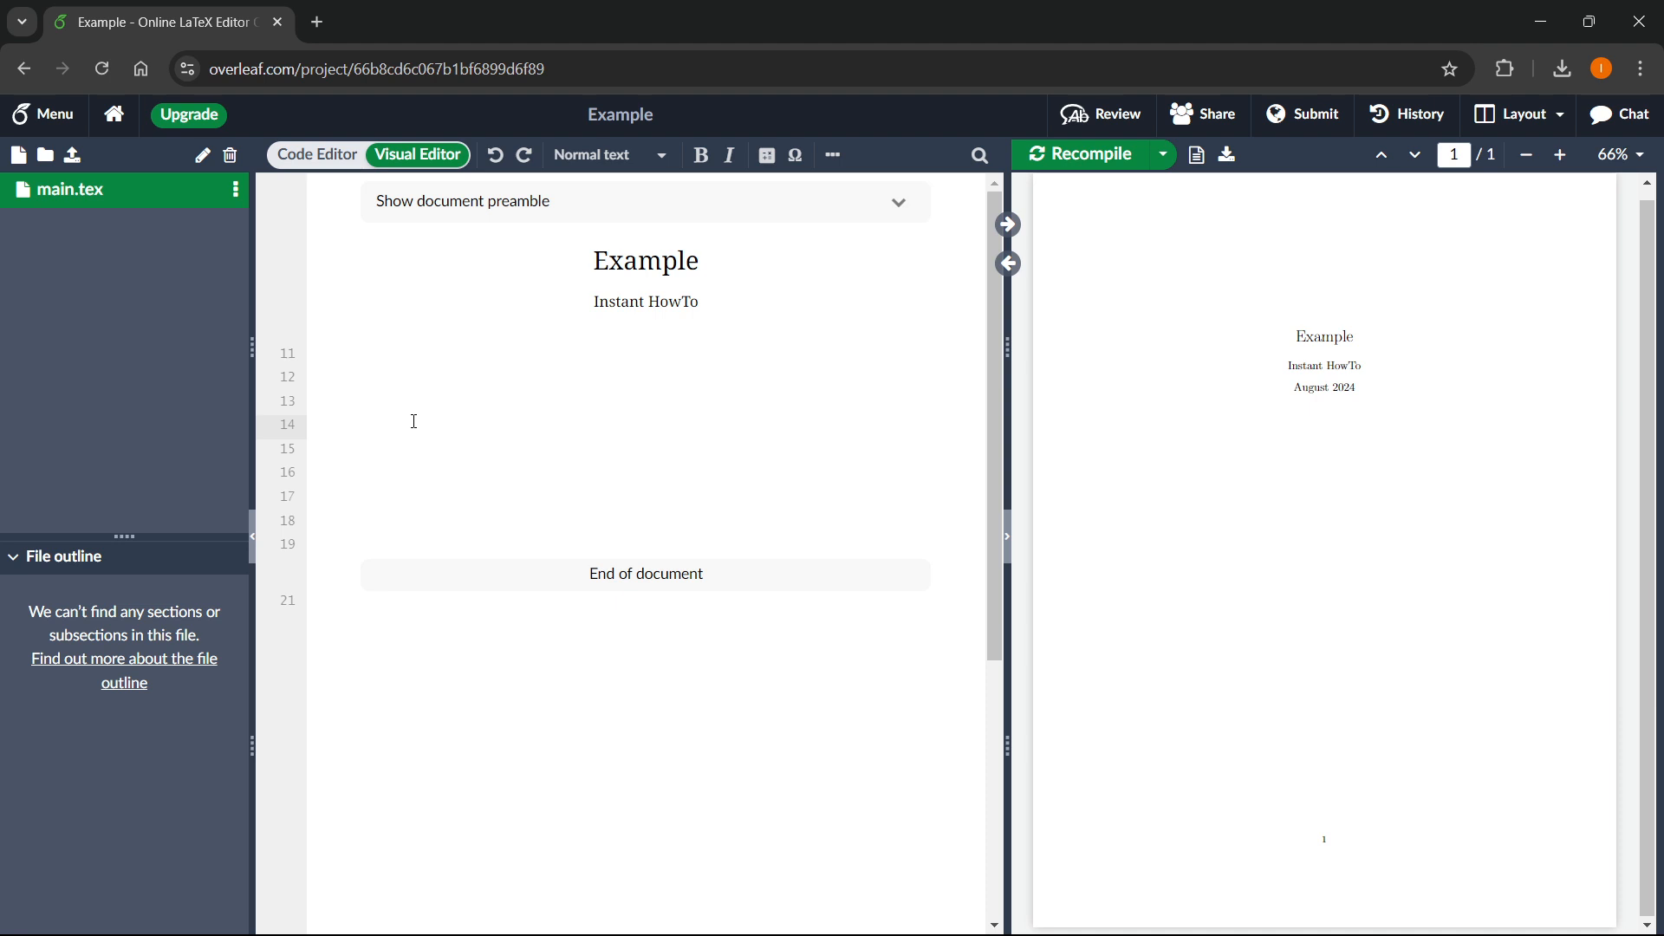
mouse_move(44, 156)
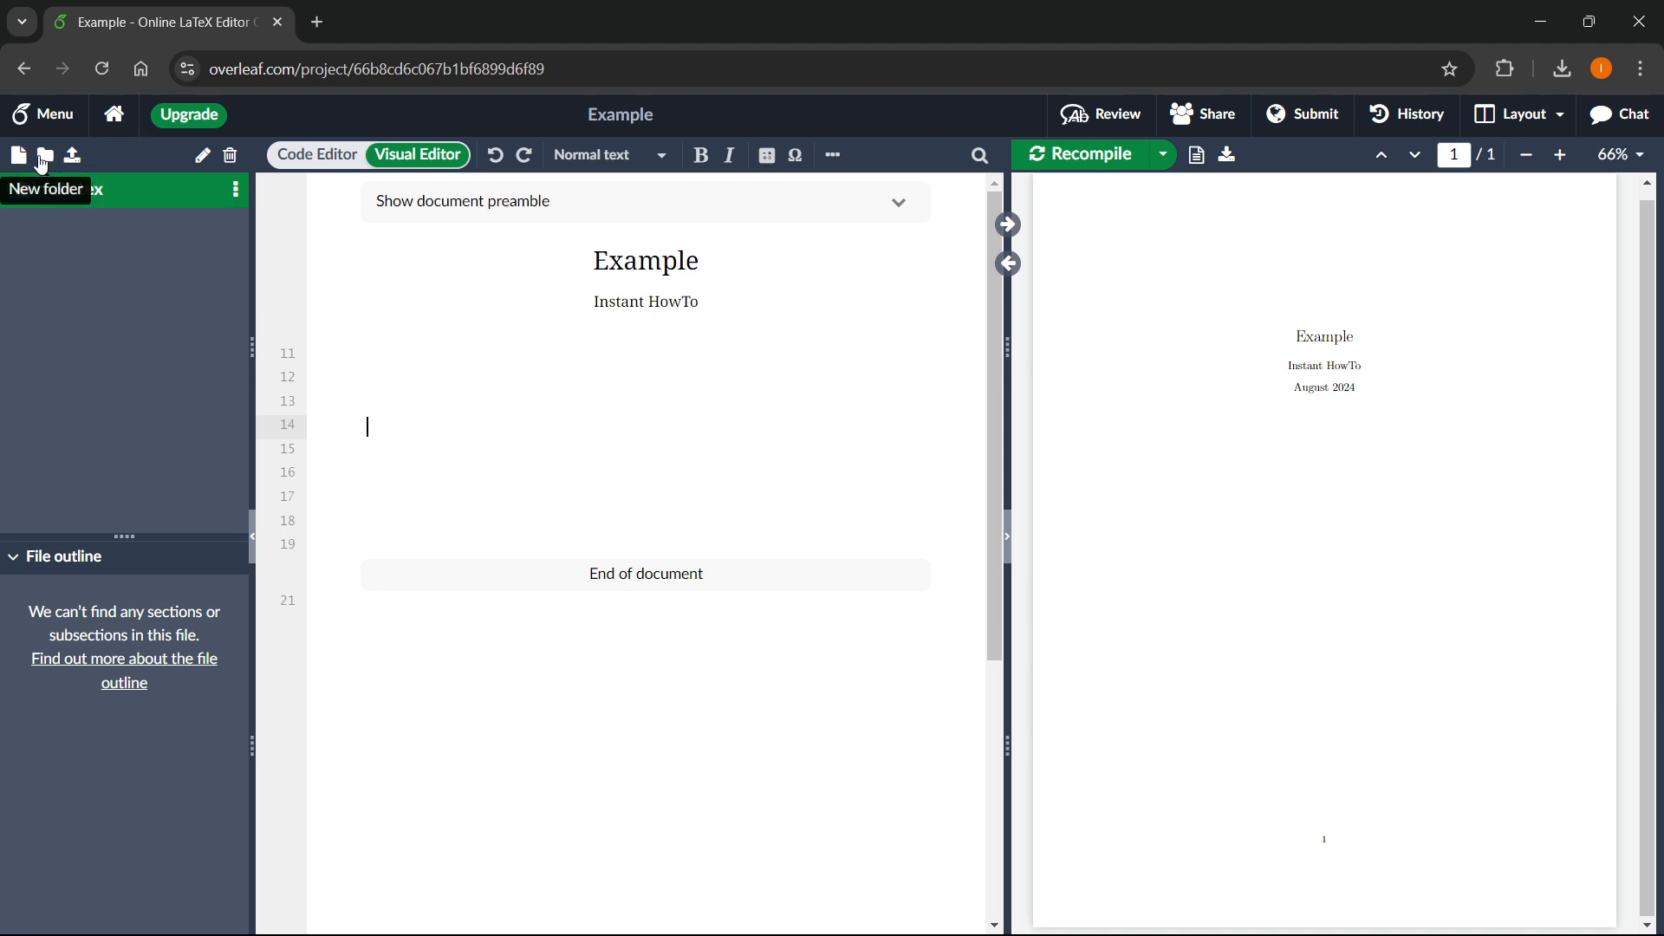
Bring up the Add Files dialog on its Upload option, ready to select files
click(17, 155)
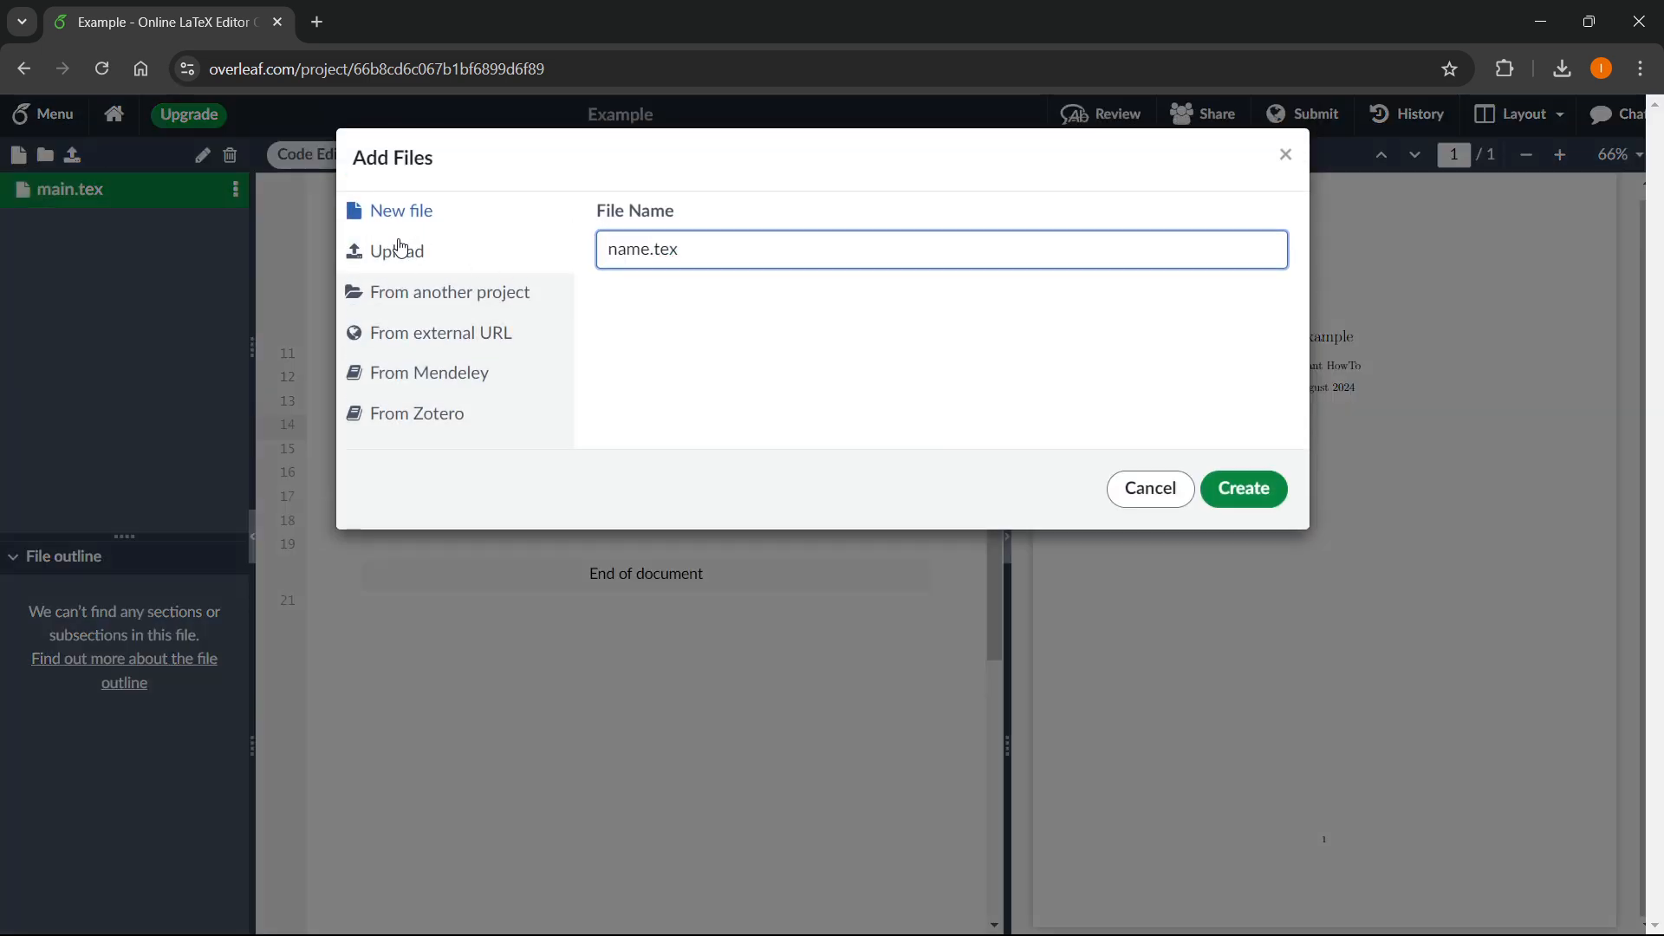
click(395, 250)
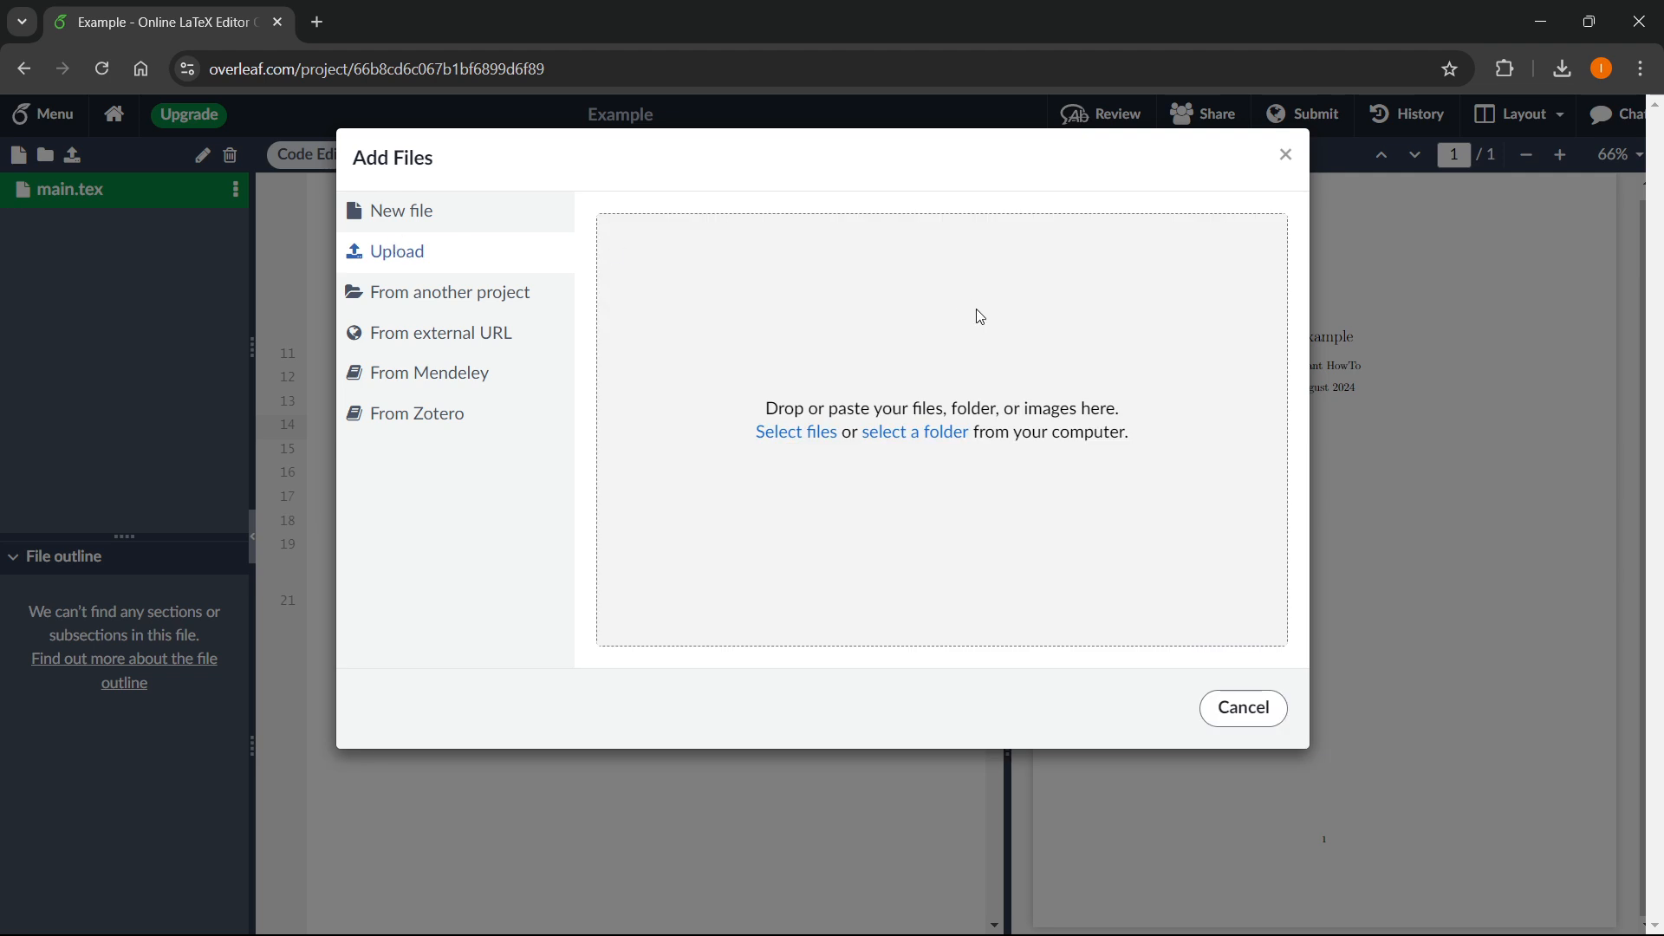
mouse_move(1064, 438)
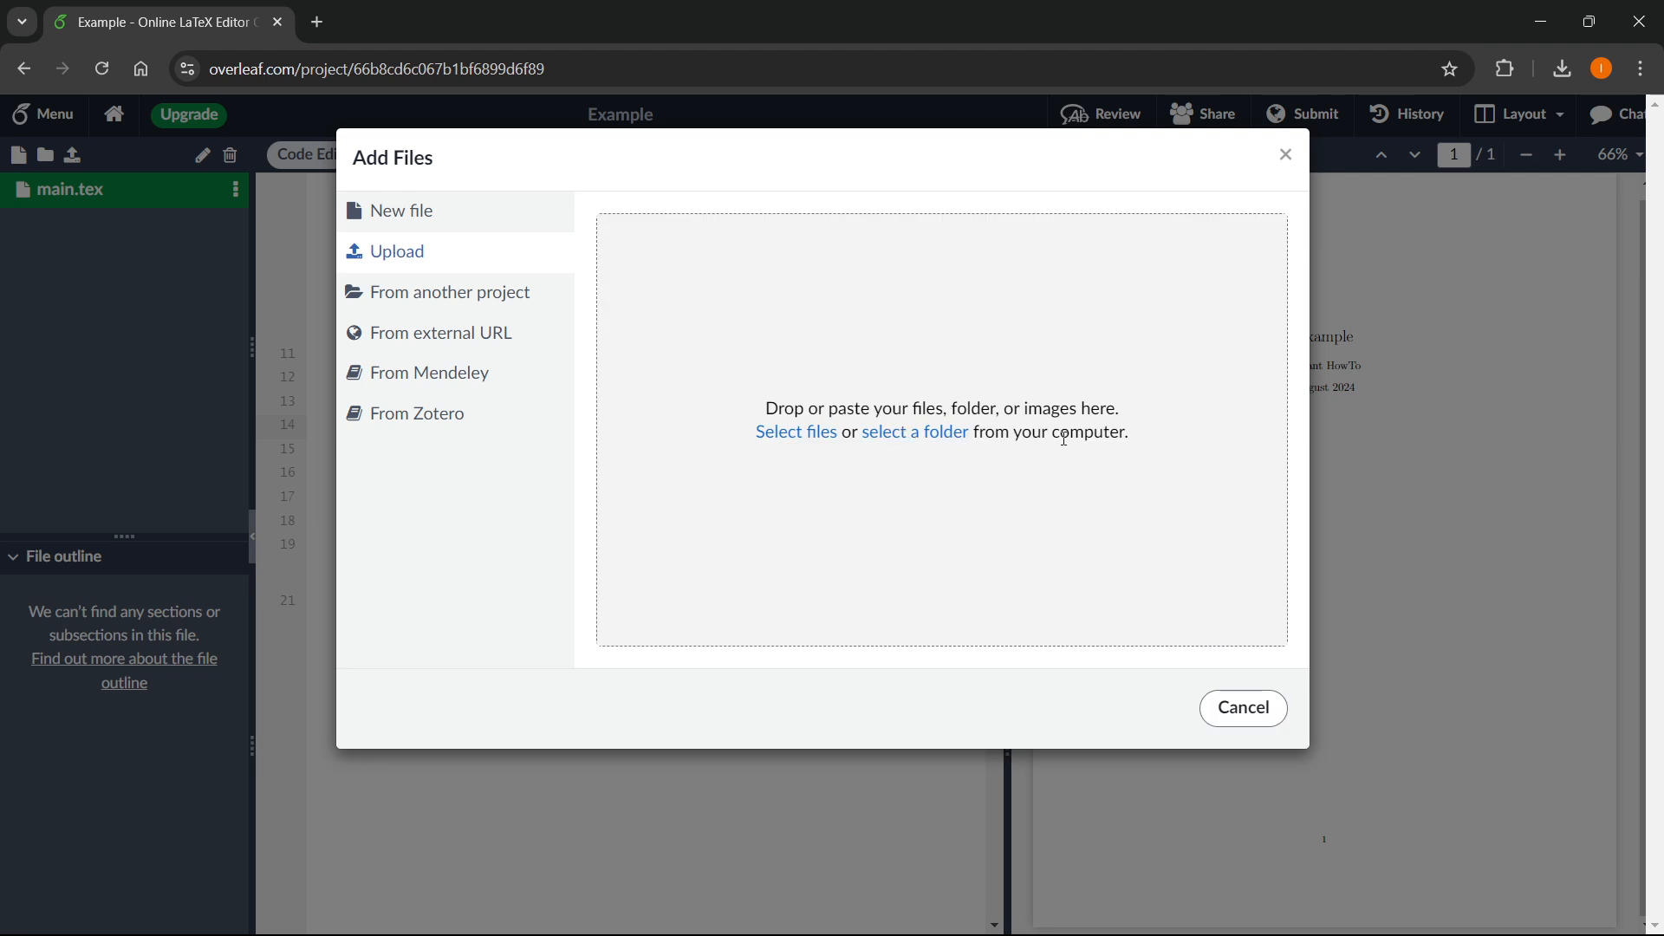
double_click(1040, 407)
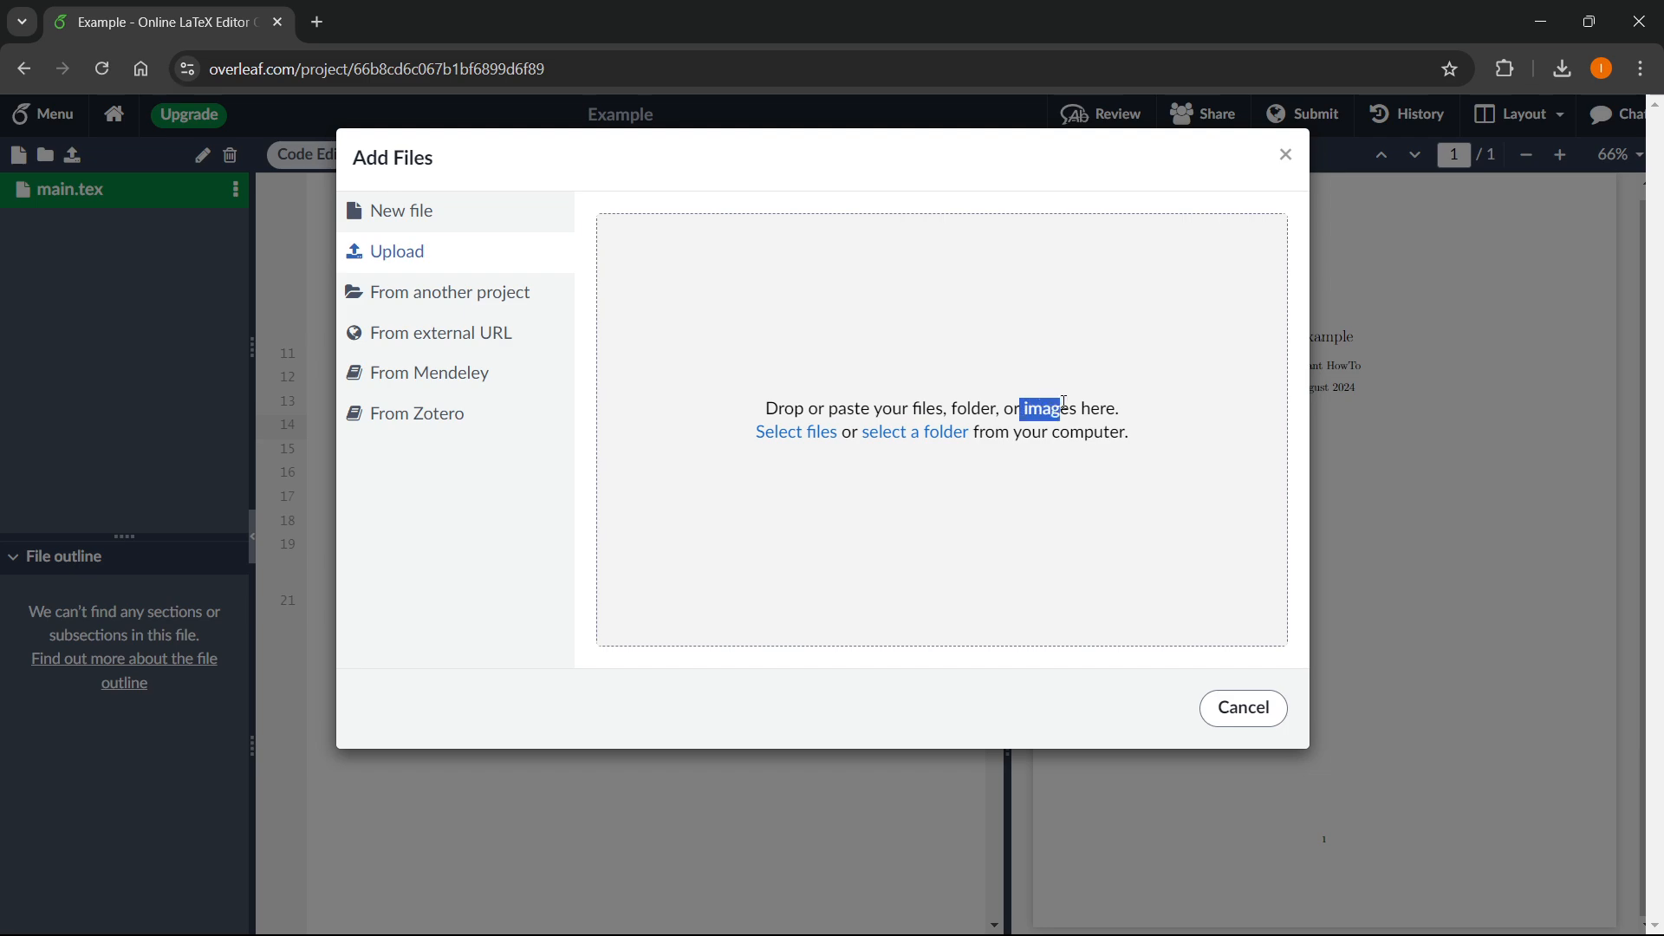
mouse_move(915, 447)
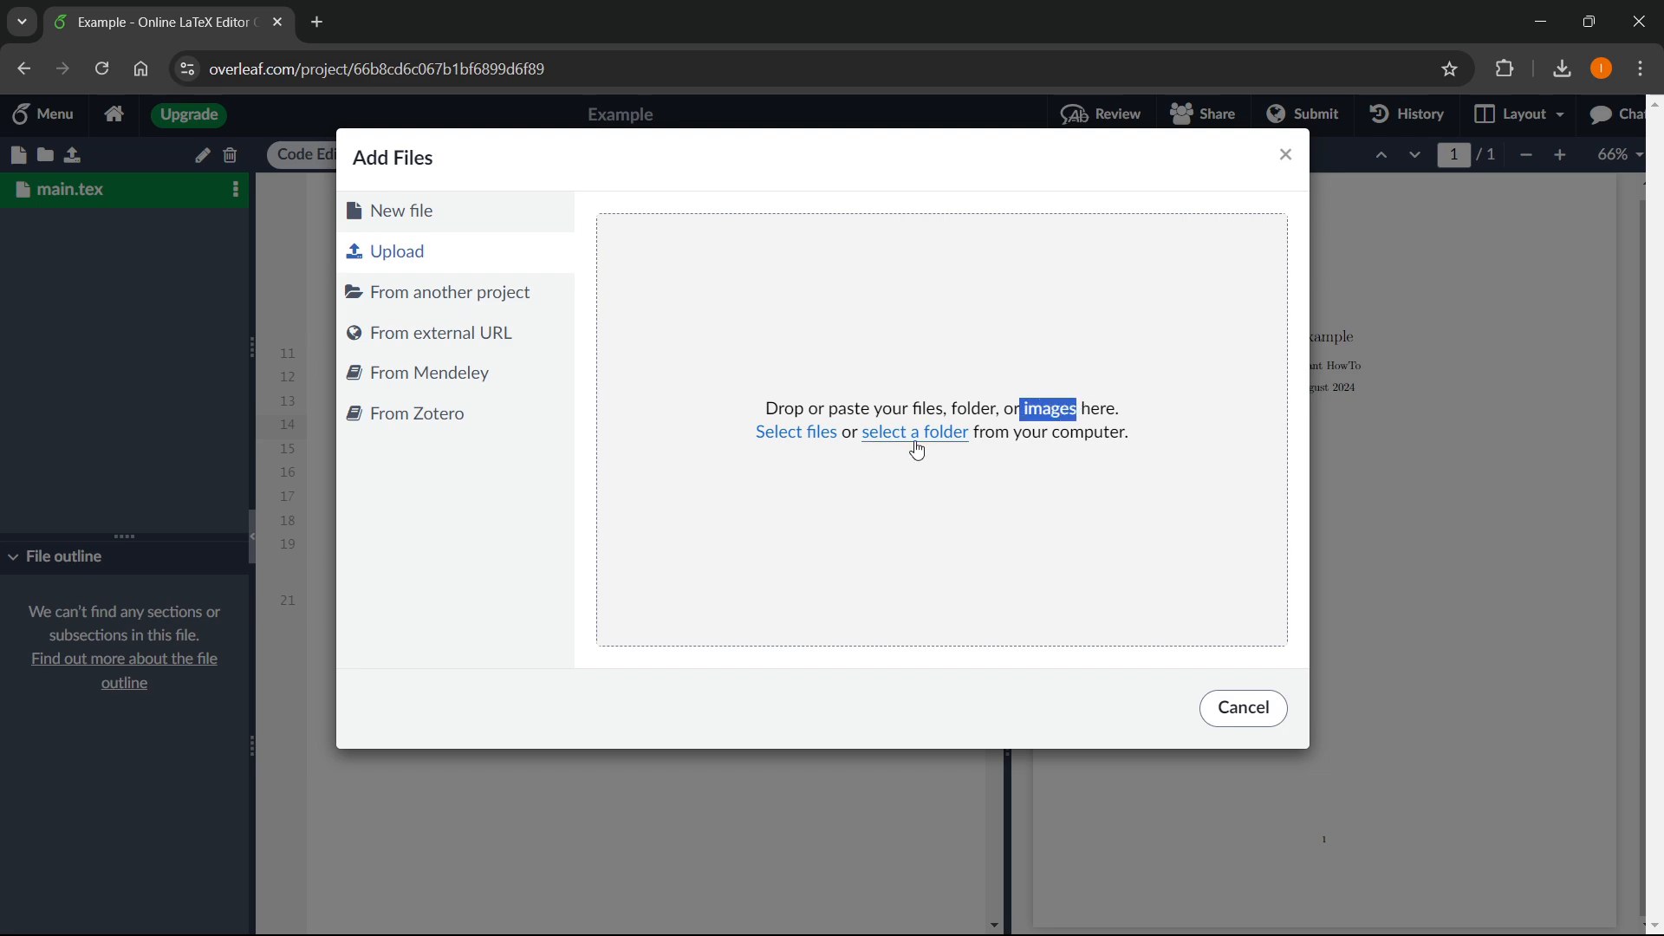
mouse_move(796, 435)
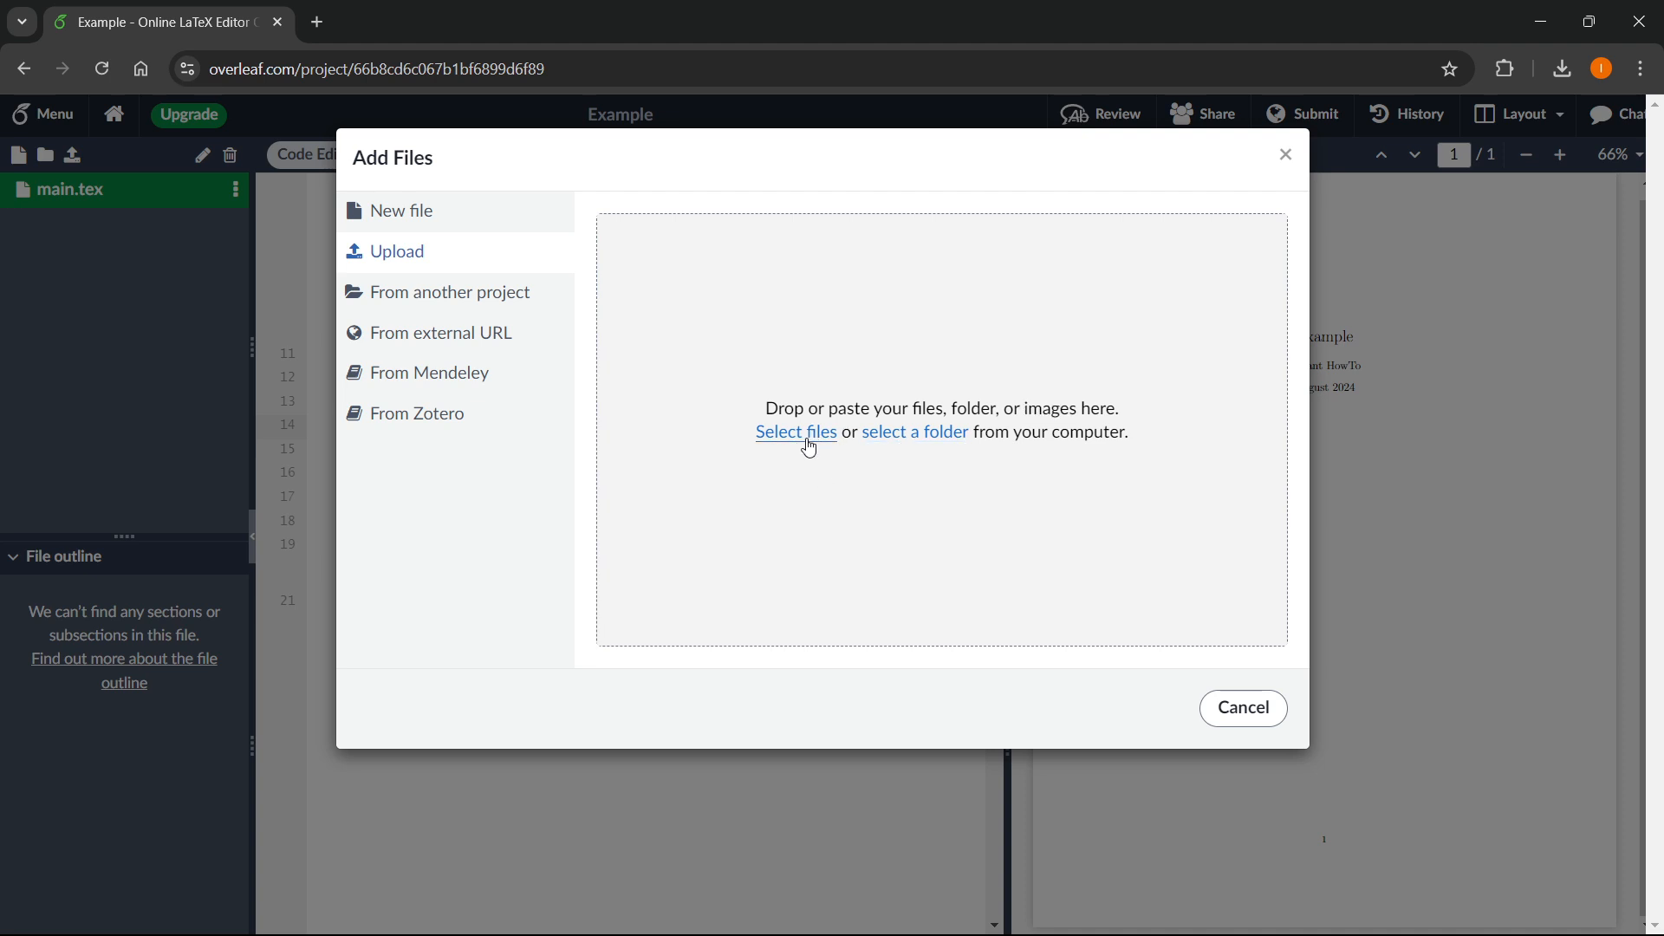
Upload thumbnail.png from Downloads so it appears beside main.tex in the file list
click(796, 431)
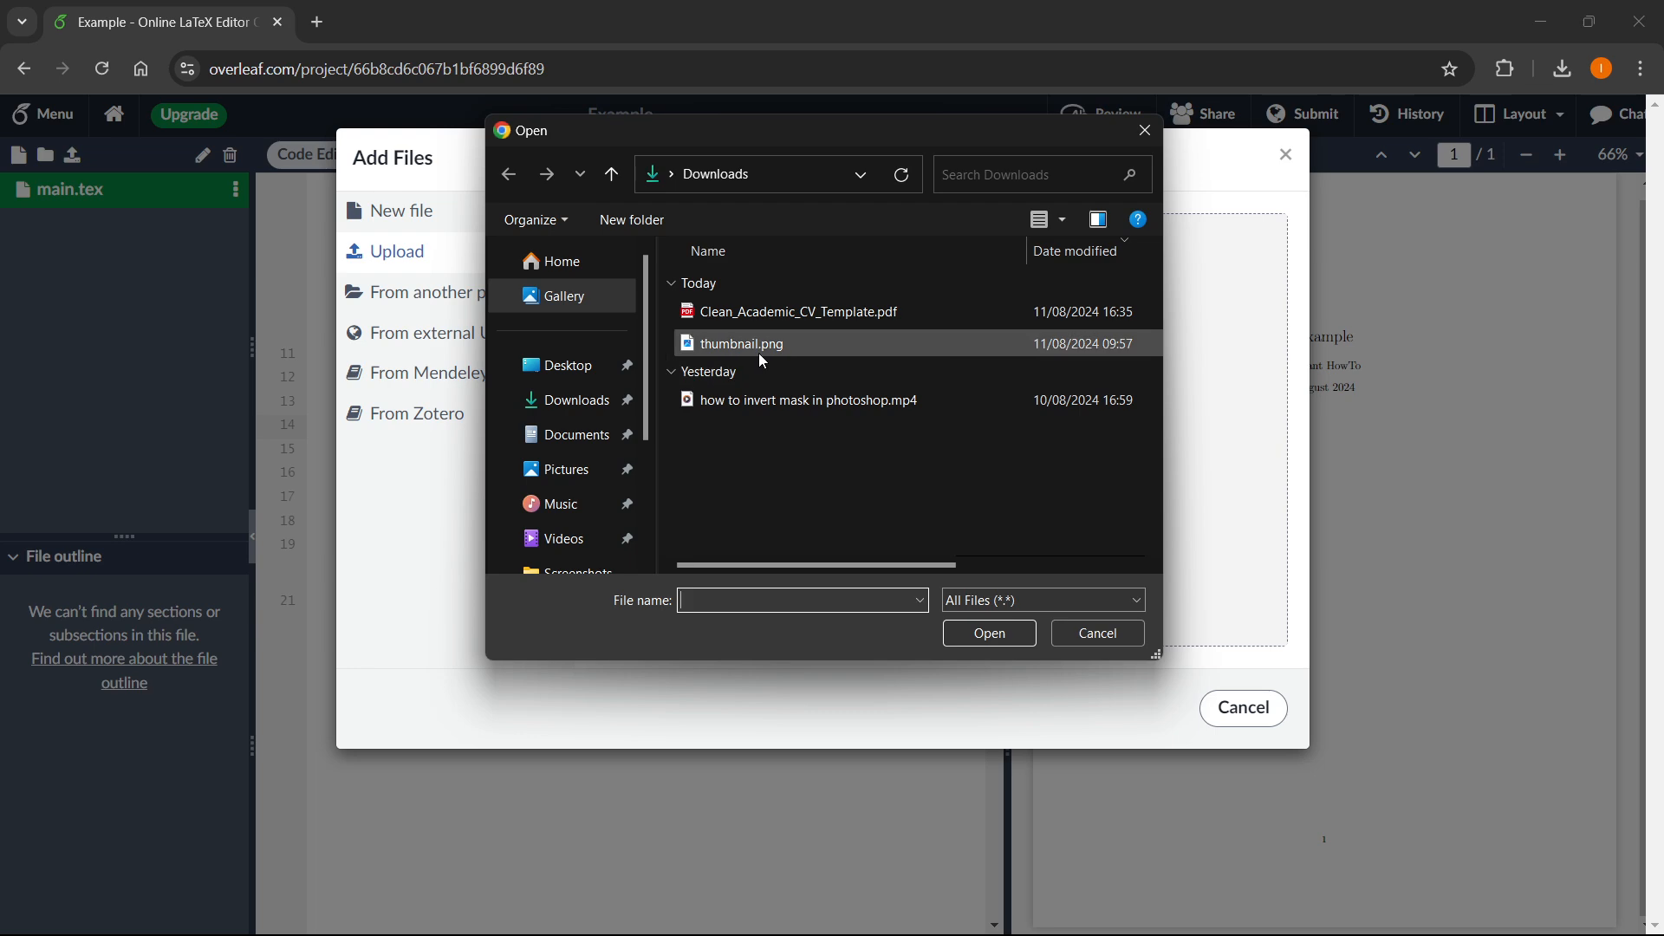
click(742, 344)
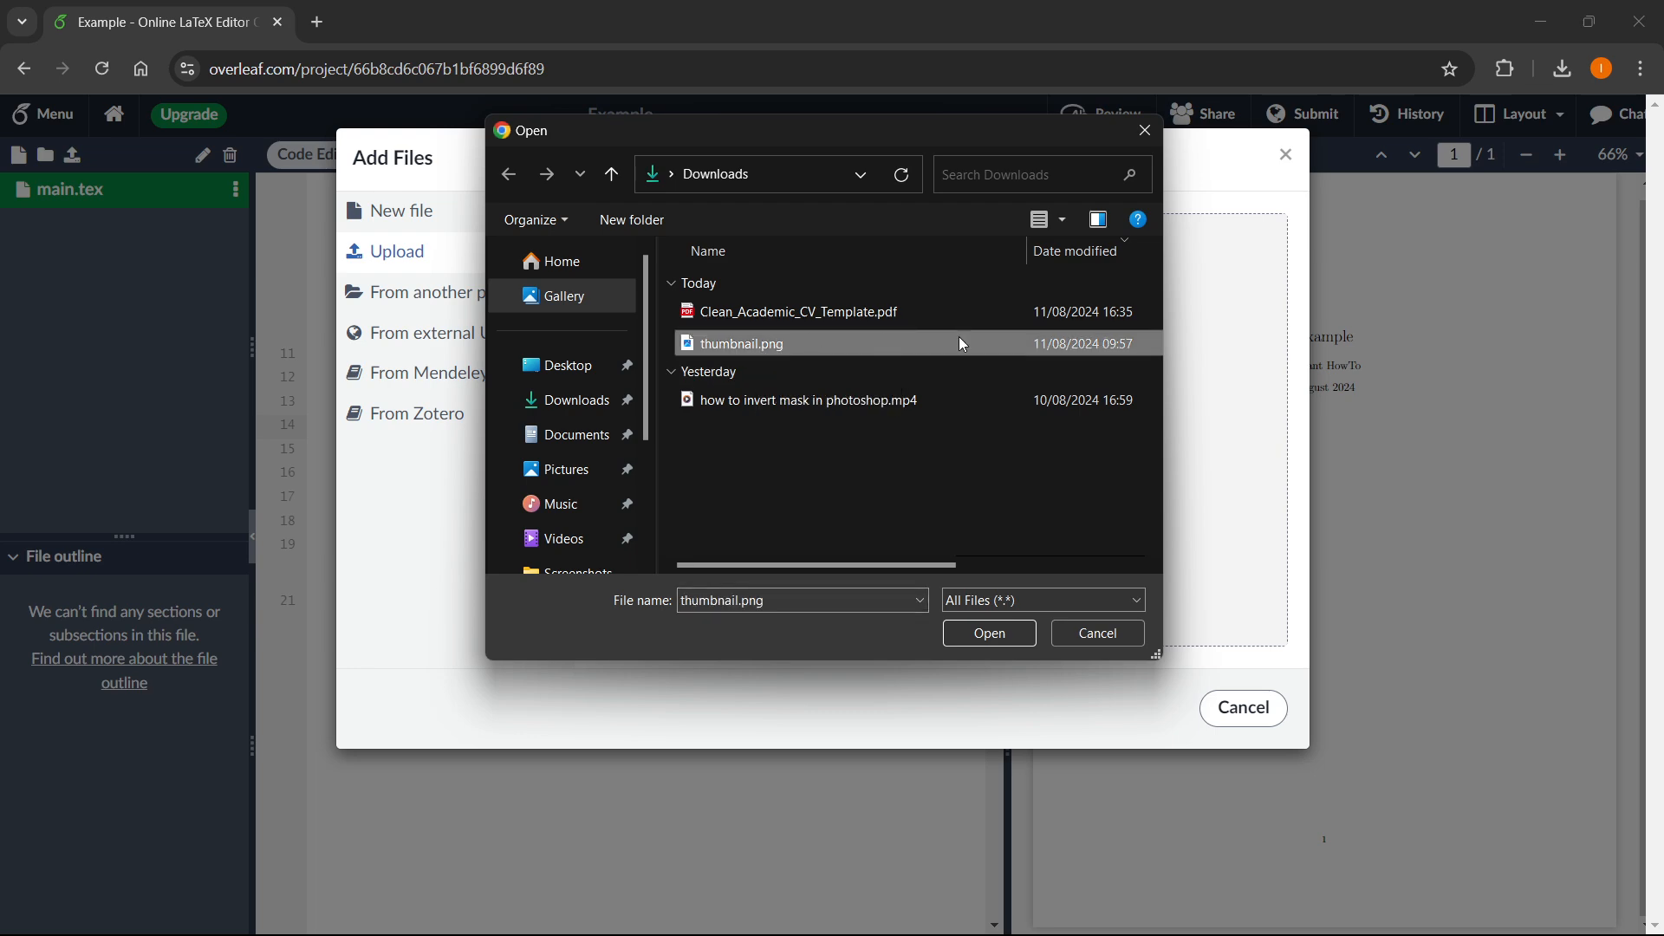
click(988, 632)
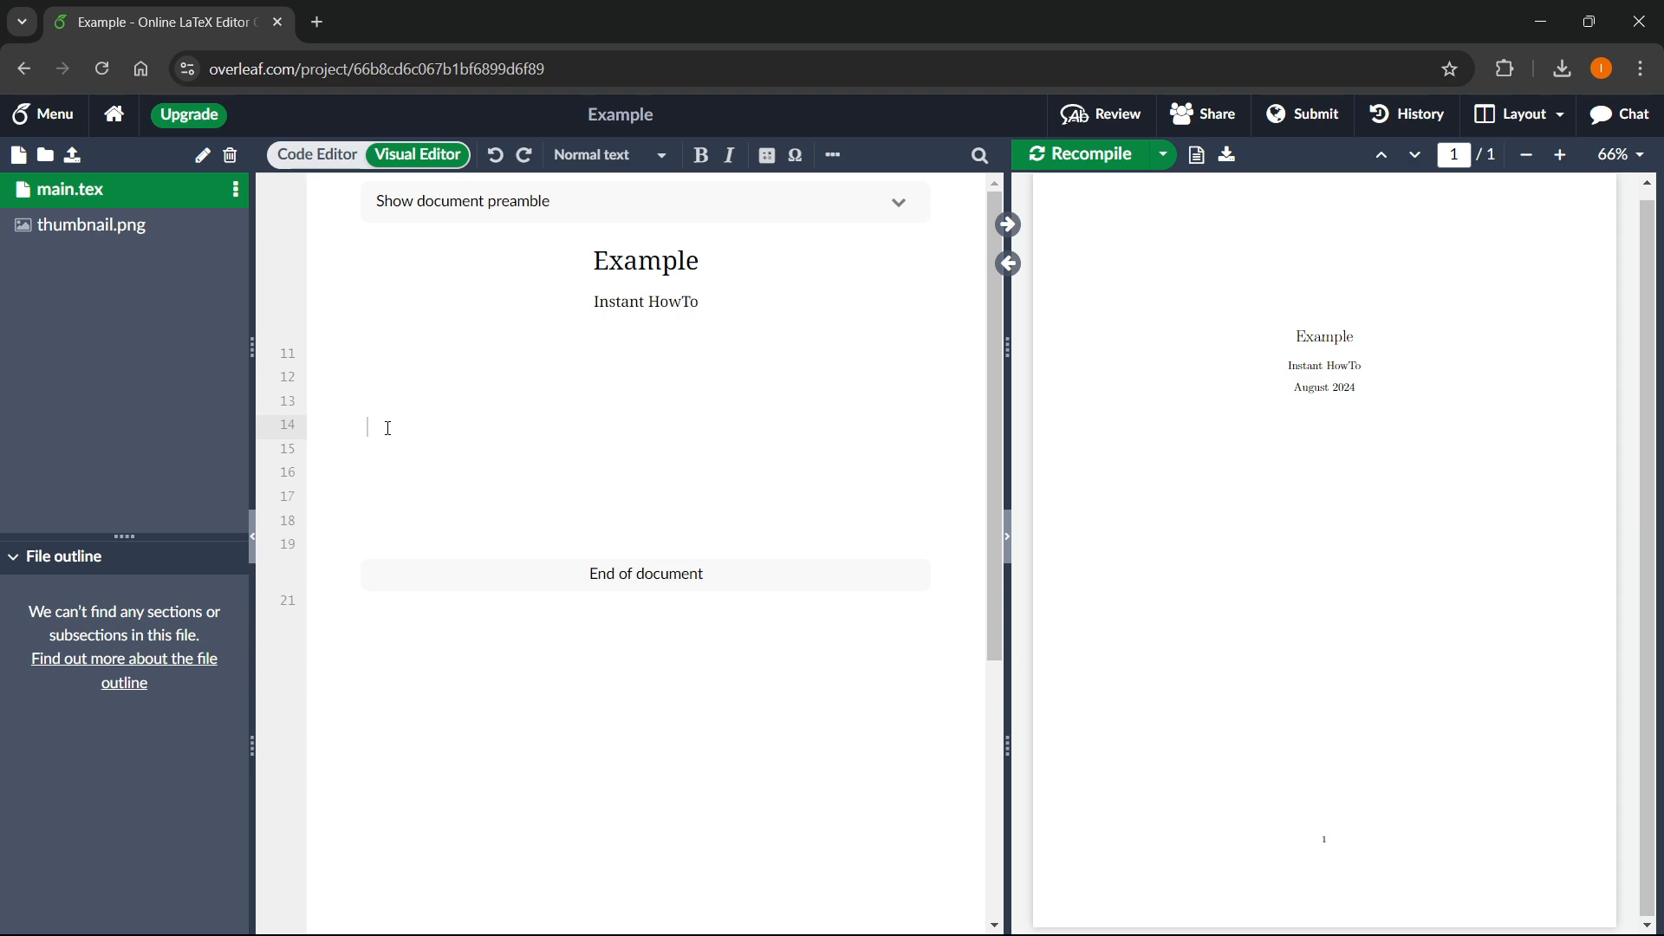
mouse_move(222, 298)
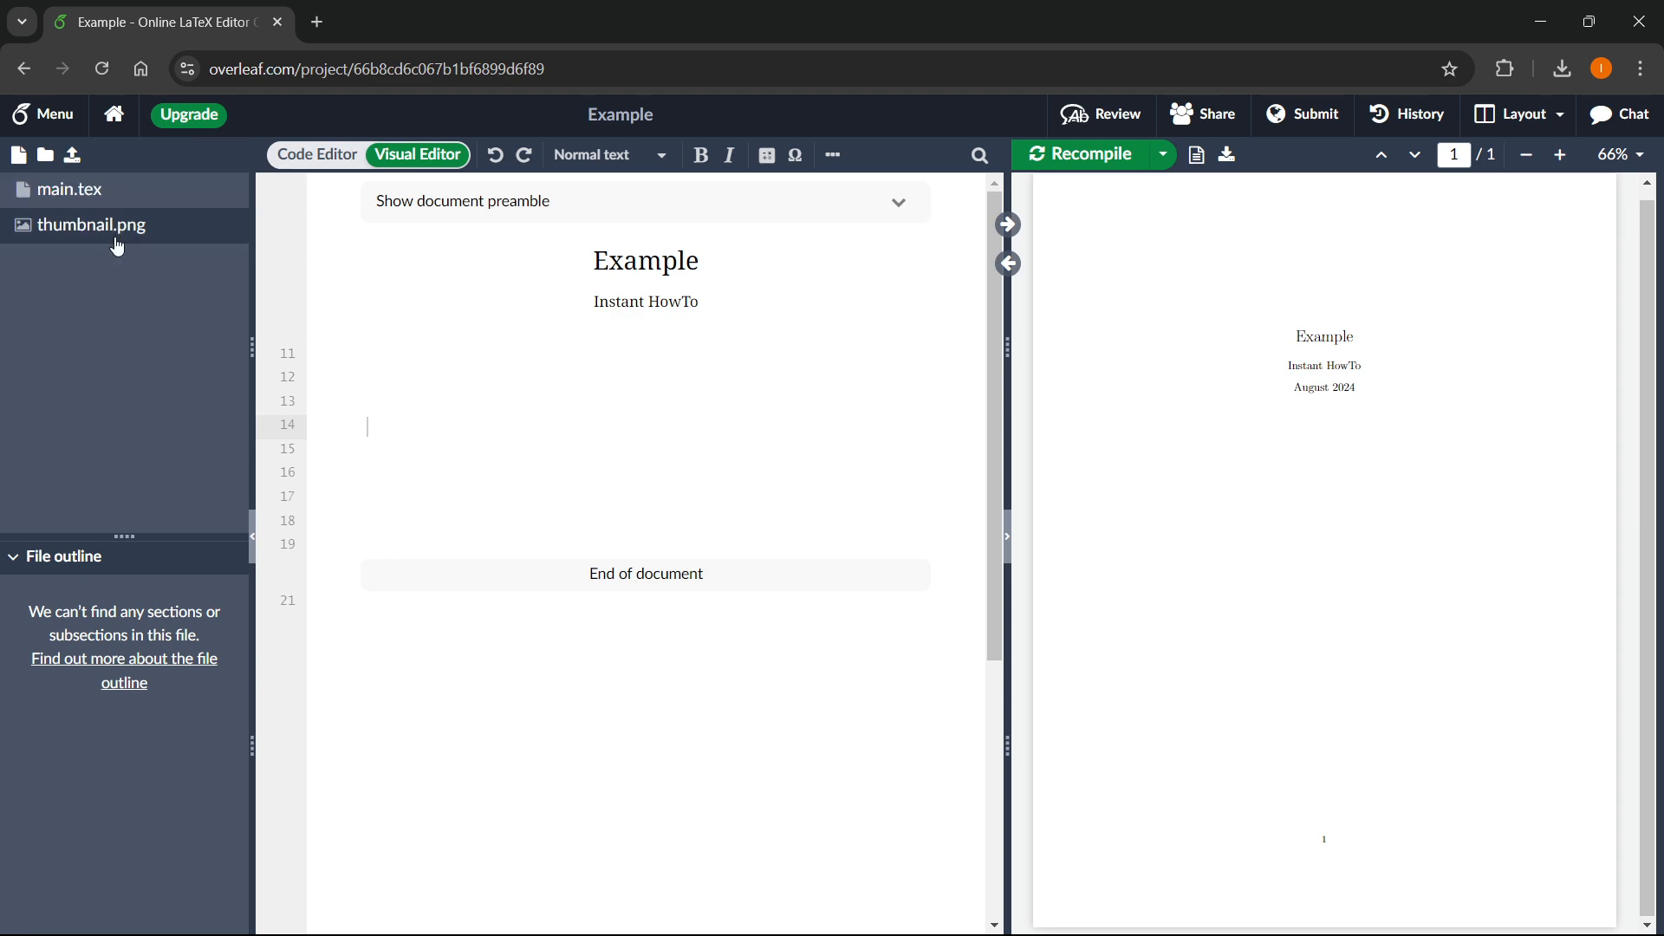
click(67, 189)
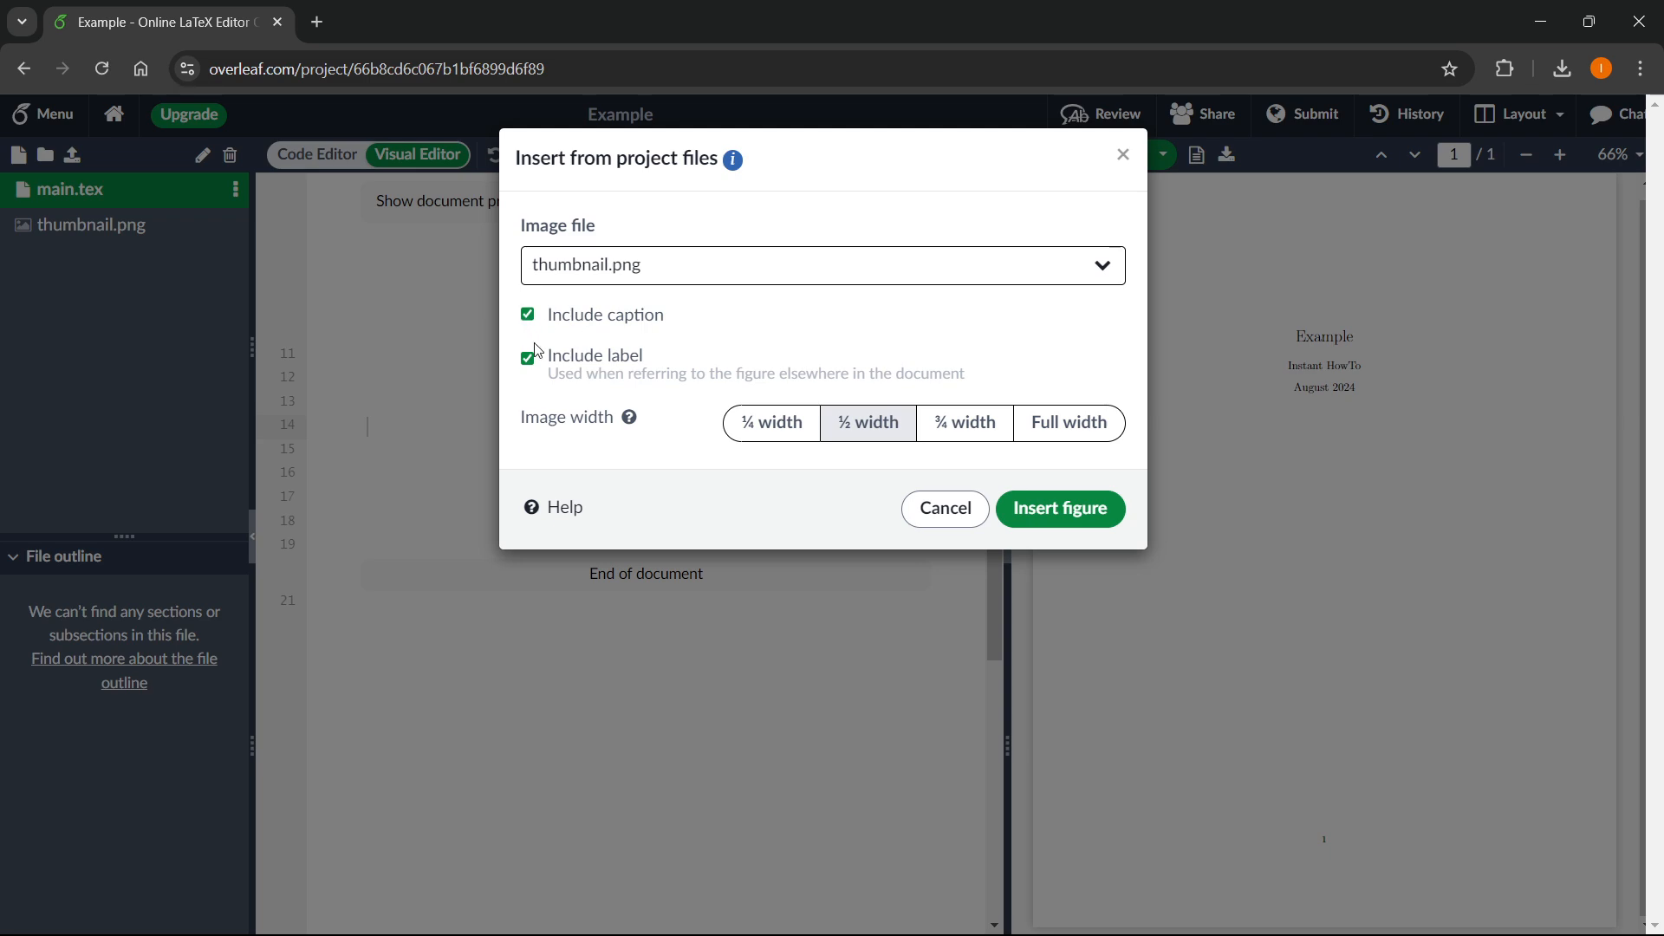
mouse_move(642, 399)
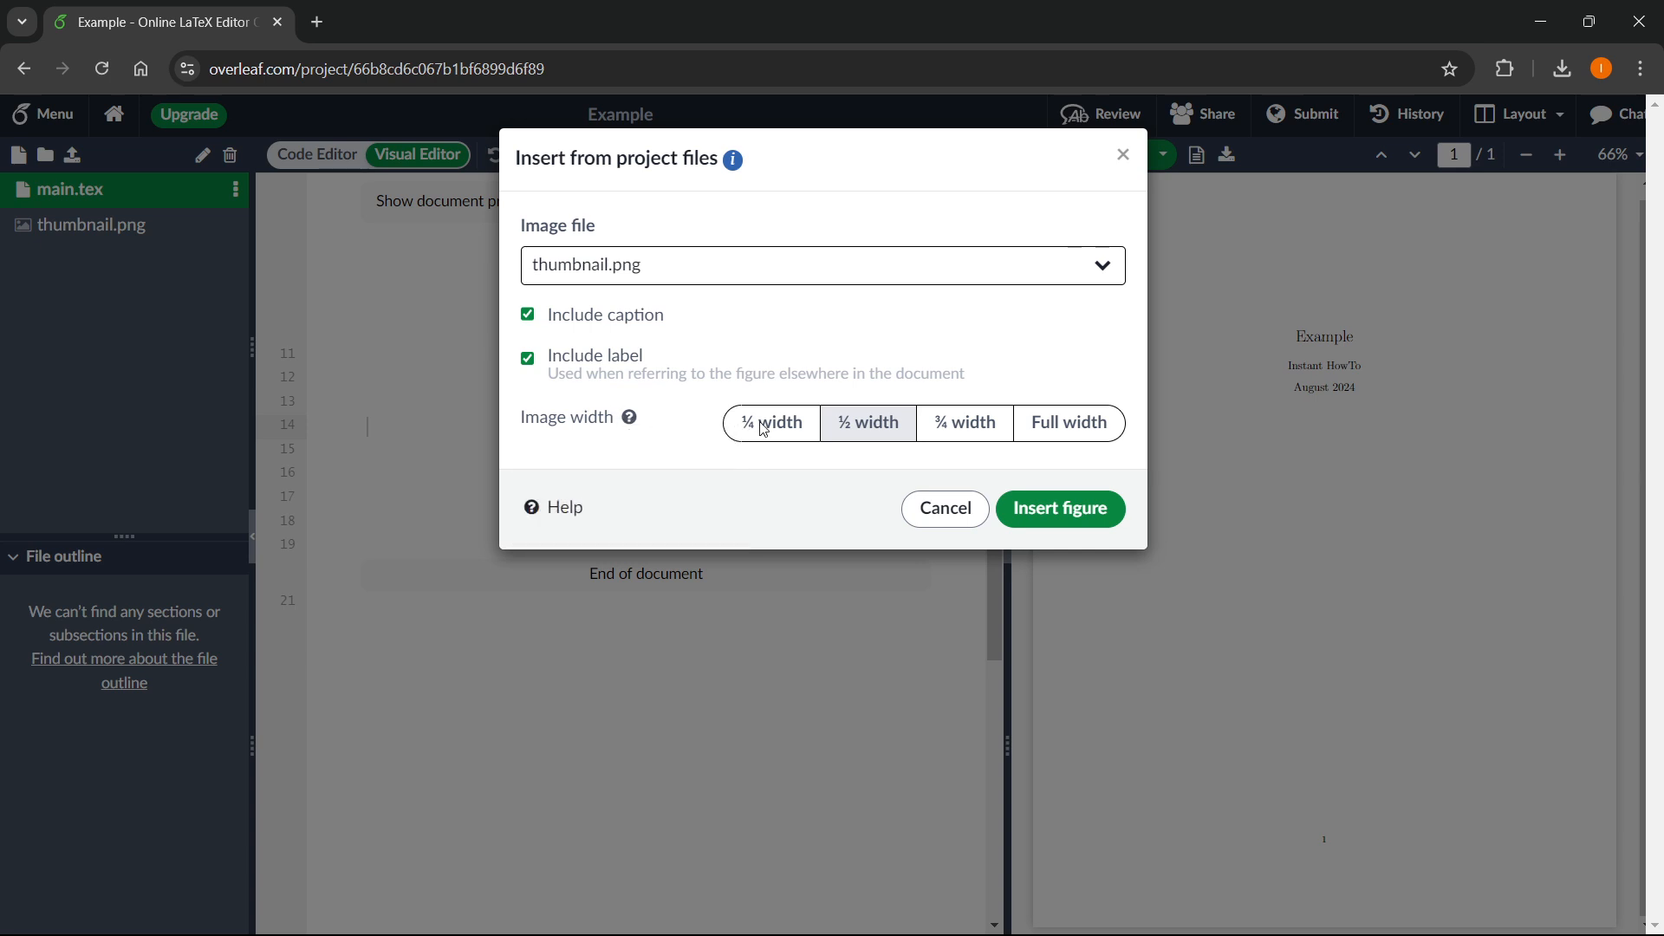
mouse_move(773, 409)
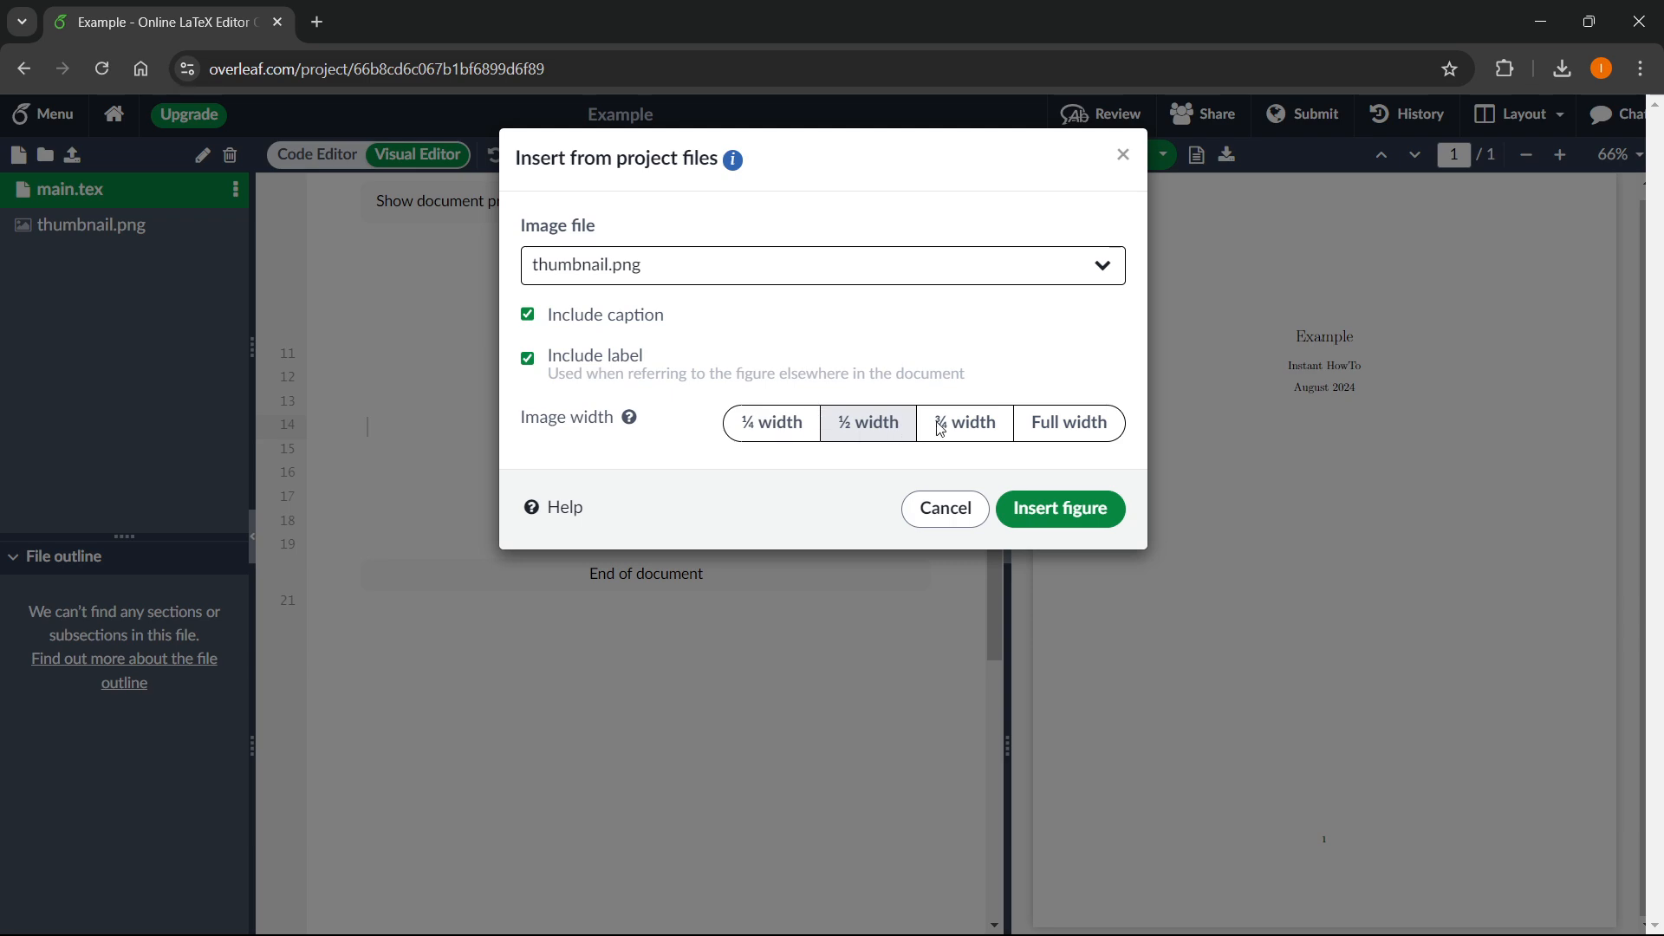
mouse_move(1029, 438)
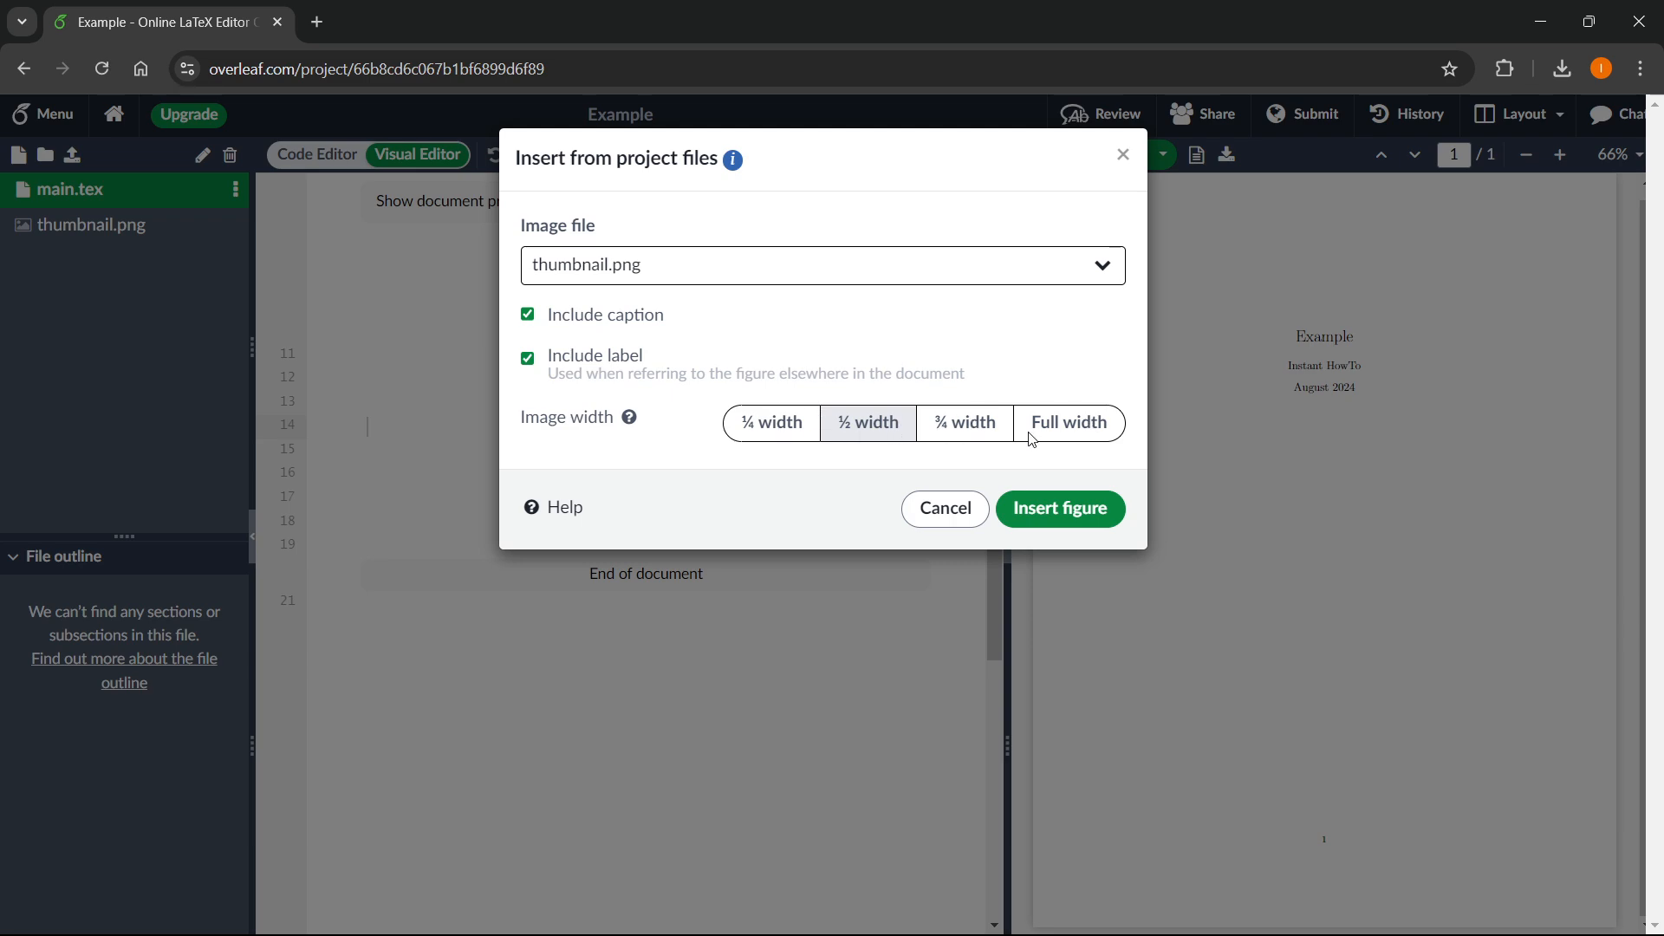
mouse_move(924, 430)
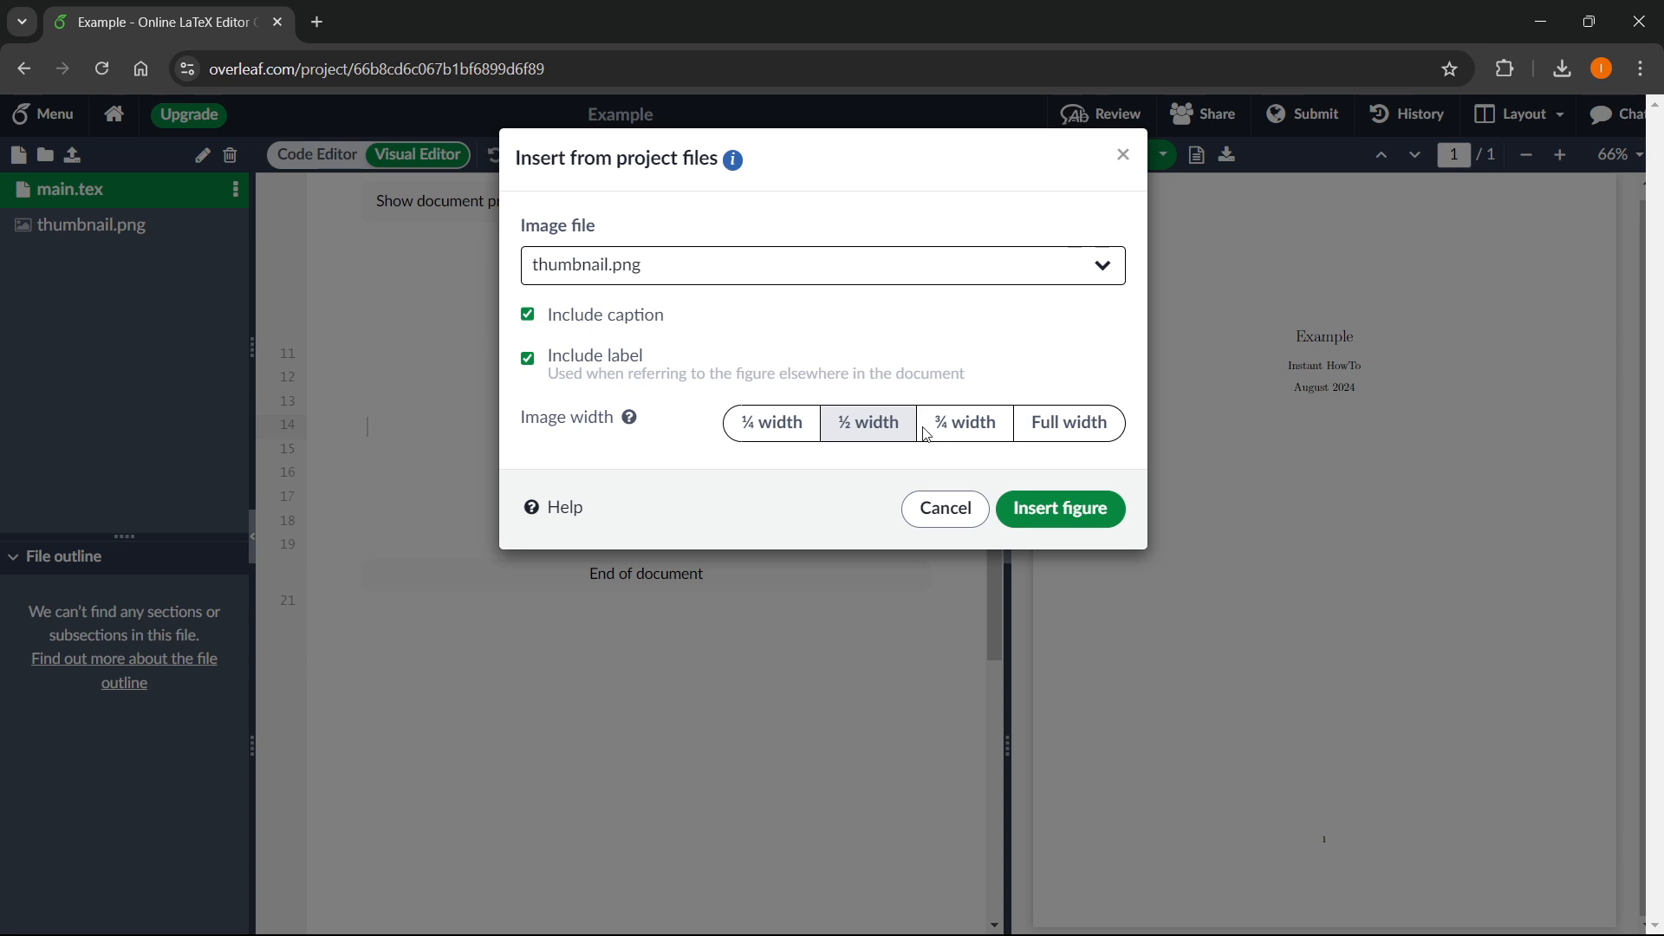
mouse_move(844, 451)
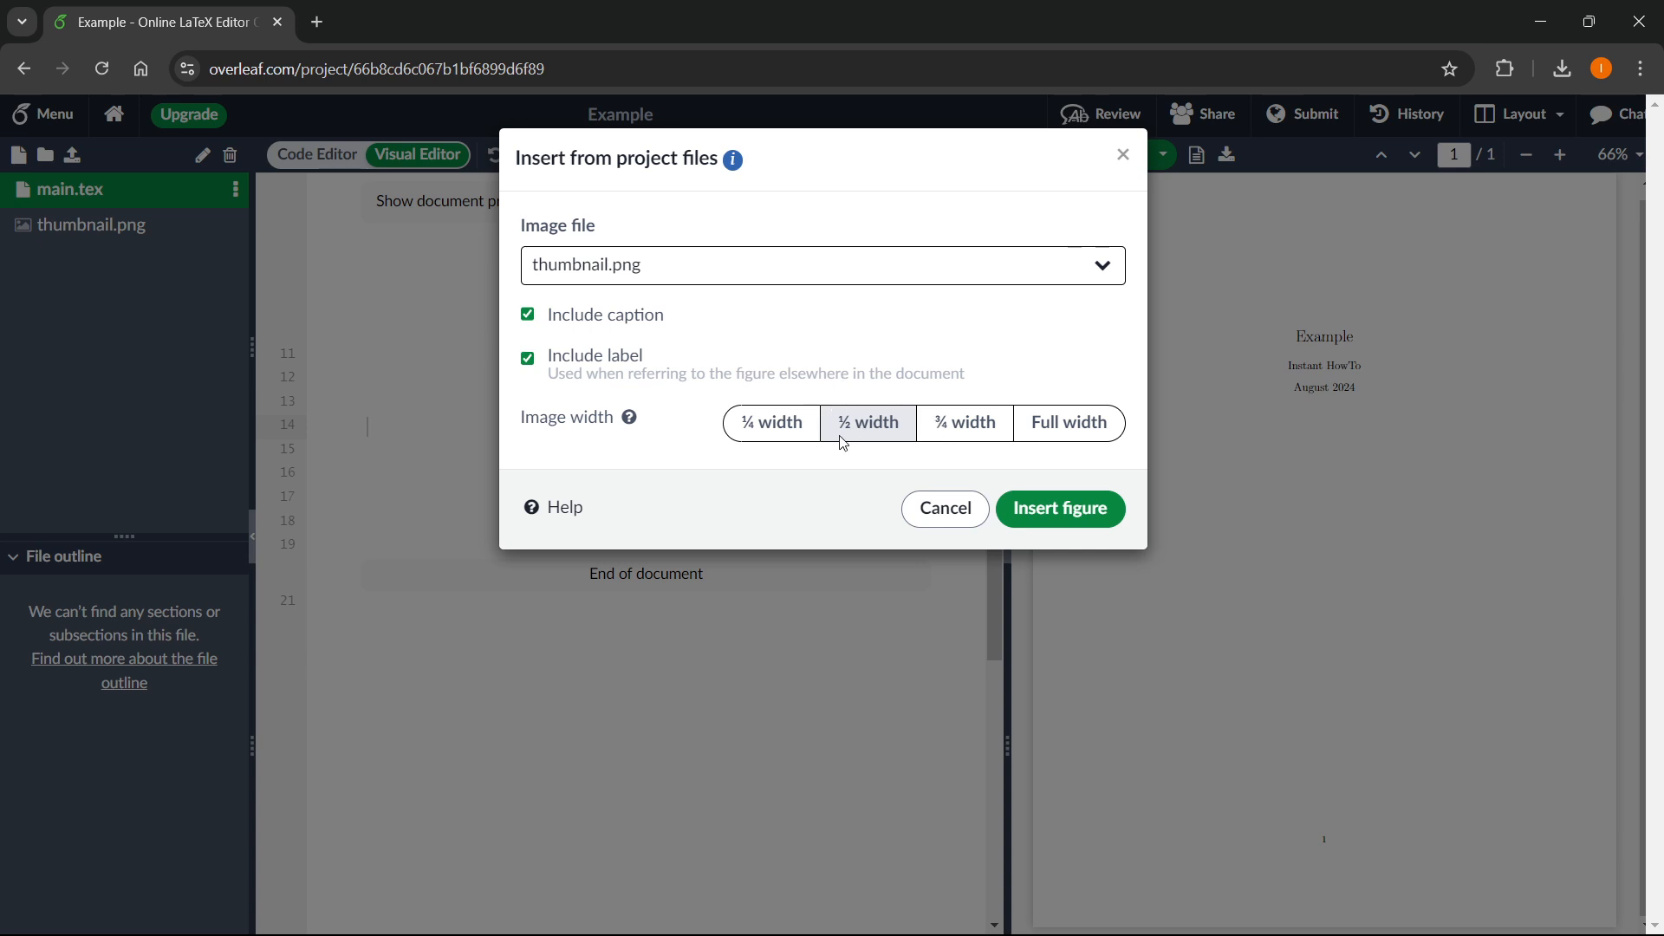
mouse_move(1061, 510)
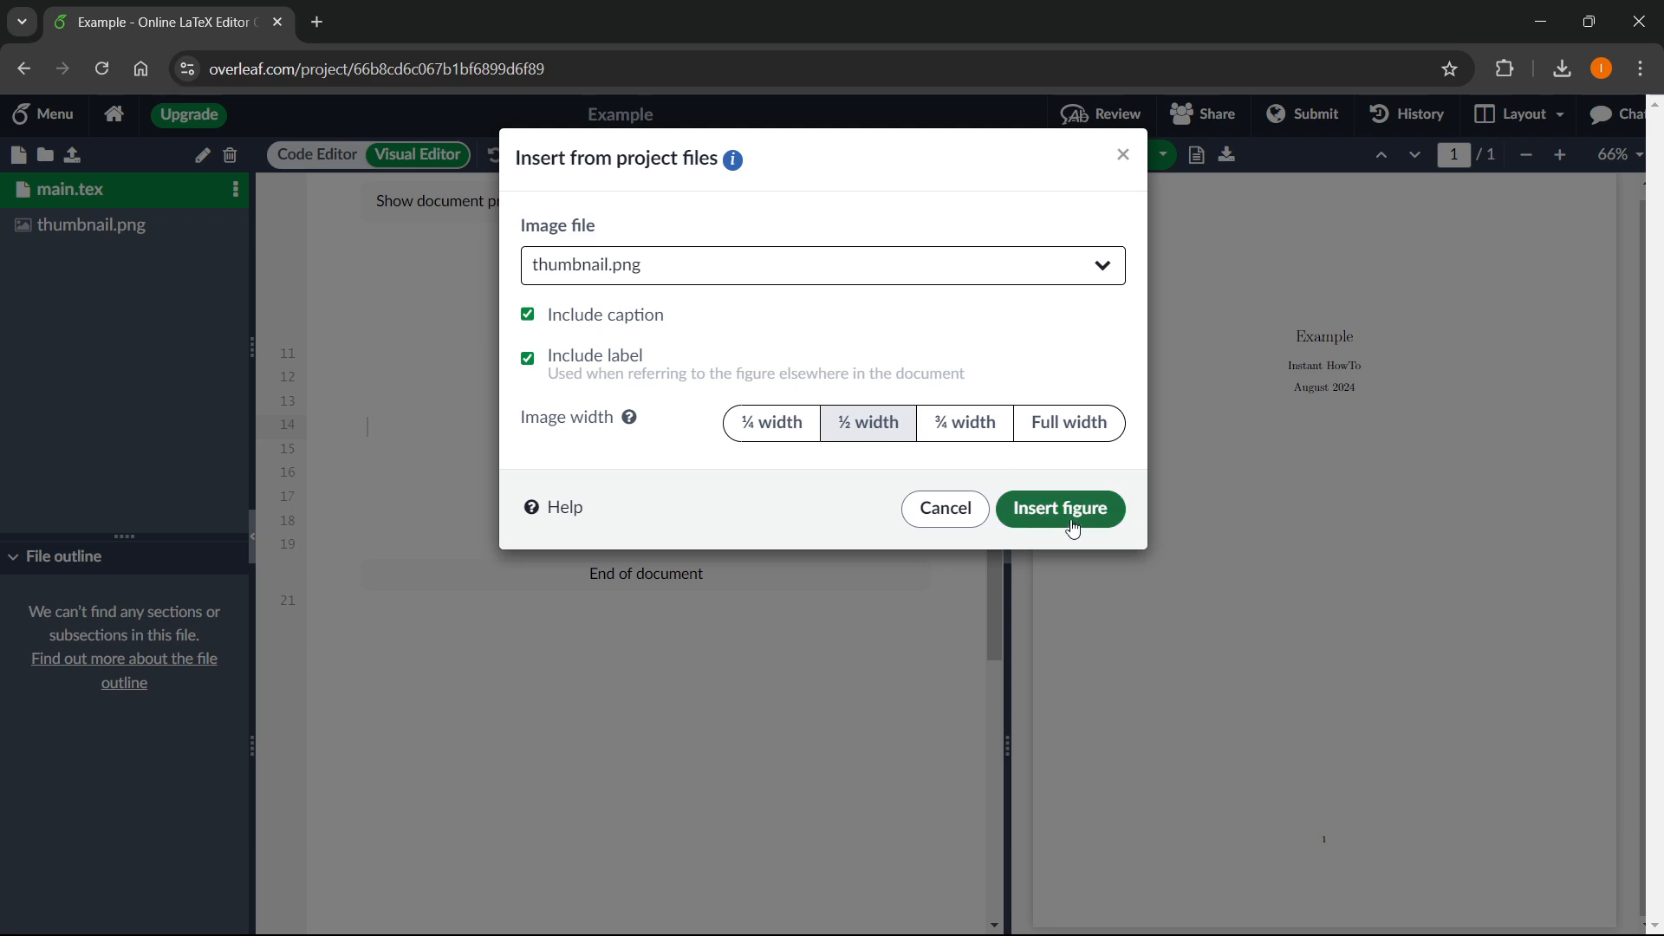
Insert thumbnail.png as a half-width figure with caption and label into main.tex
click(1061, 510)
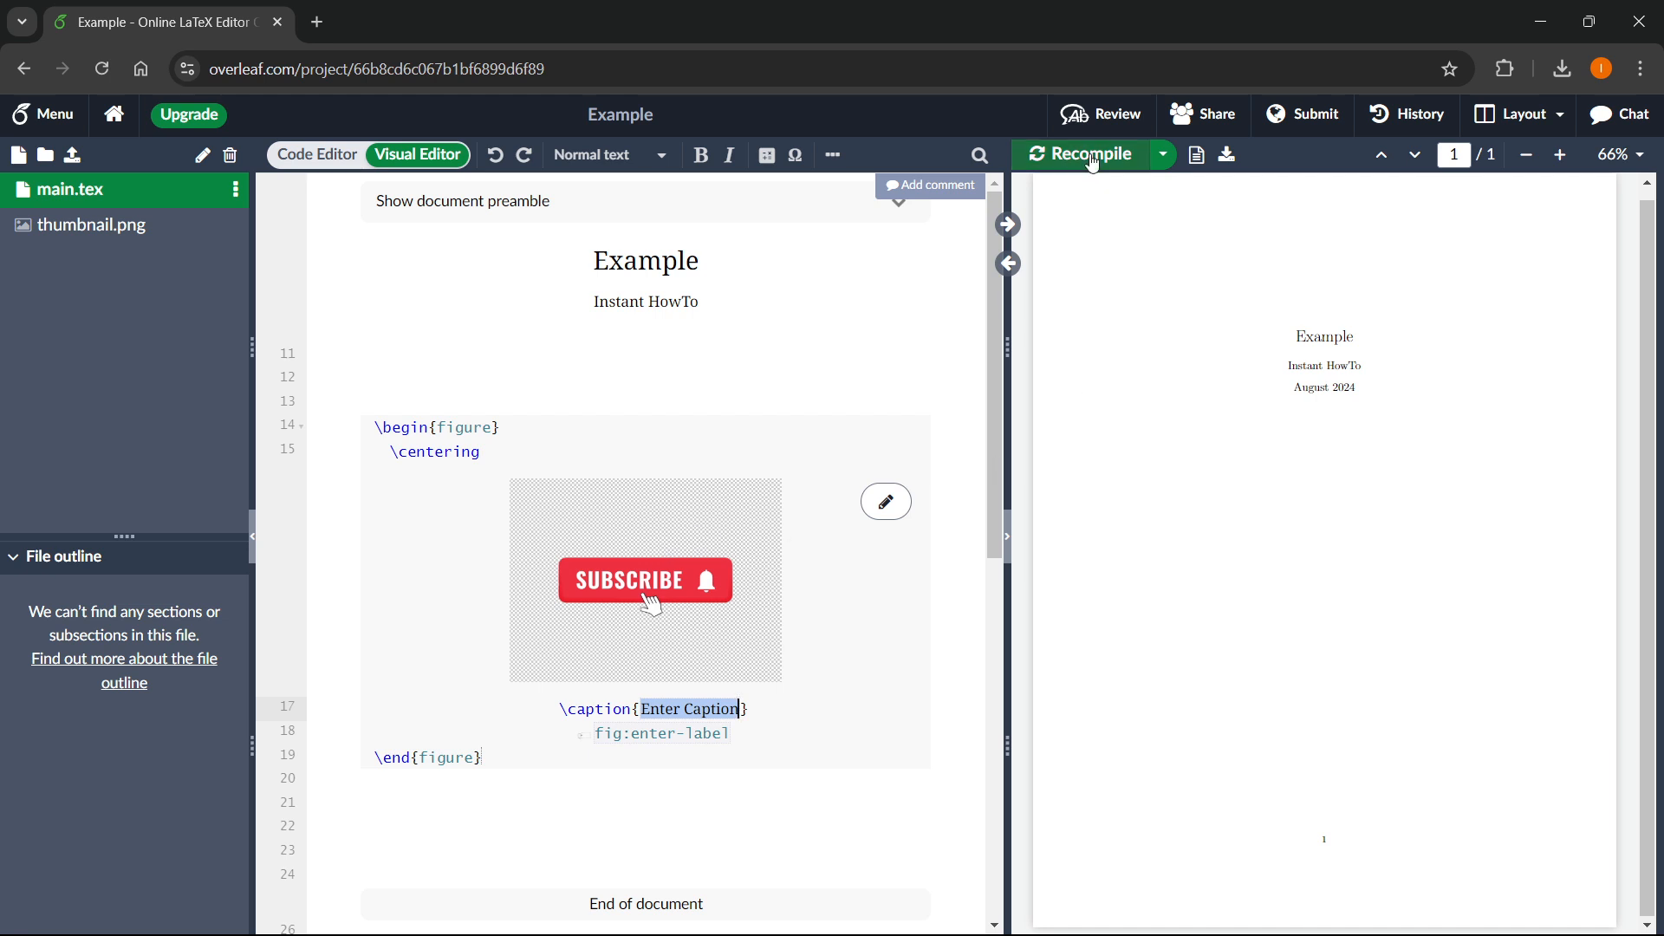
Recompile so the PDF shows the thumbnail image with its 'Figure 1: Enter Caption' placeholder
click(1091, 152)
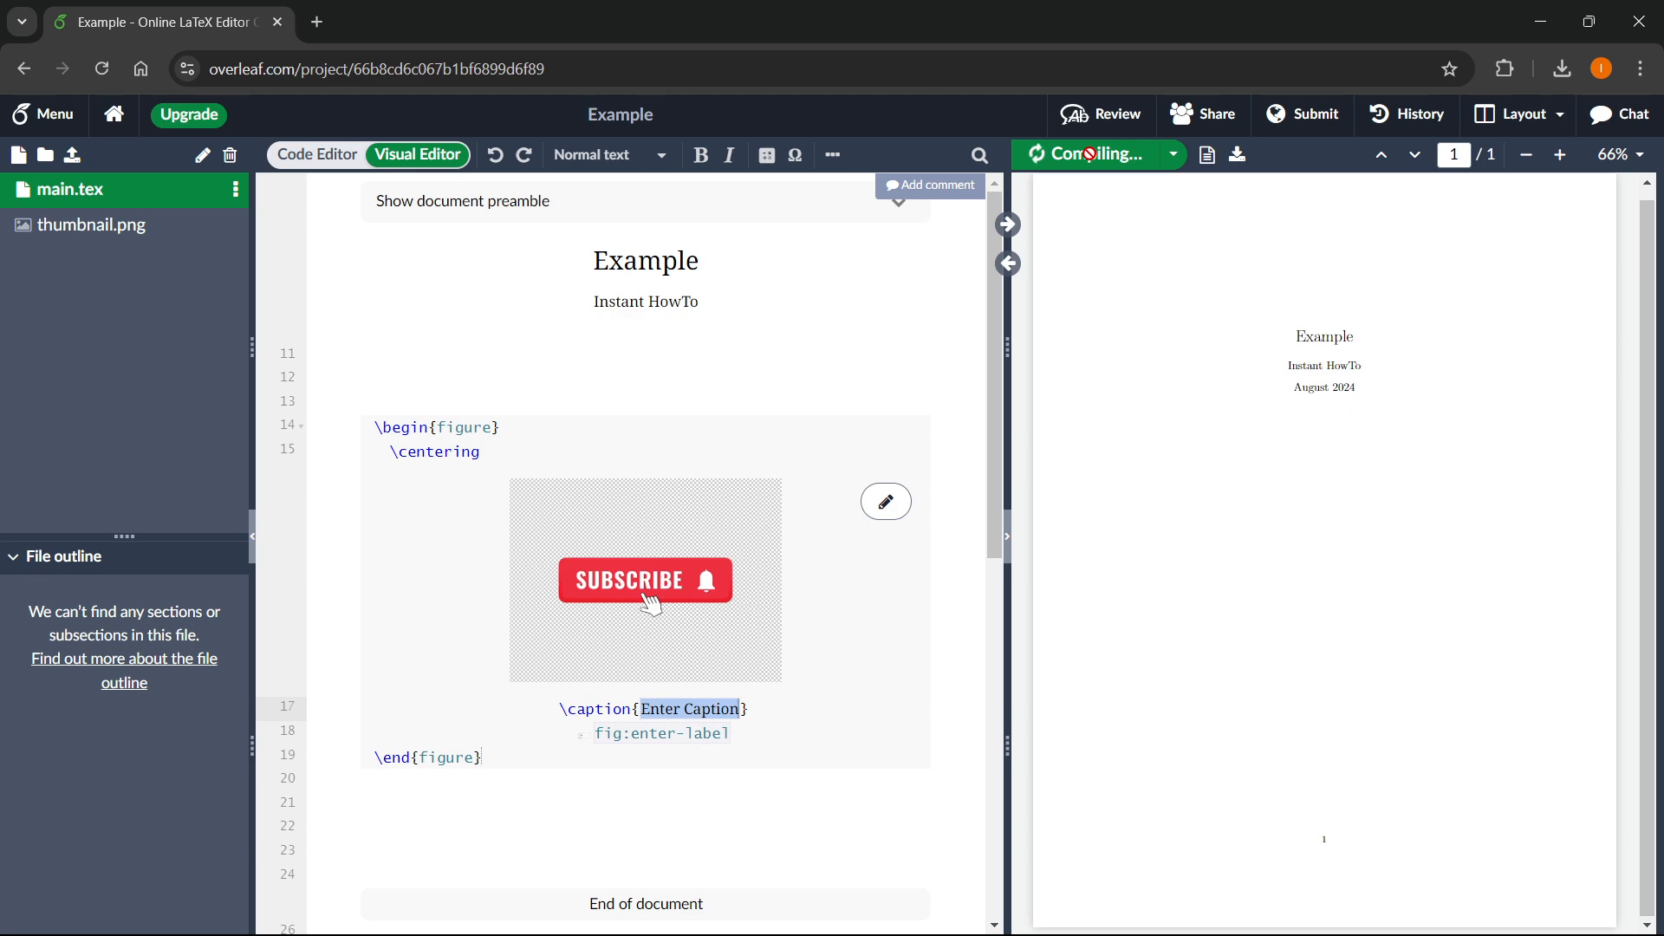
click(1082, 155)
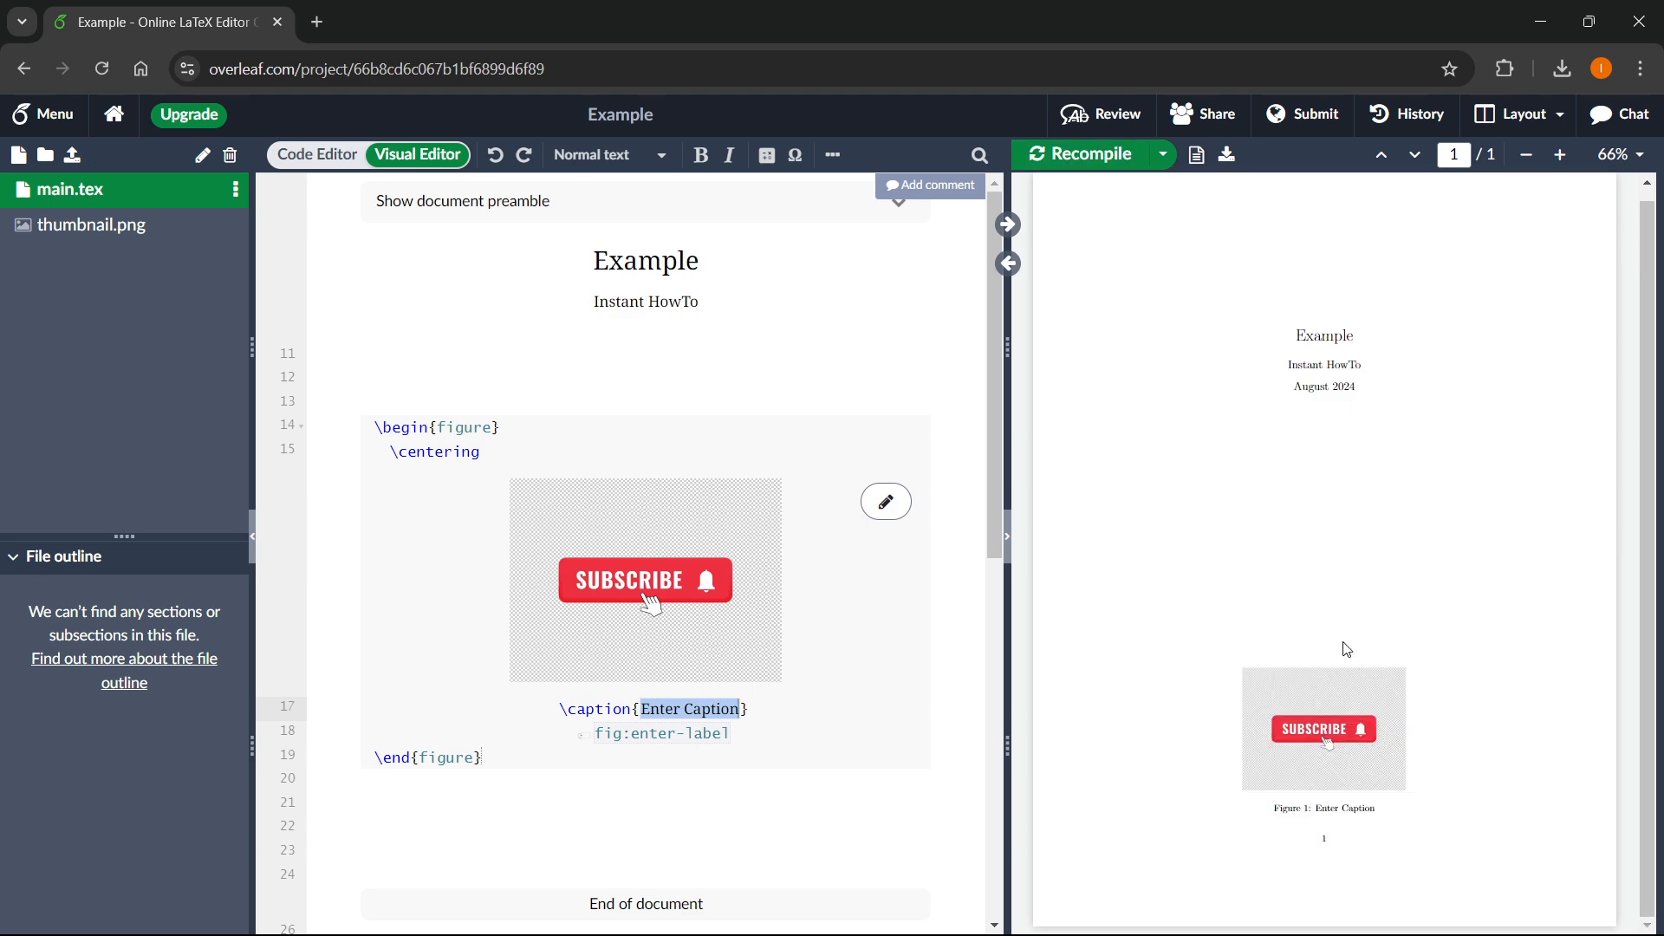
mouse_move(1285, 655)
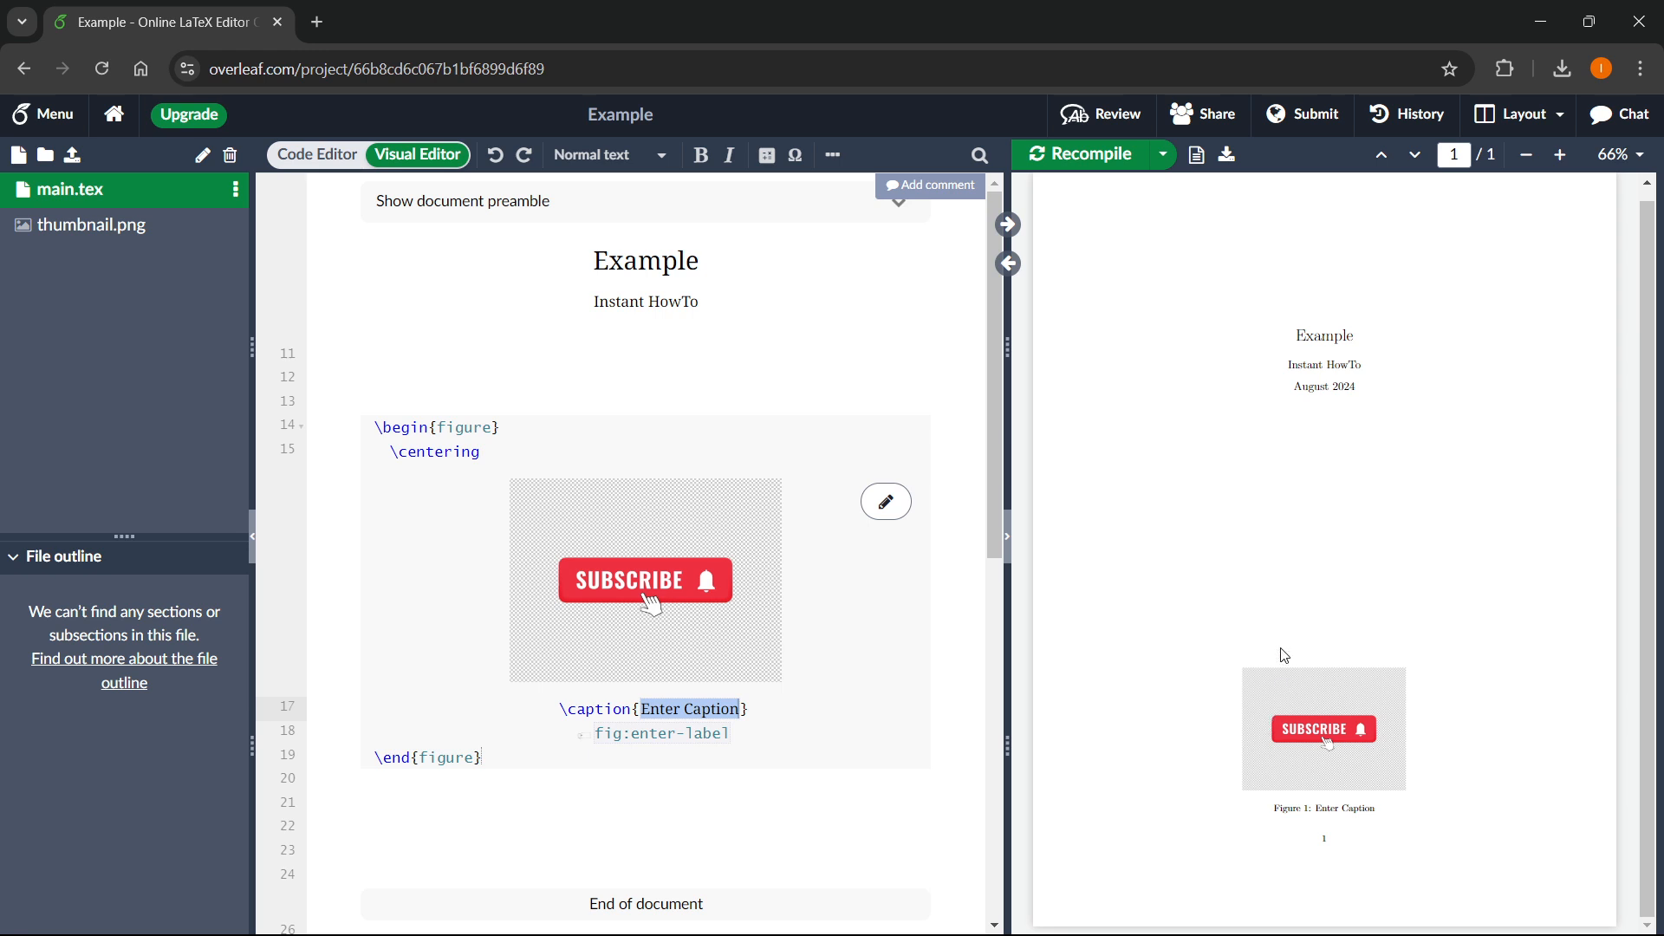
click(700, 709)
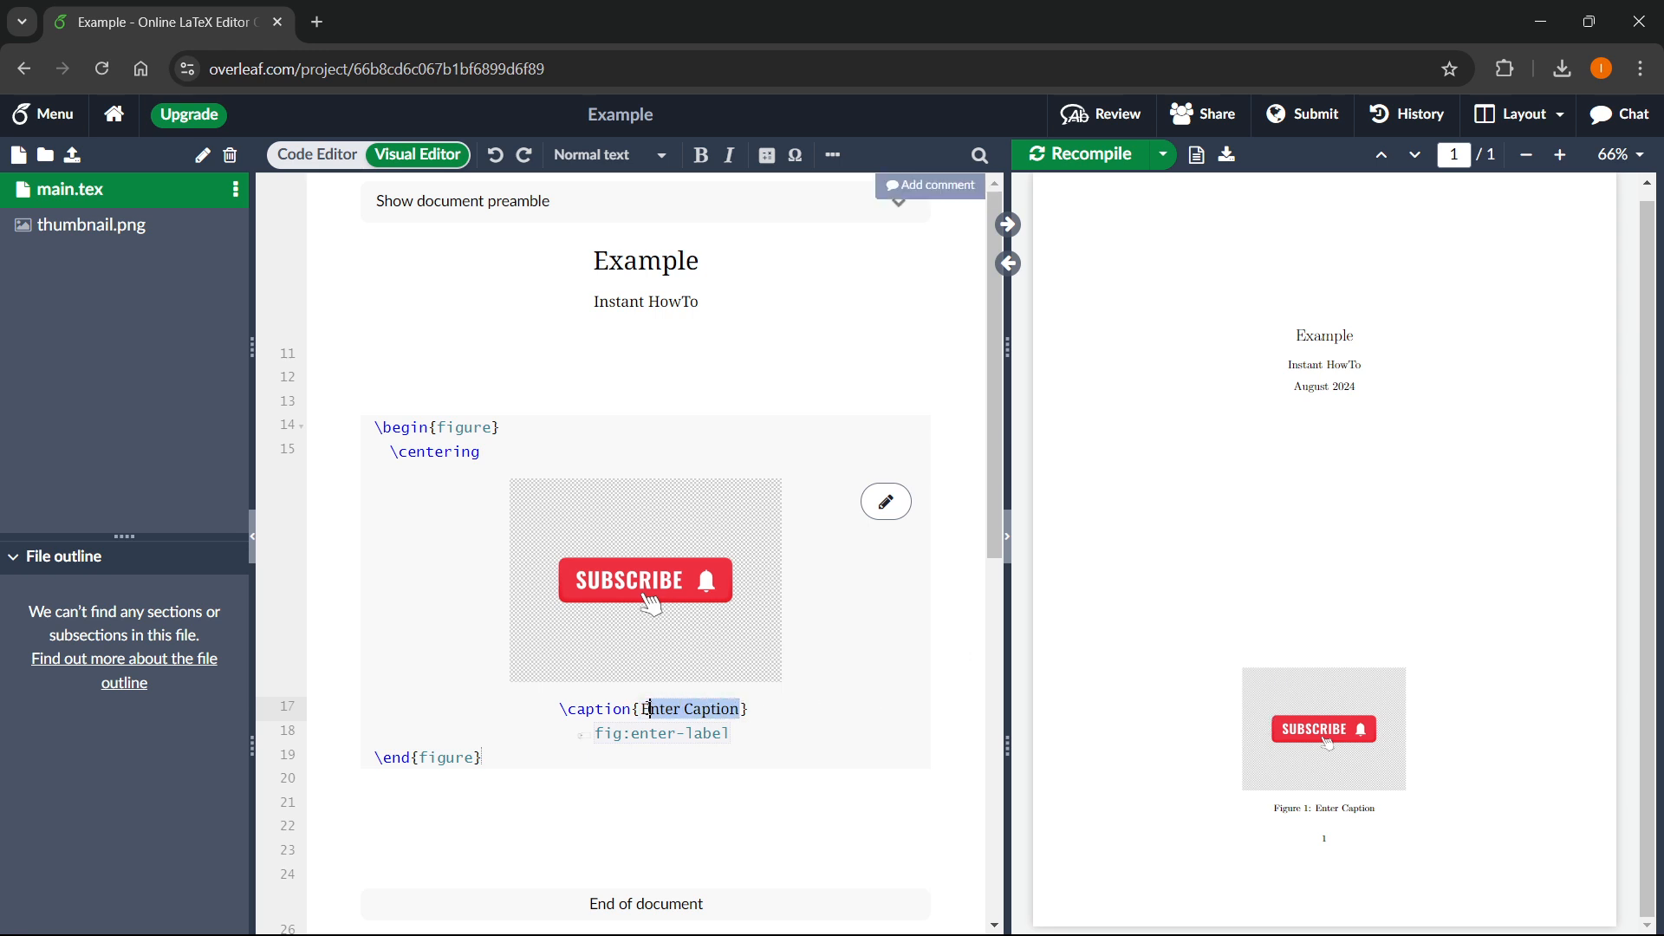
Replace the placeholder caption with 'Subscribe!' and recompile so the PDF reads 'Figure 1: Subscribe!'
double_click(690, 709)
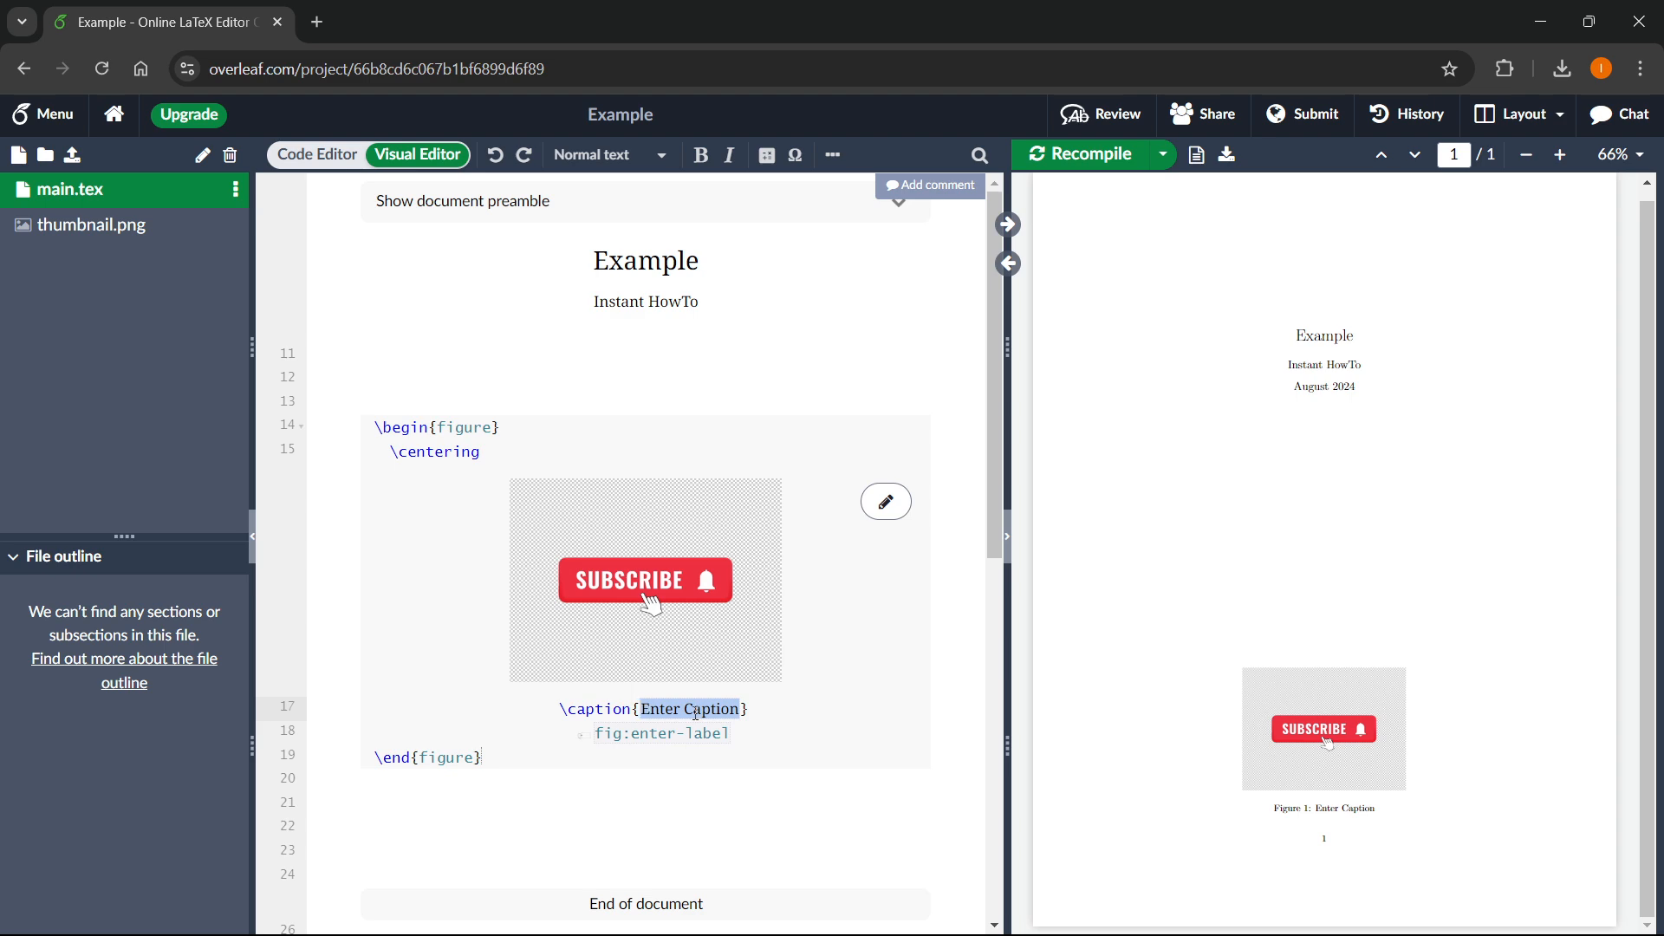
text(Subscribe})
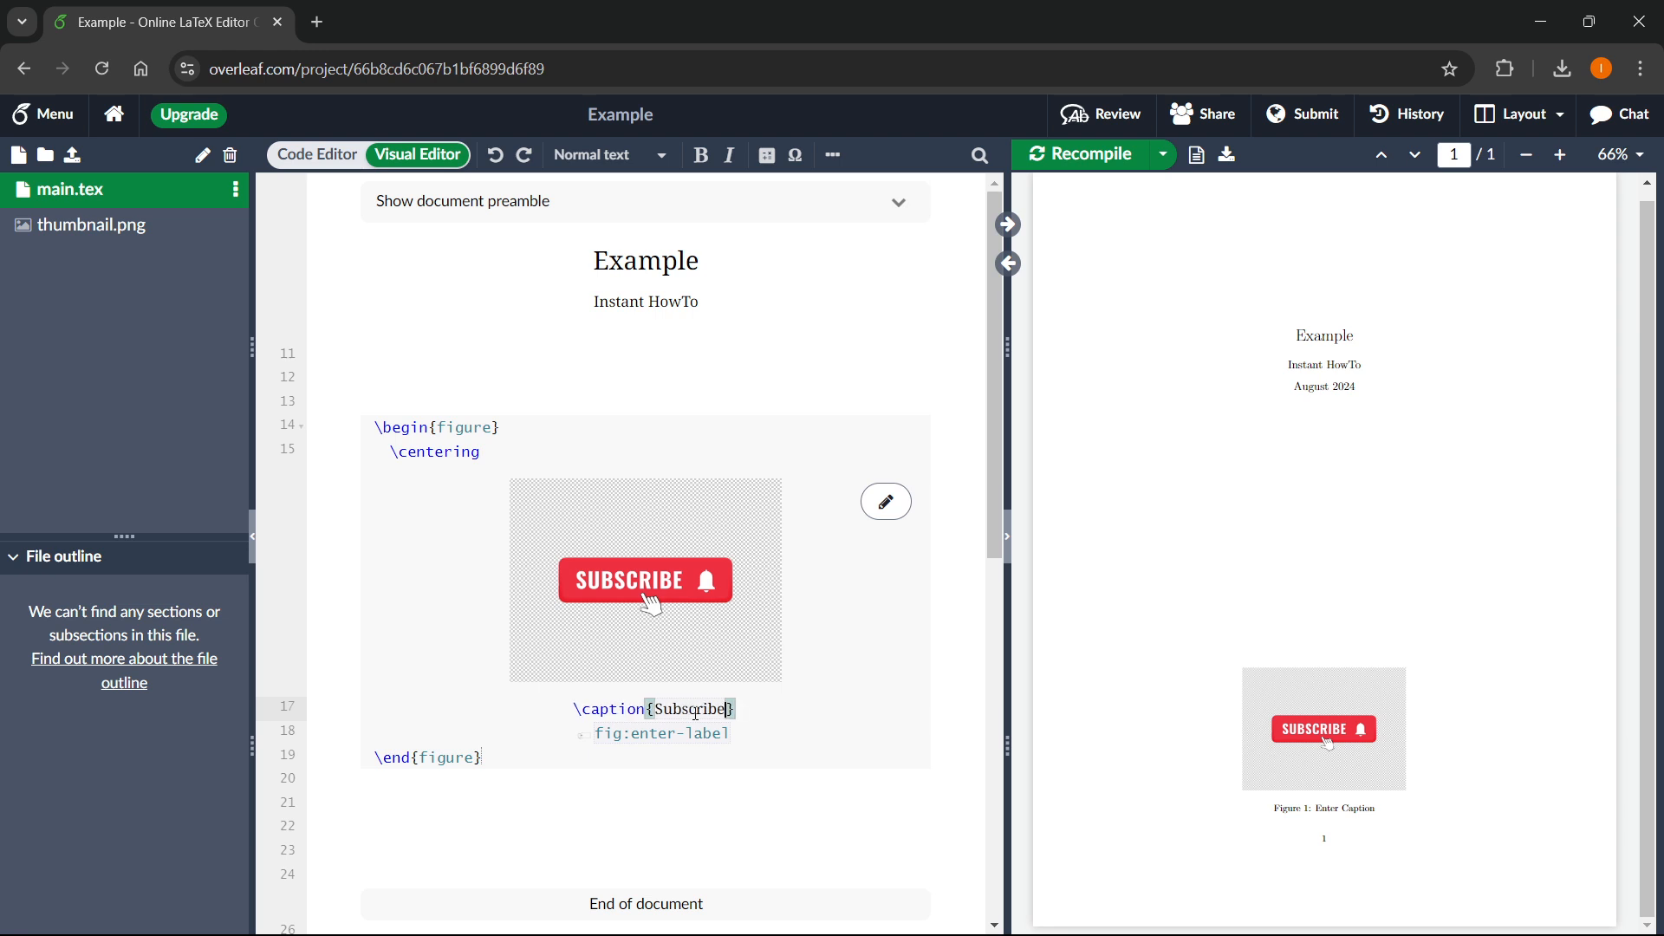
text(!)
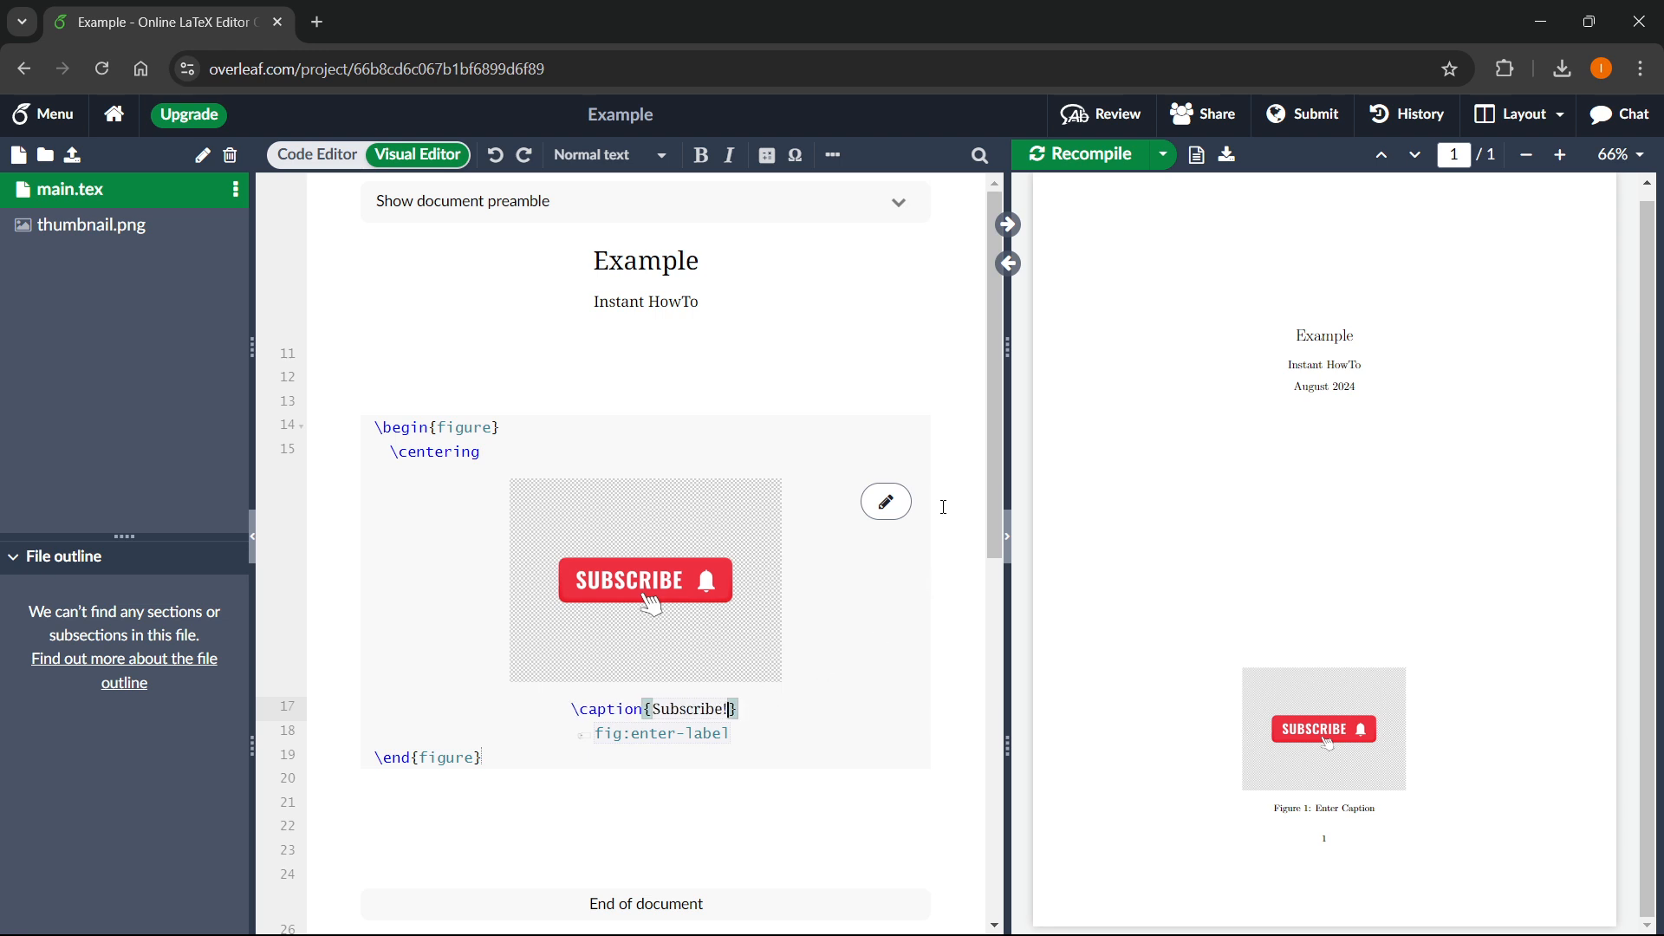
click(1087, 155)
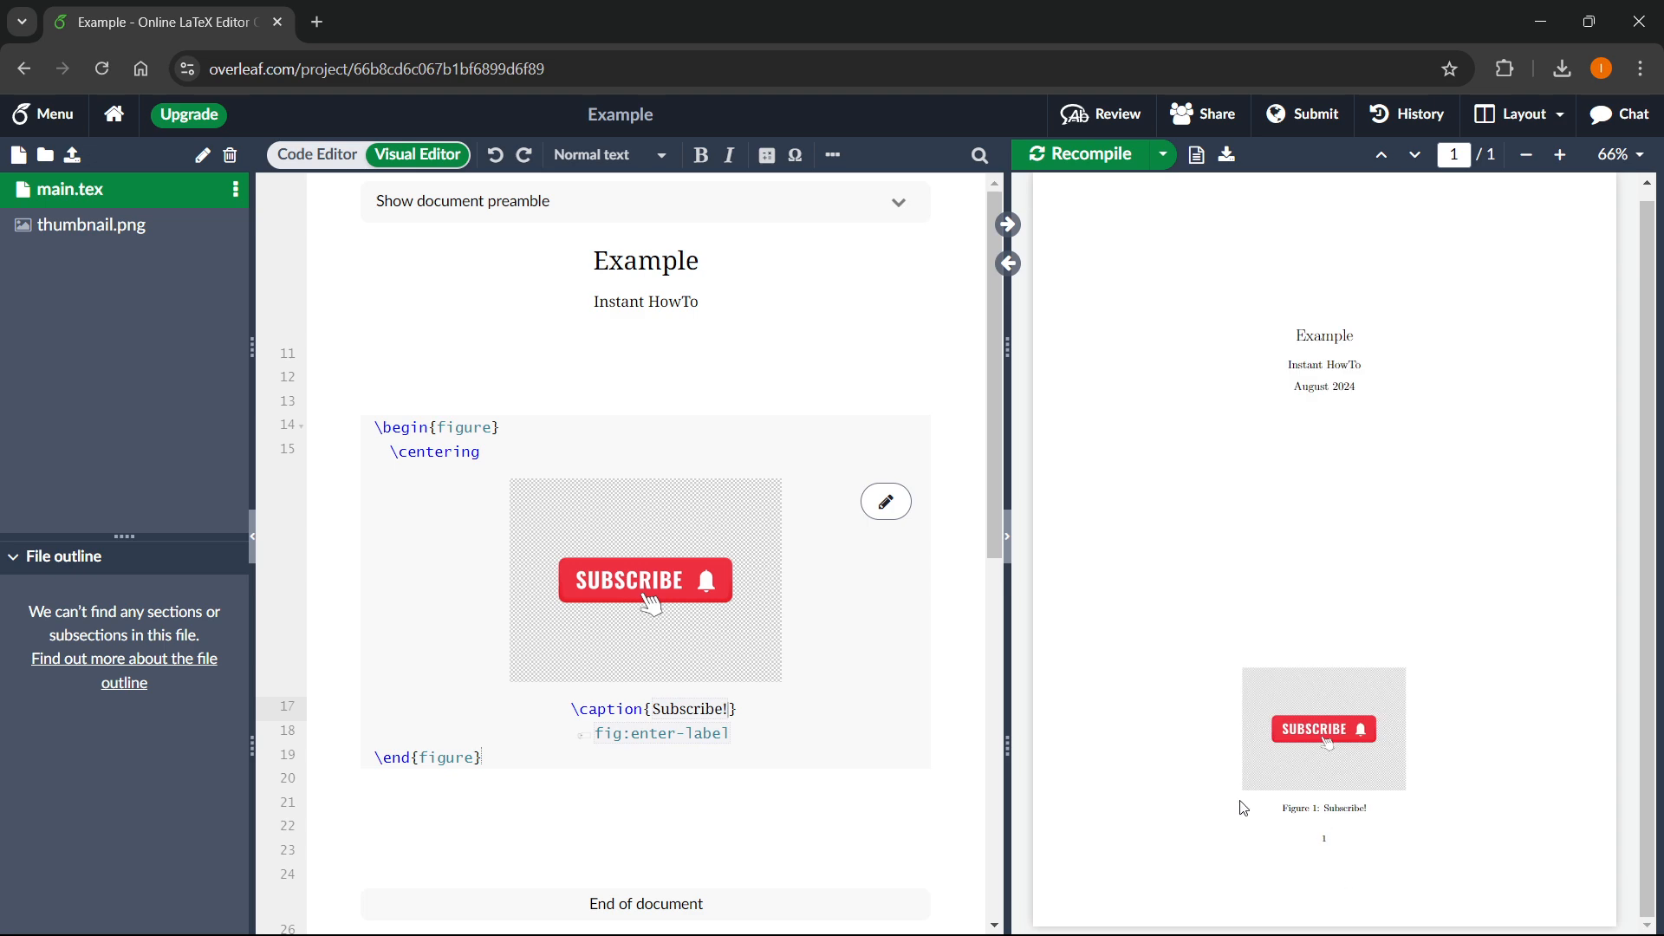
scroll(down, 3)
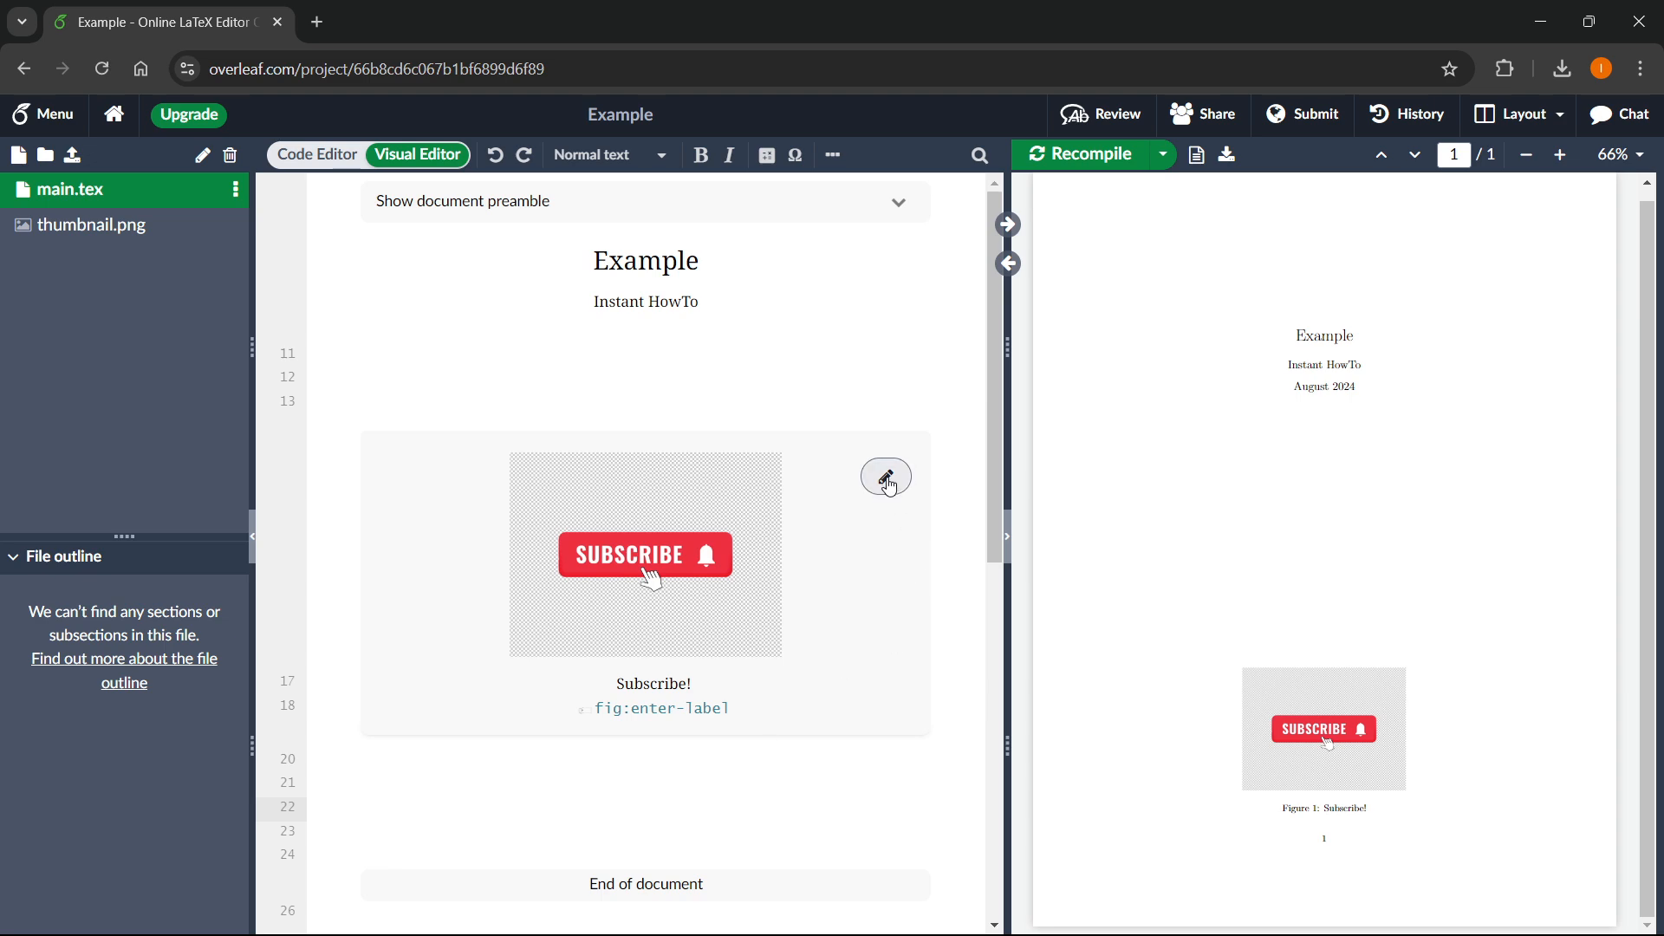
Bring up the Edit figure dialog for thumbnail.png from the Visual Editor
click(368, 807)
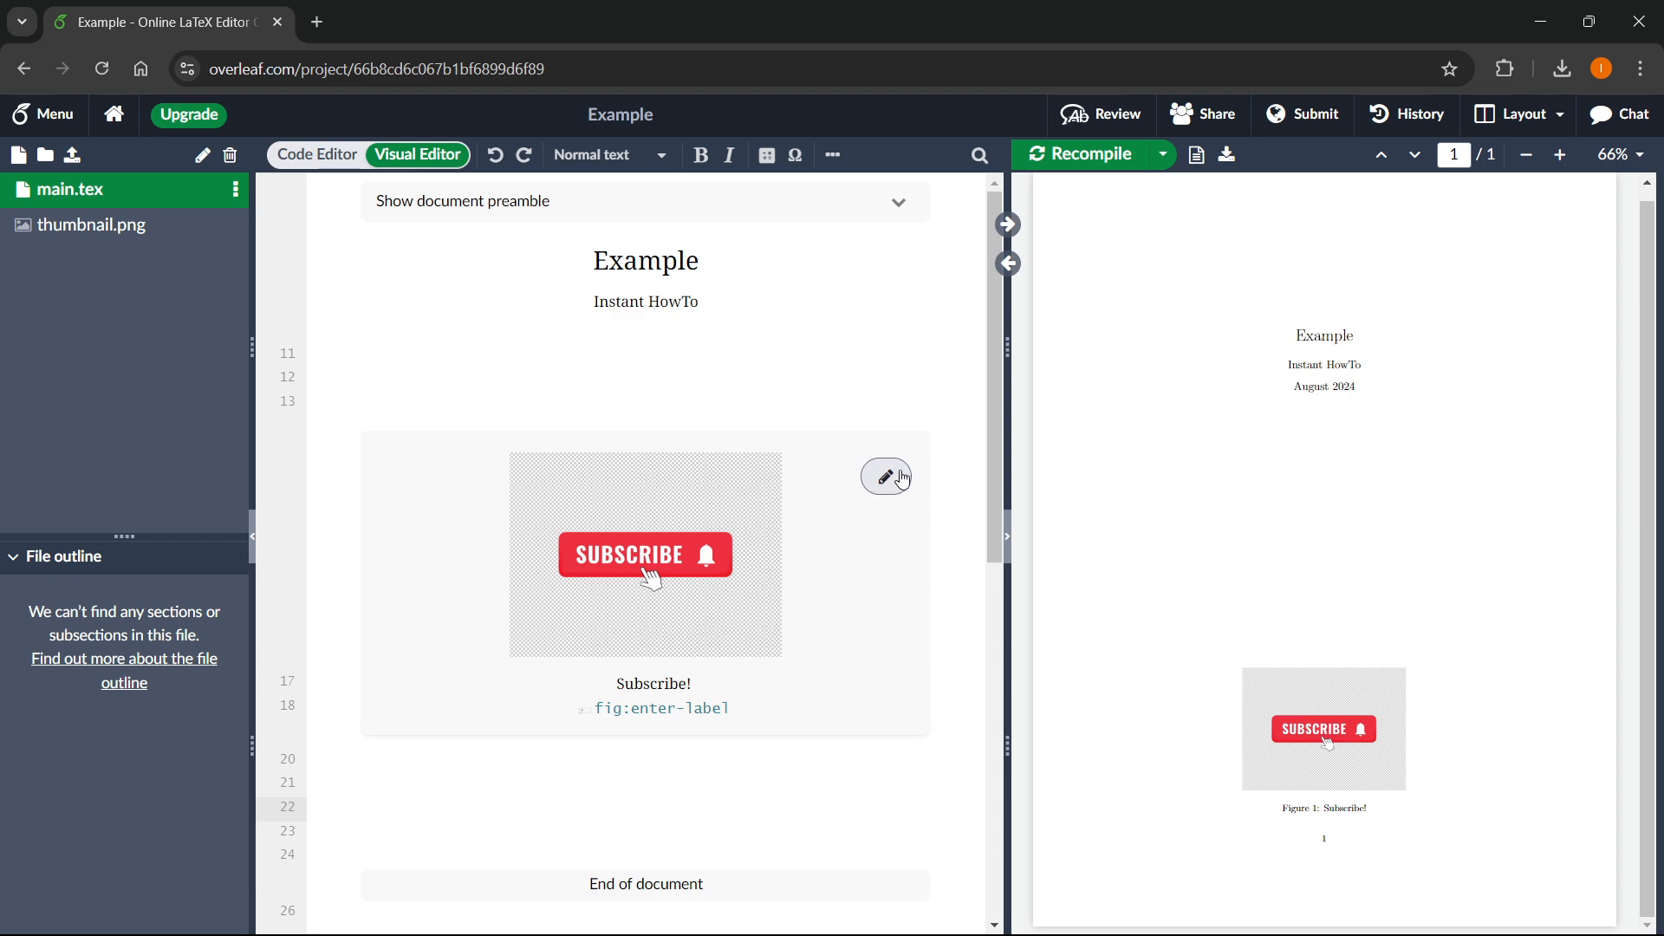
click(884, 476)
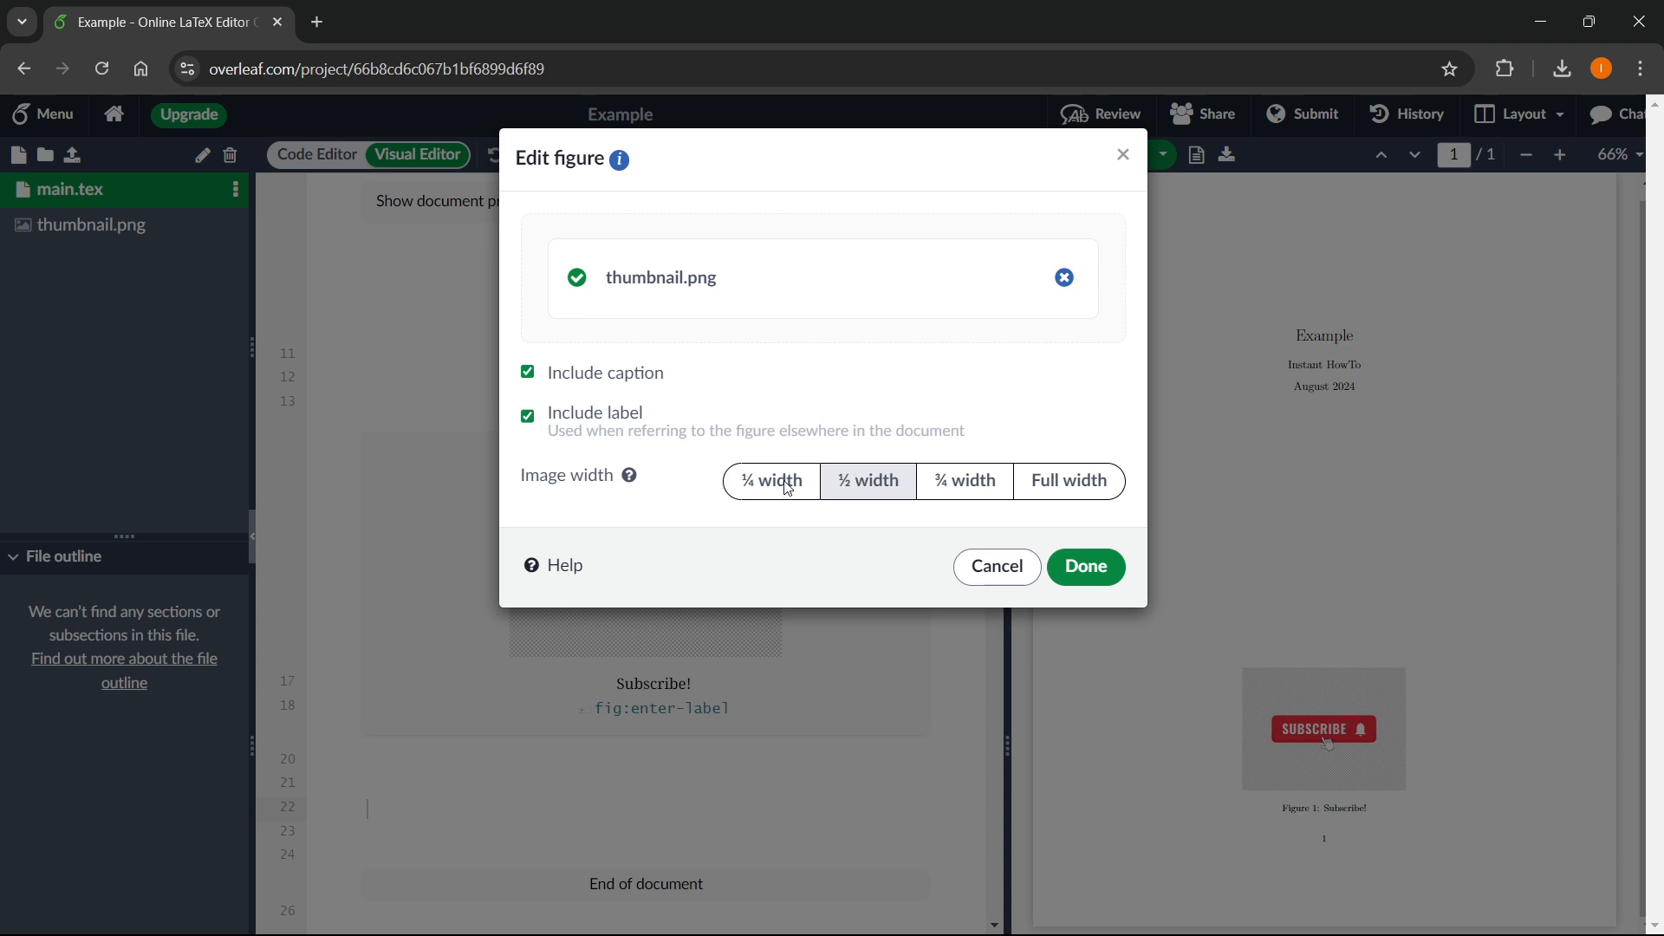
Set the figure to ¼ width and recompile so the PDF shows the smaller thumbnail
click(769, 480)
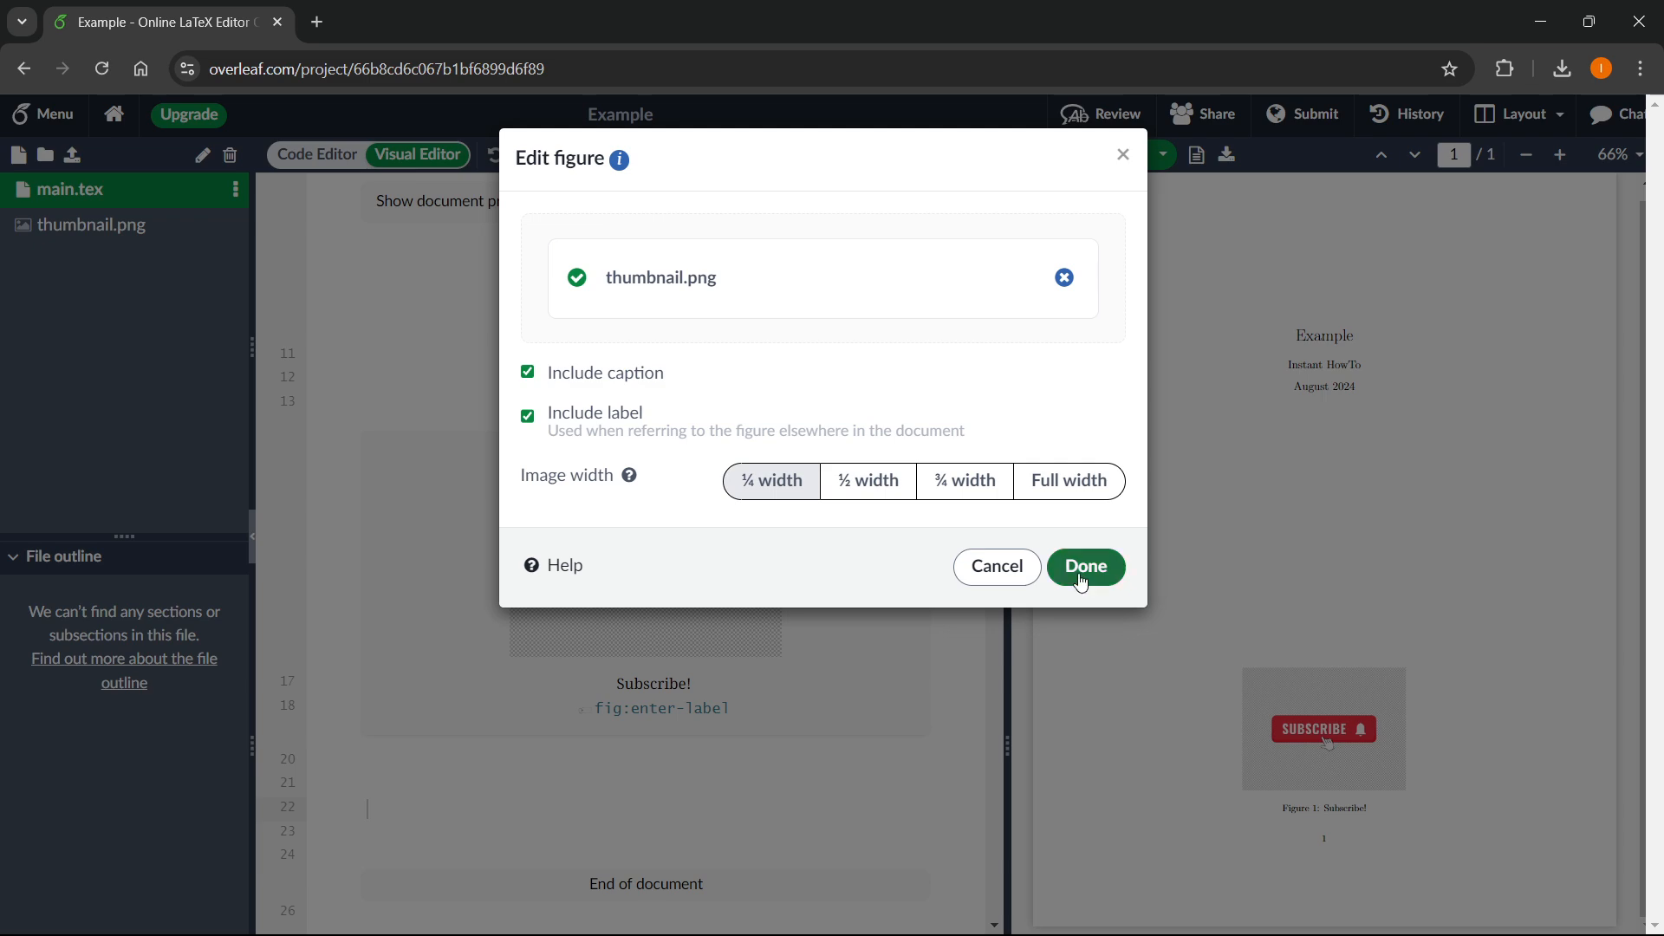
click(1085, 565)
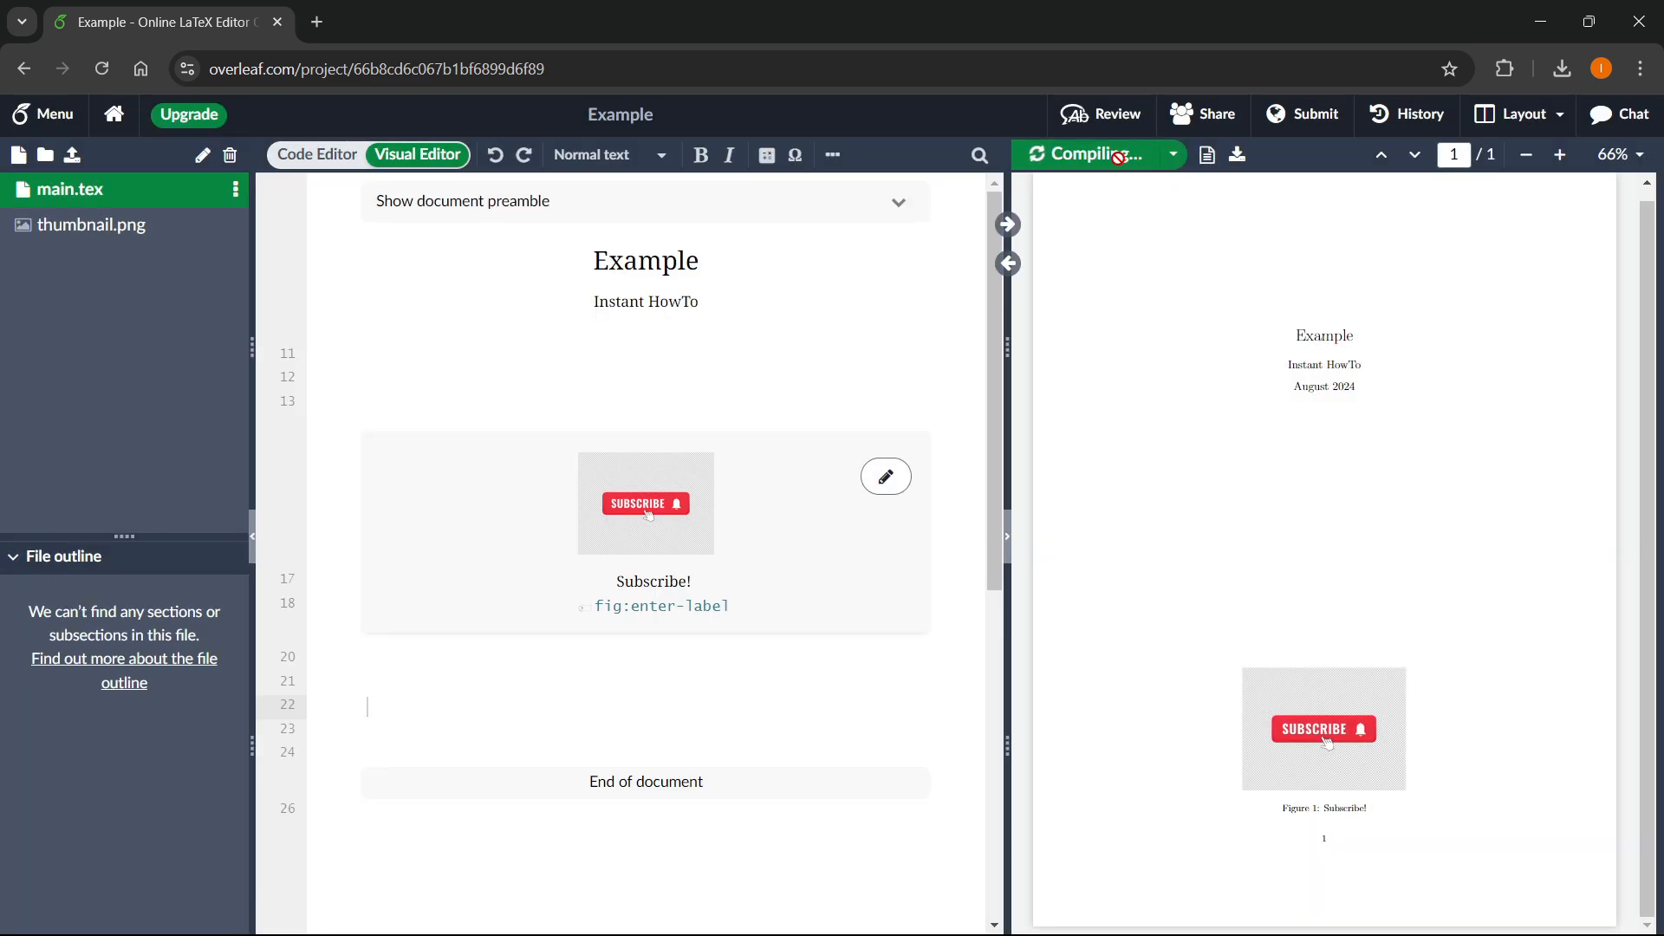
click(1083, 154)
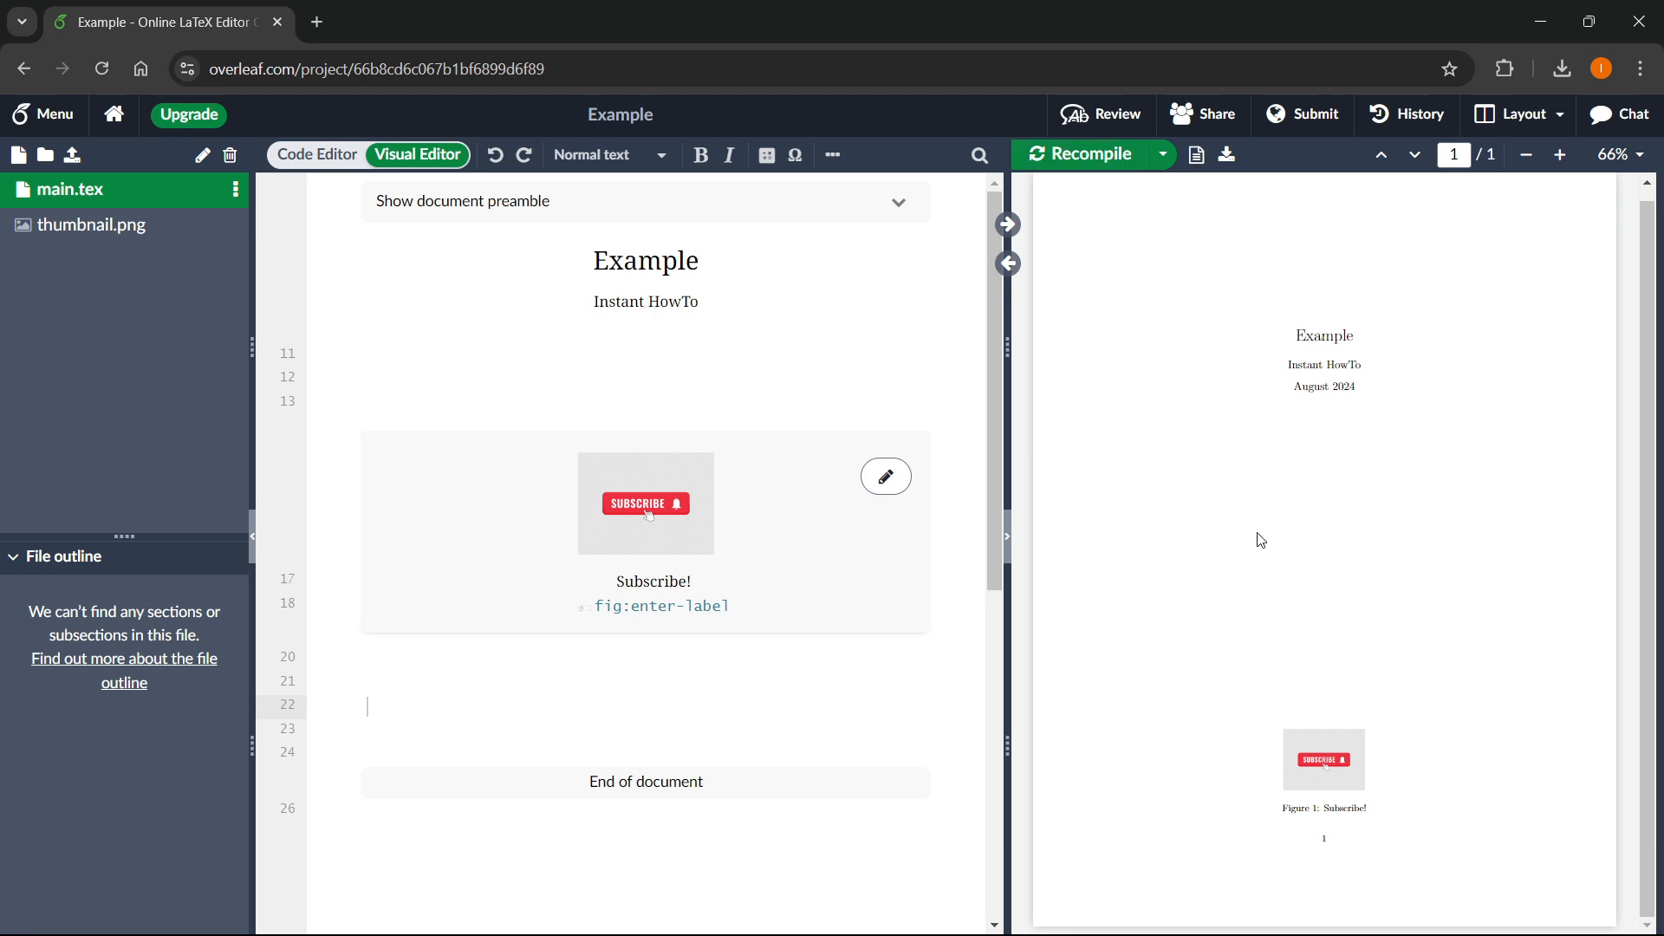
mouse_move(828, 399)
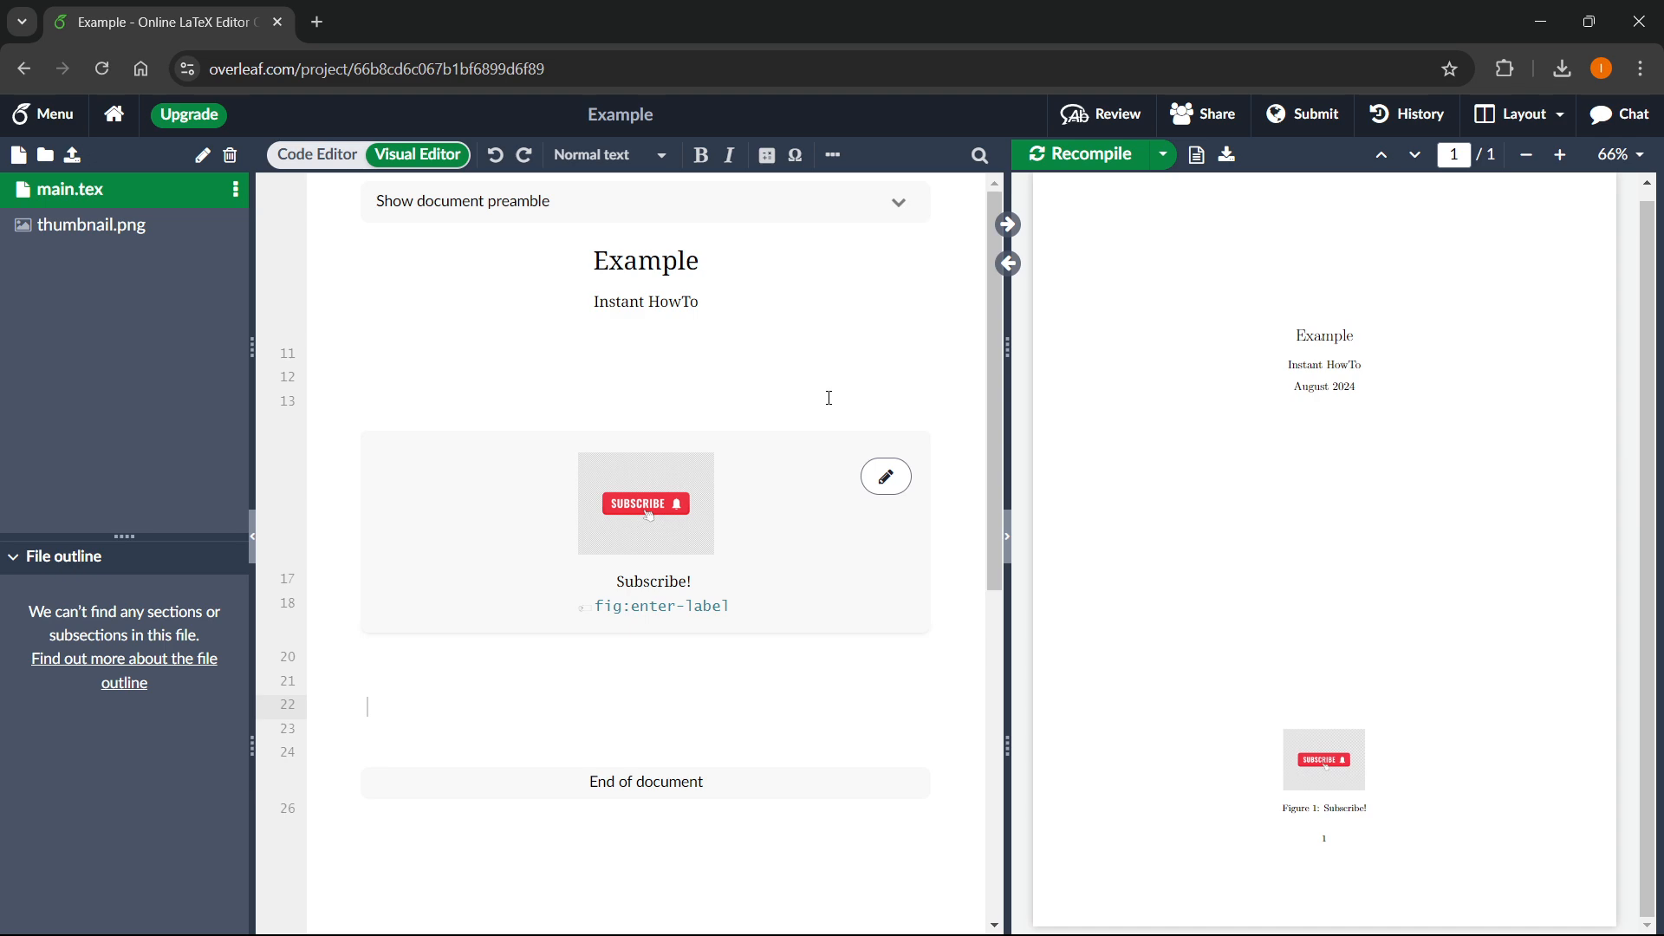
mouse_move(947, 315)
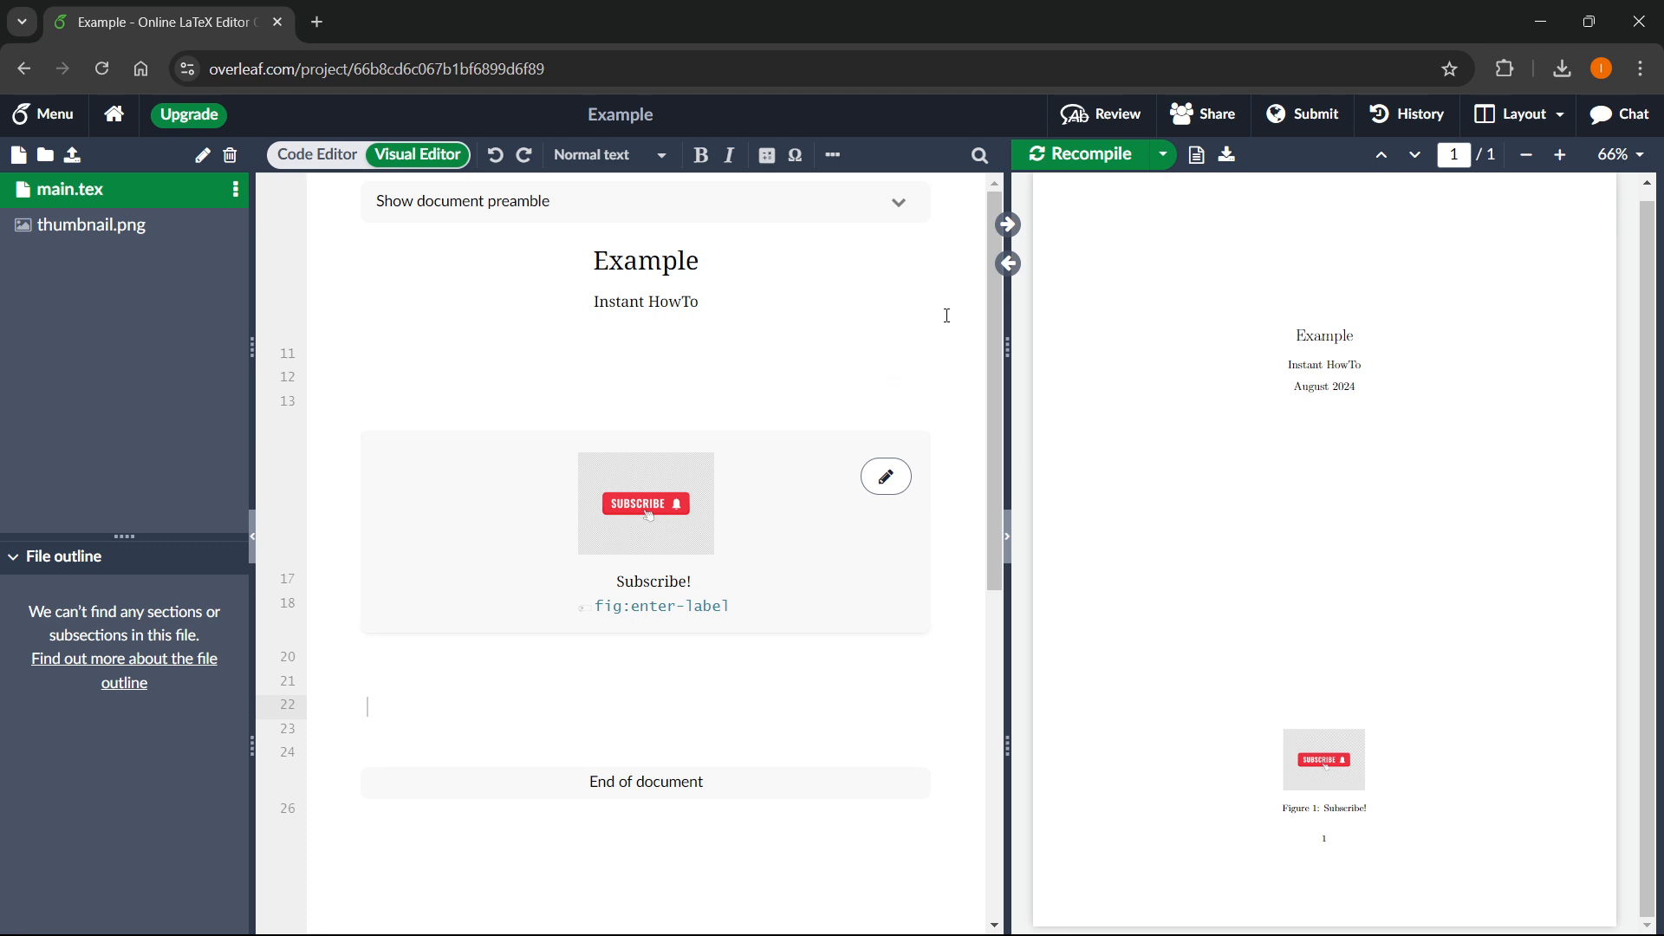
mouse_move(1005, 352)
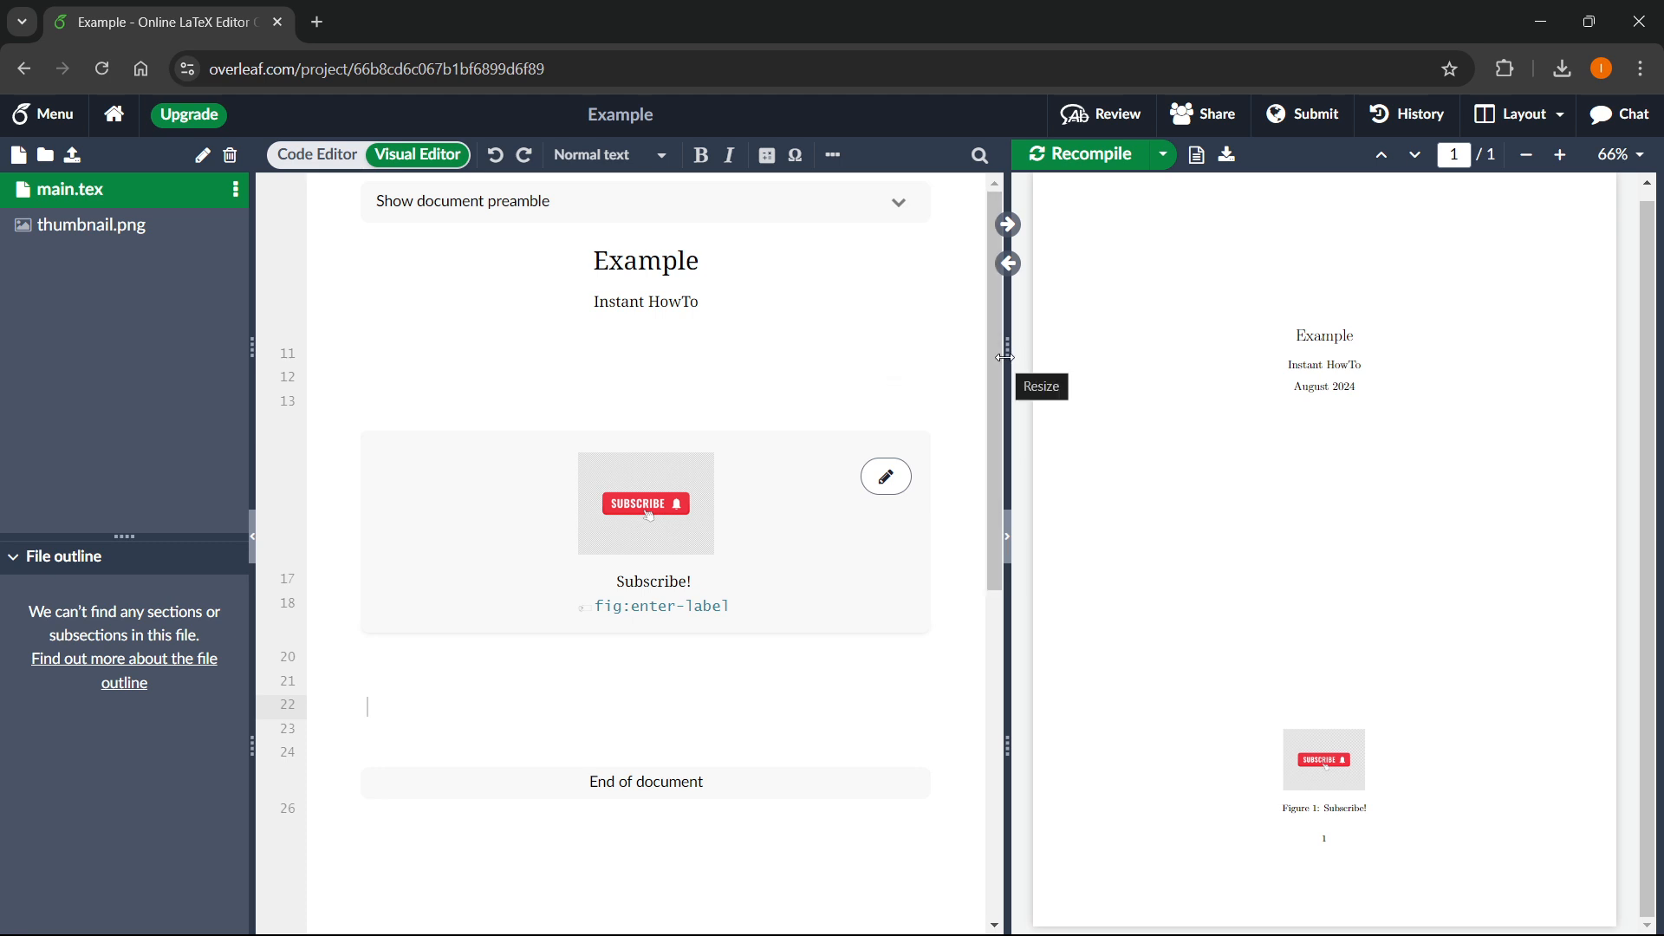
mouse_move(1463, 331)
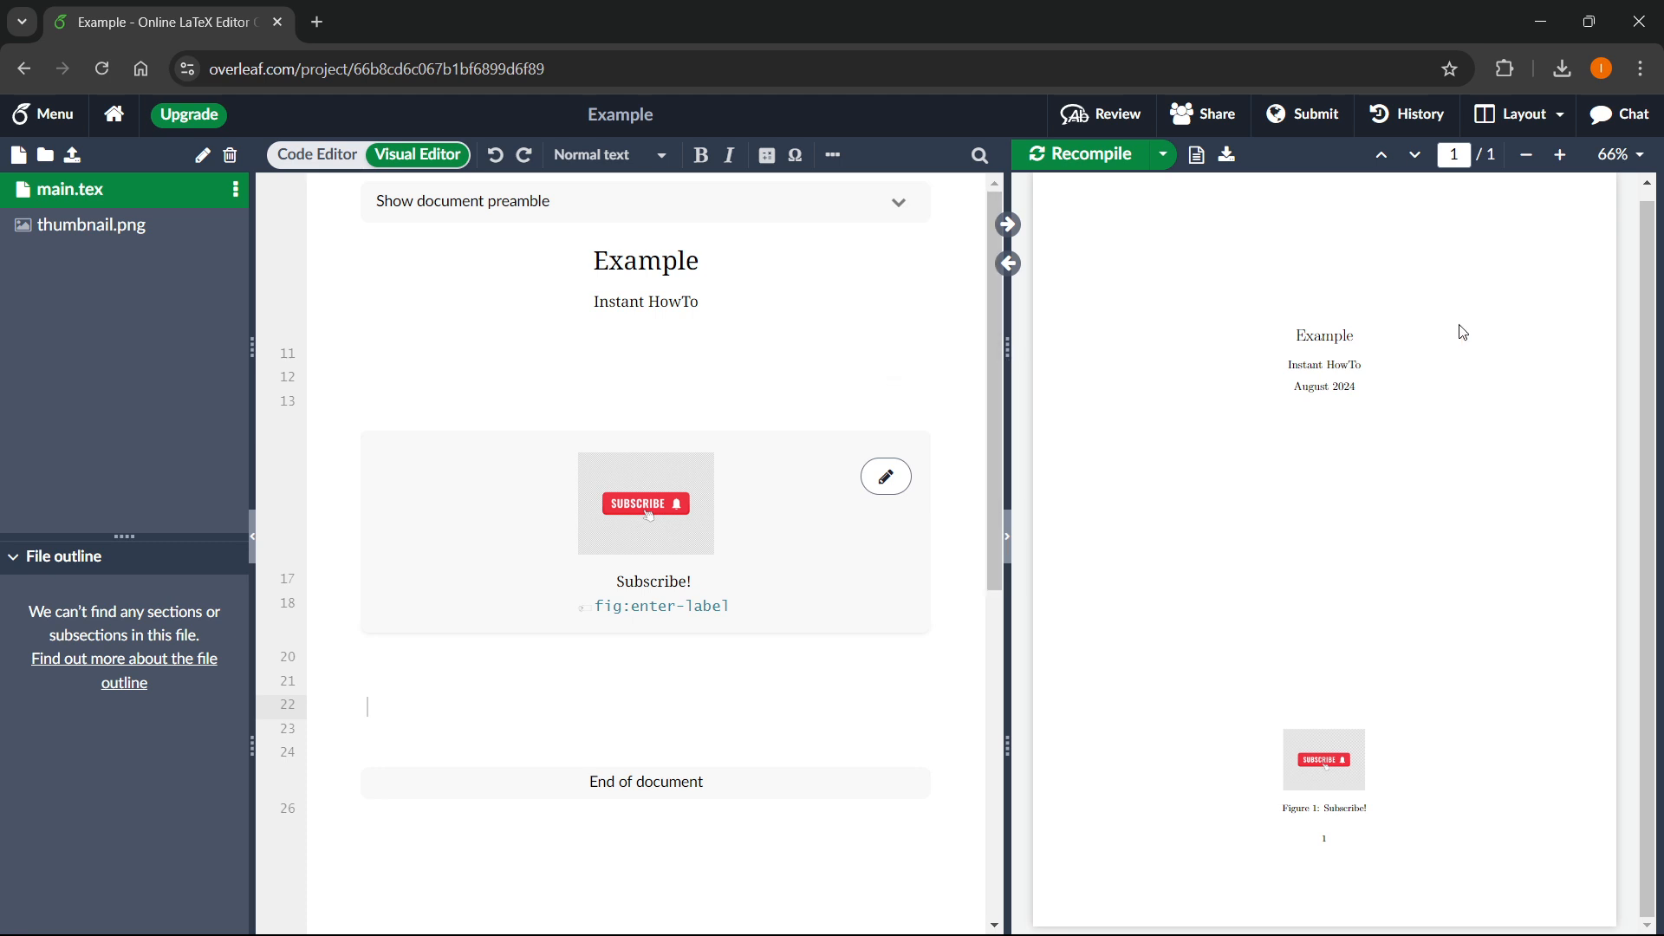